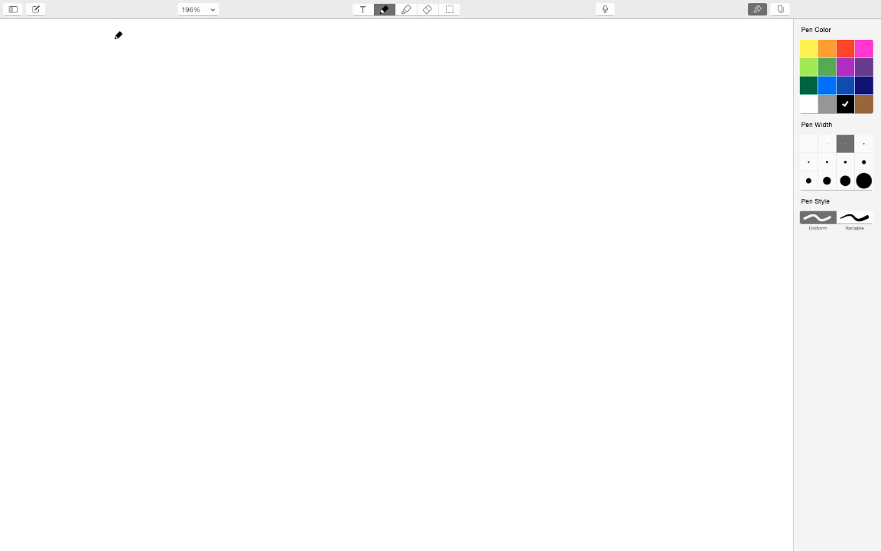
Handwrite 'Reynolds Number' as the title at the top of the page.
drag(73, 48, 74, 84)
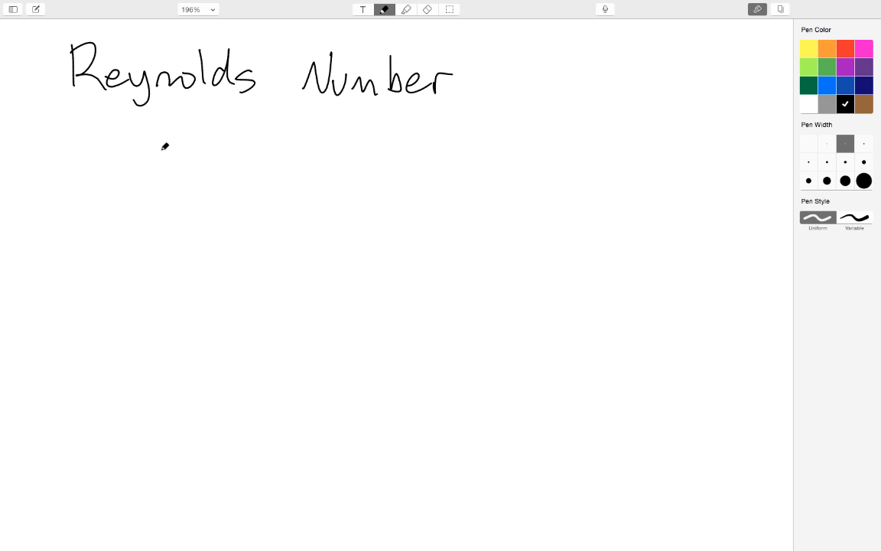
mouse_move(185, 135)
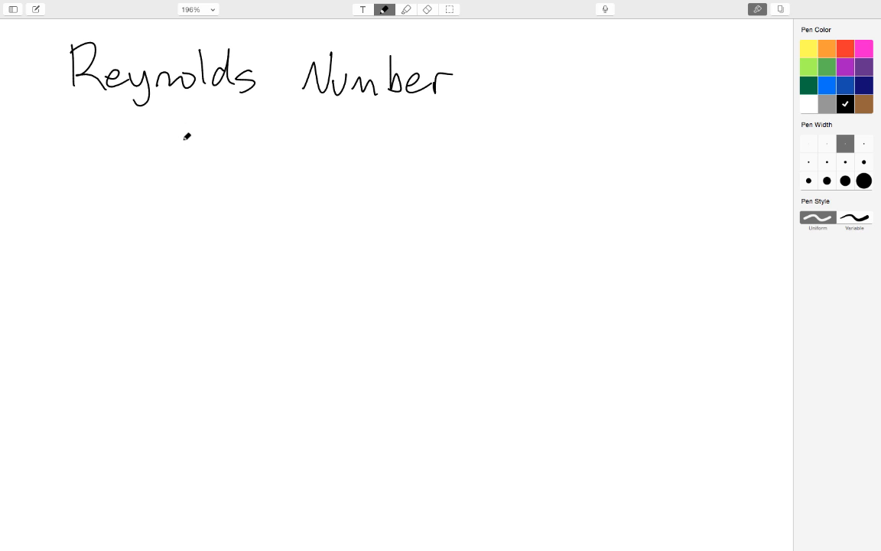
mouse_move(103, 159)
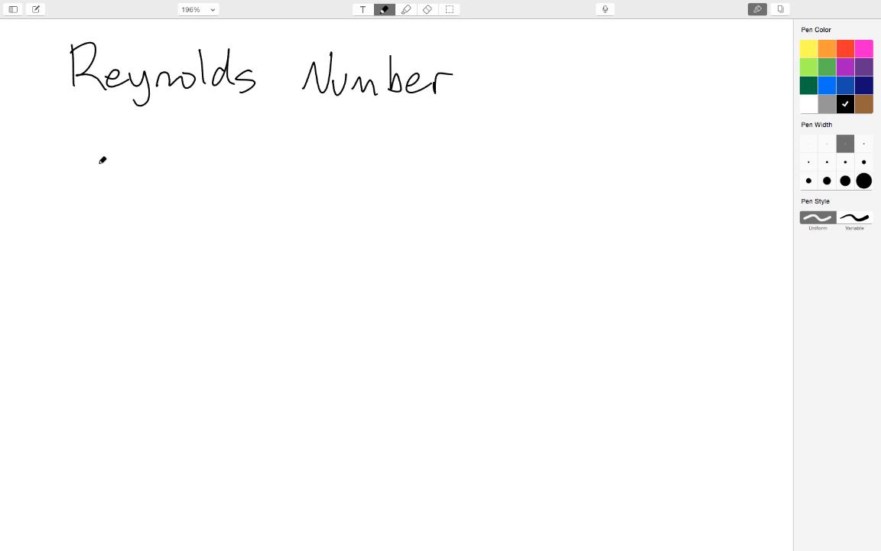
Write 'Re = INERTIAL FORCES / VISCOUS FORCES' as a fraction below the title.
drag(96, 153, 184, 175)
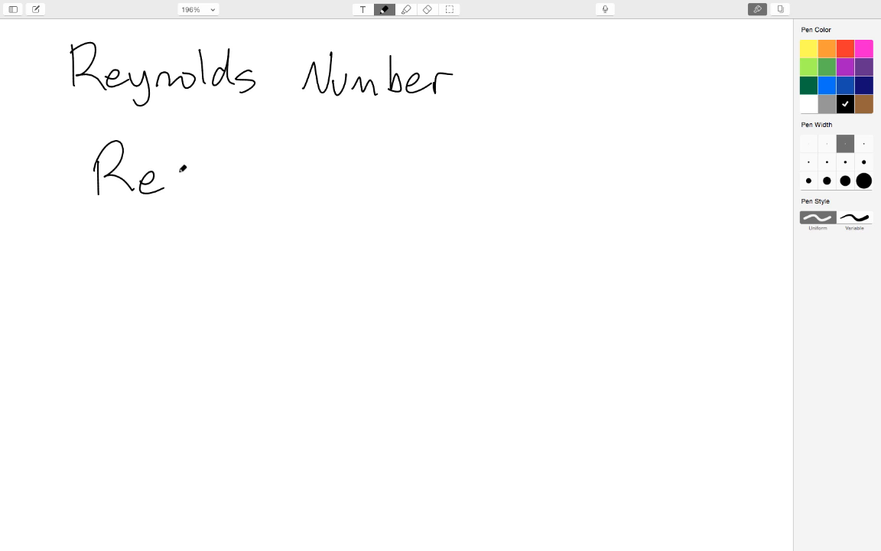
drag(183, 168, 214, 184)
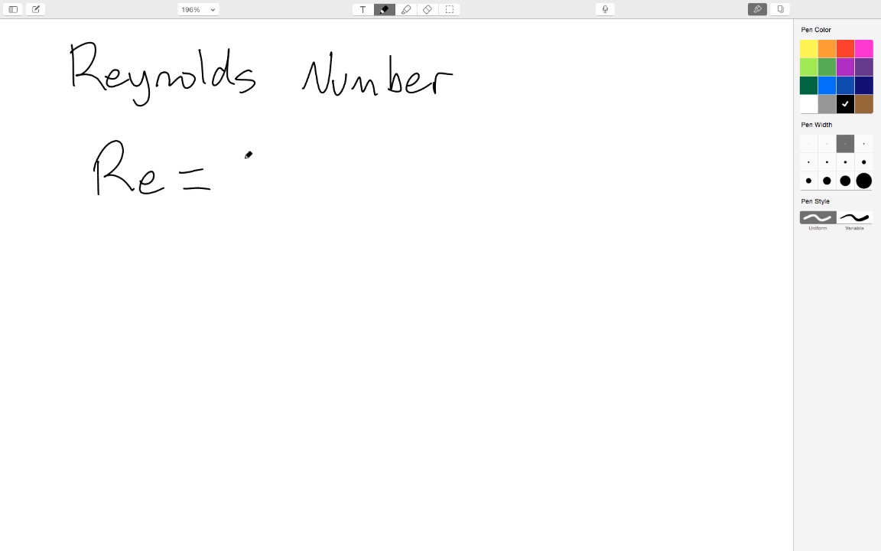
drag(244, 149, 287, 172)
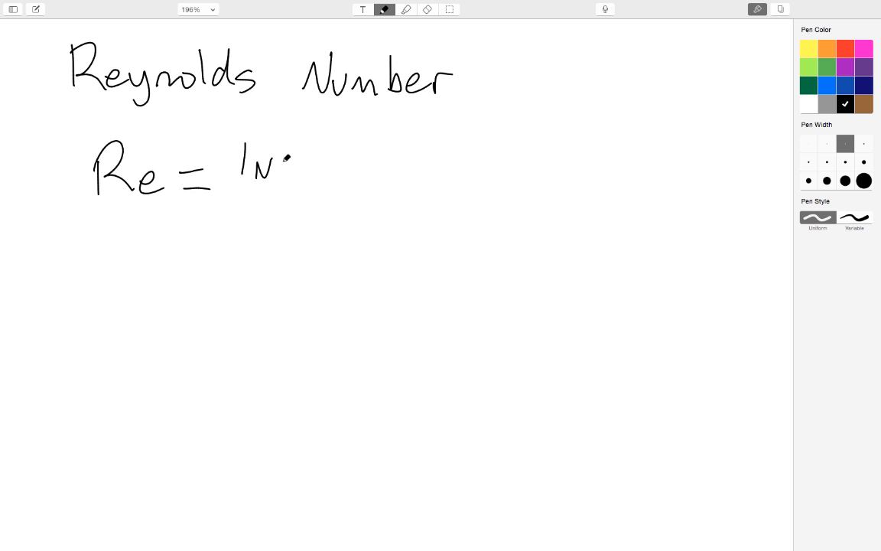
drag(276, 165, 356, 172)
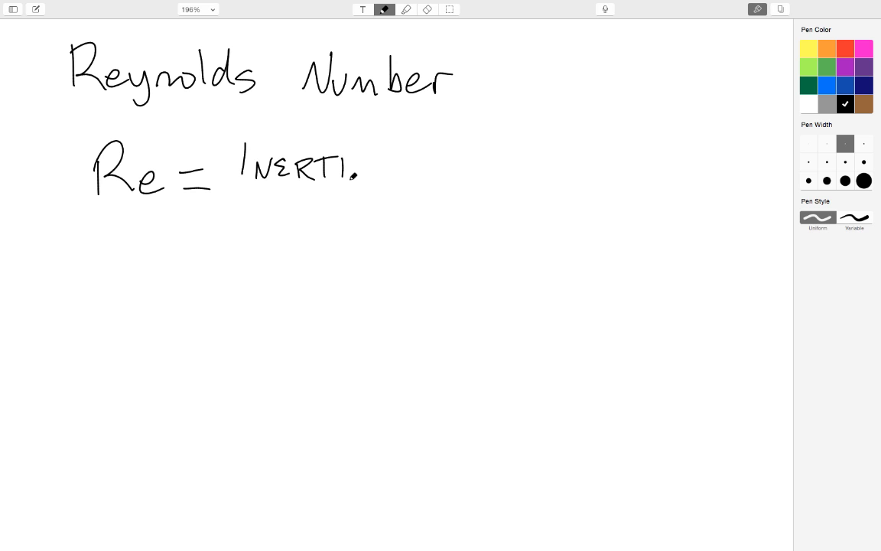
drag(352, 172, 474, 164)
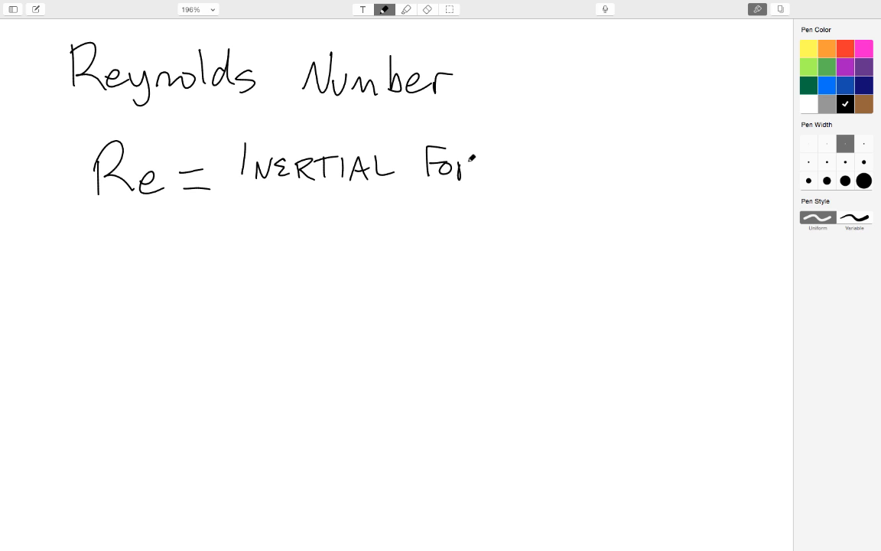
drag(459, 164, 547, 165)
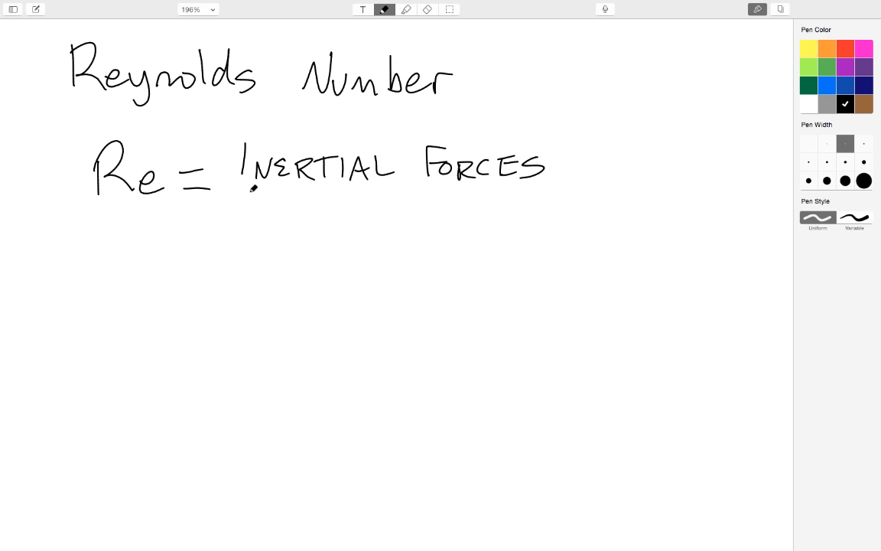
drag(248, 190, 547, 191)
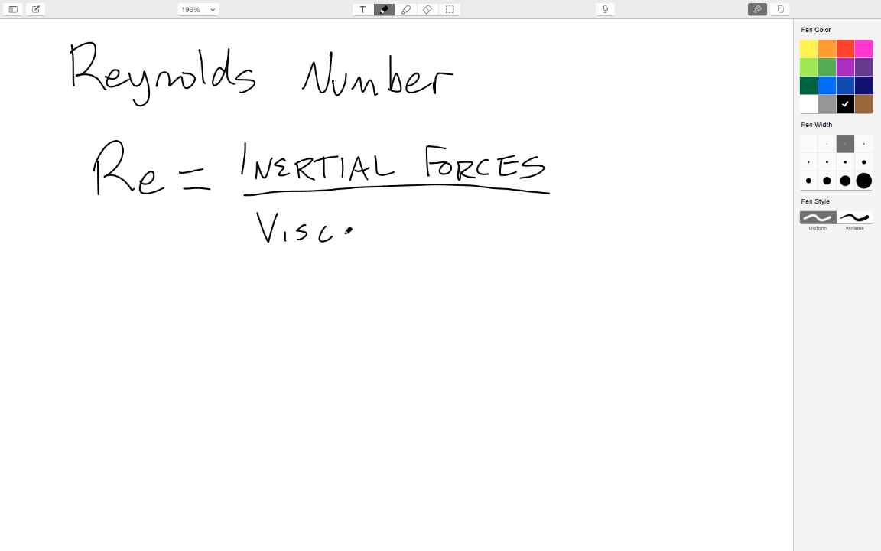
drag(352, 229, 490, 229)
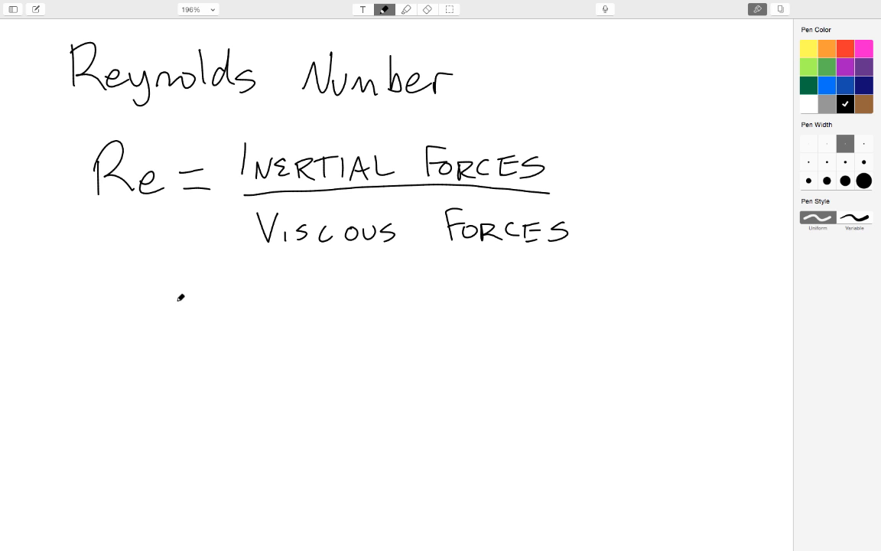
mouse_move(126, 354)
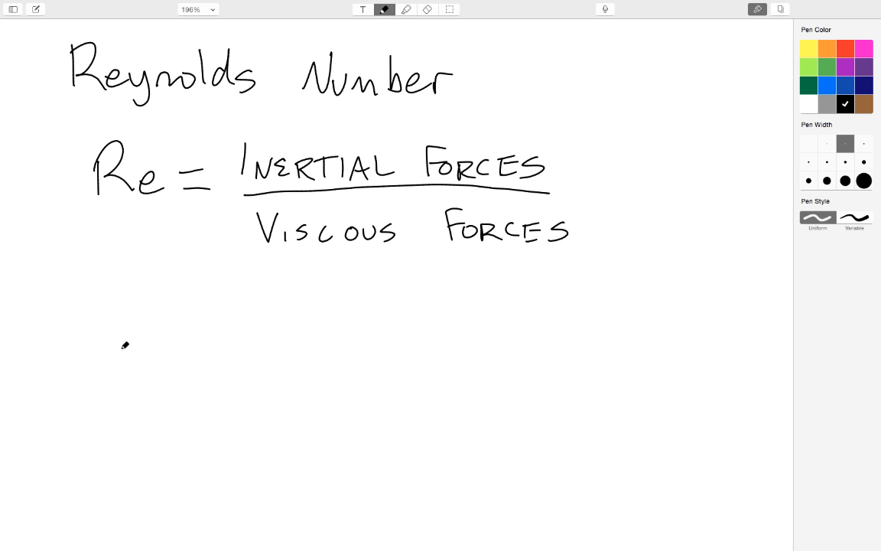
Sketch a steaming mug labelled TEA with an arrow pointing right.
drag(115, 360, 153, 355)
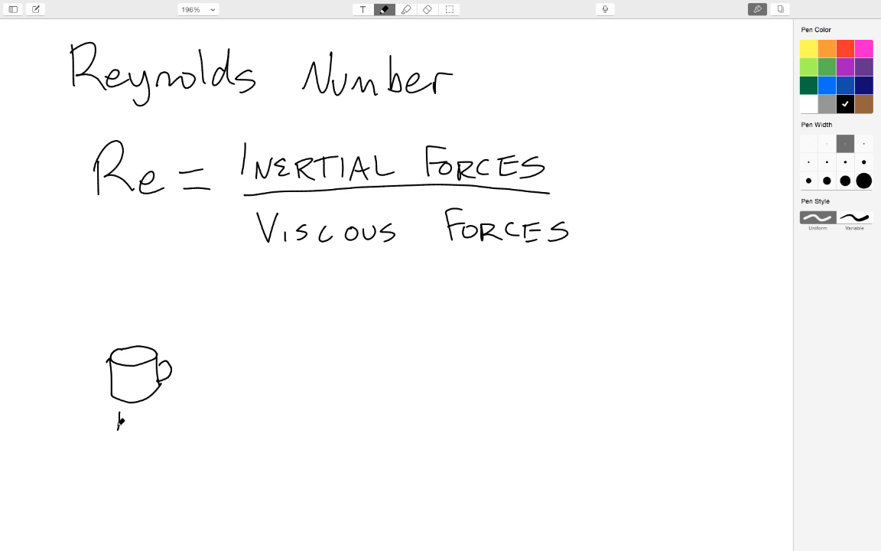
text(TEA)
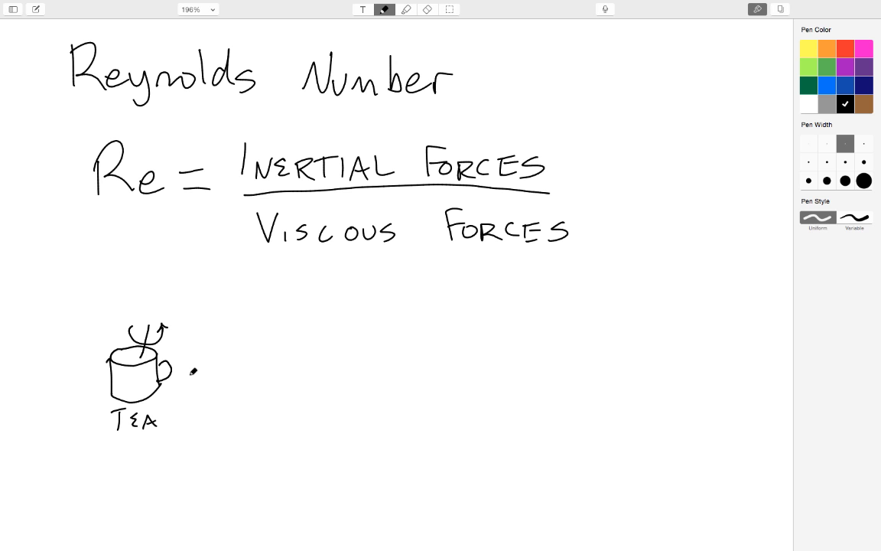
drag(188, 372, 243, 372)
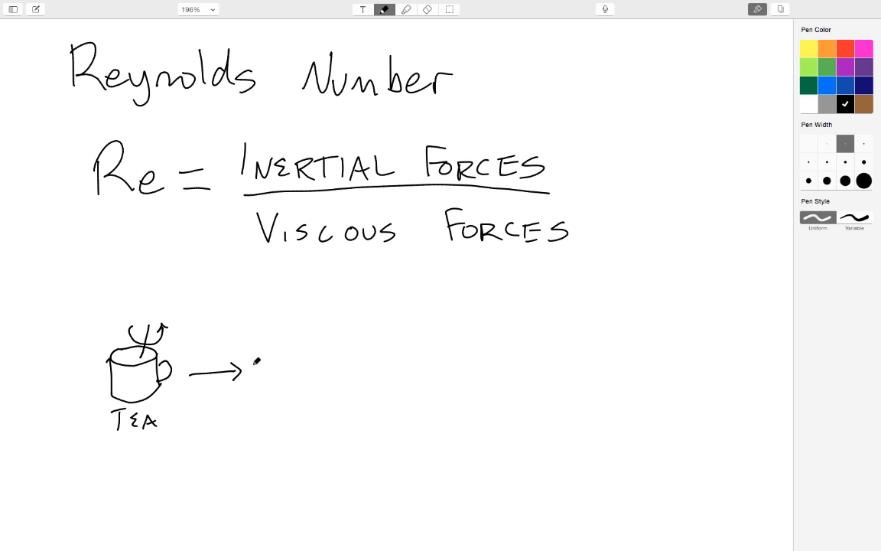
Draw a second mug with a handle and a small swirl above it.
drag(267, 356, 310, 360)
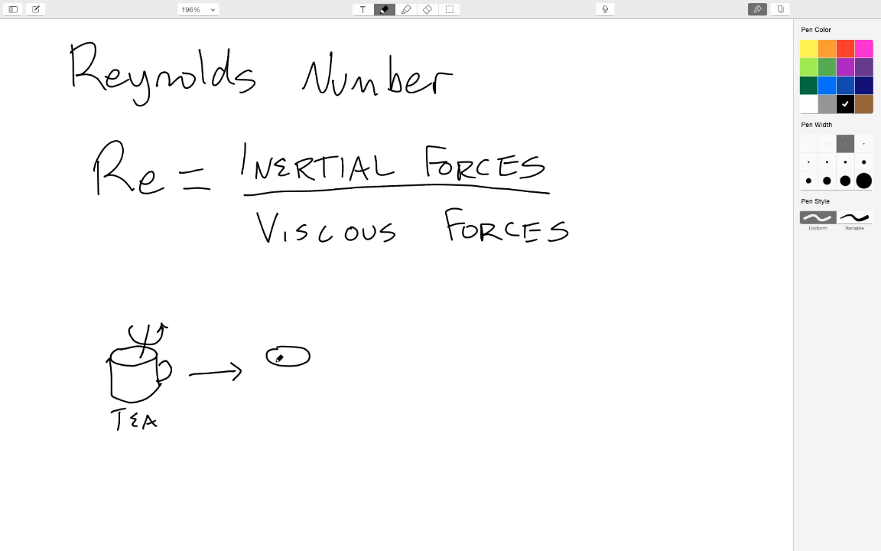
drag(268, 355, 310, 398)
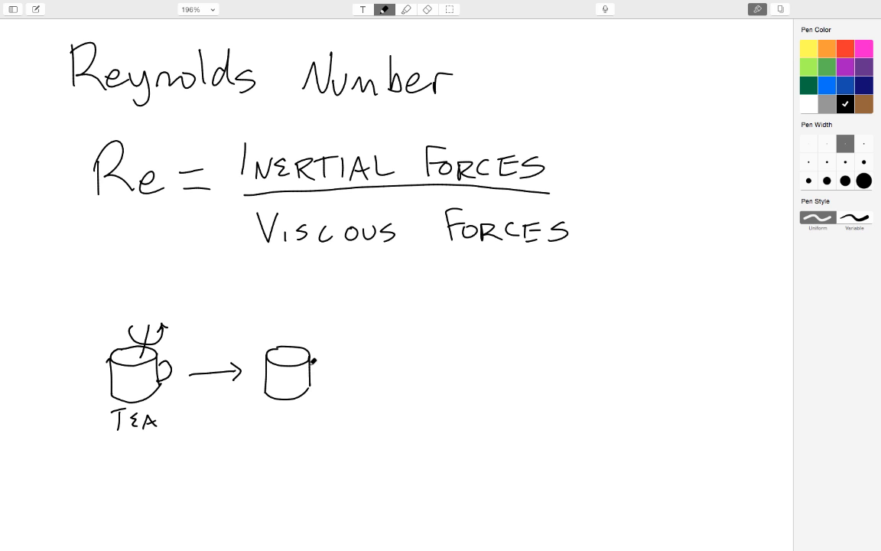
drag(314, 355, 315, 386)
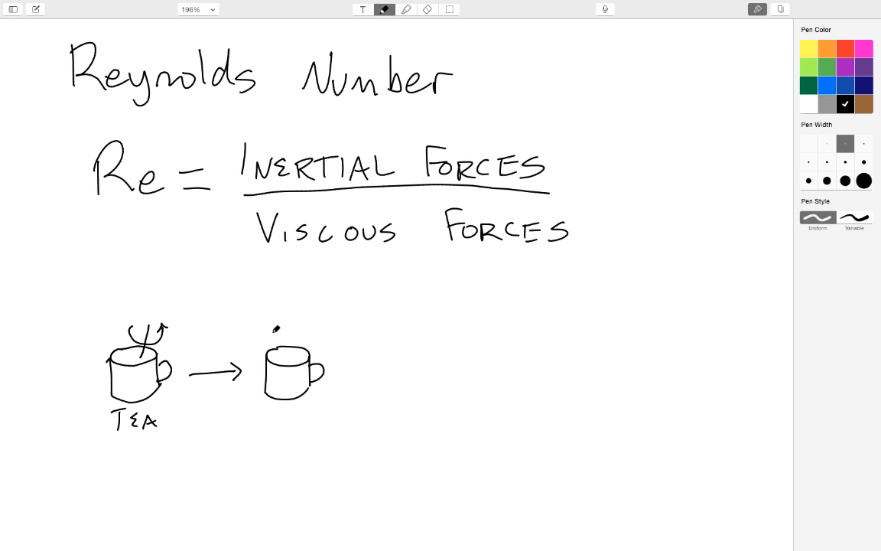
drag(279, 333, 298, 321)
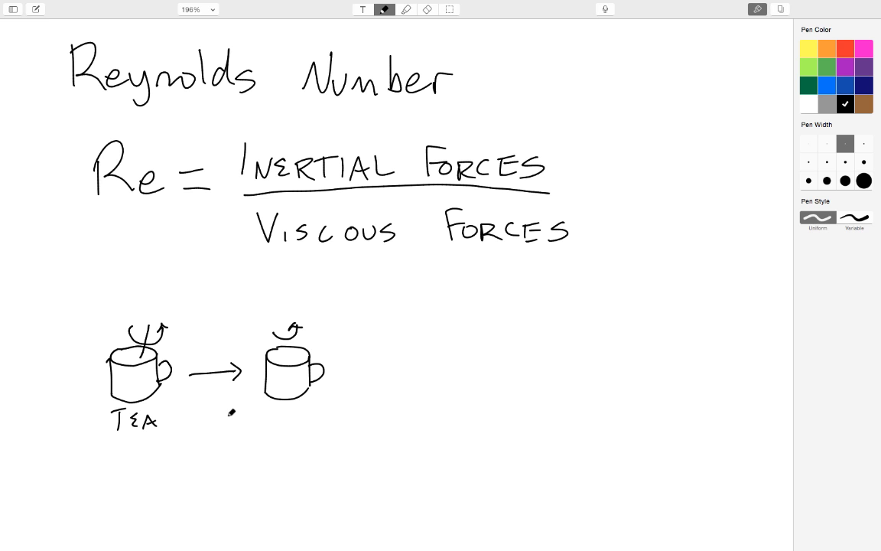
mouse_move(243, 413)
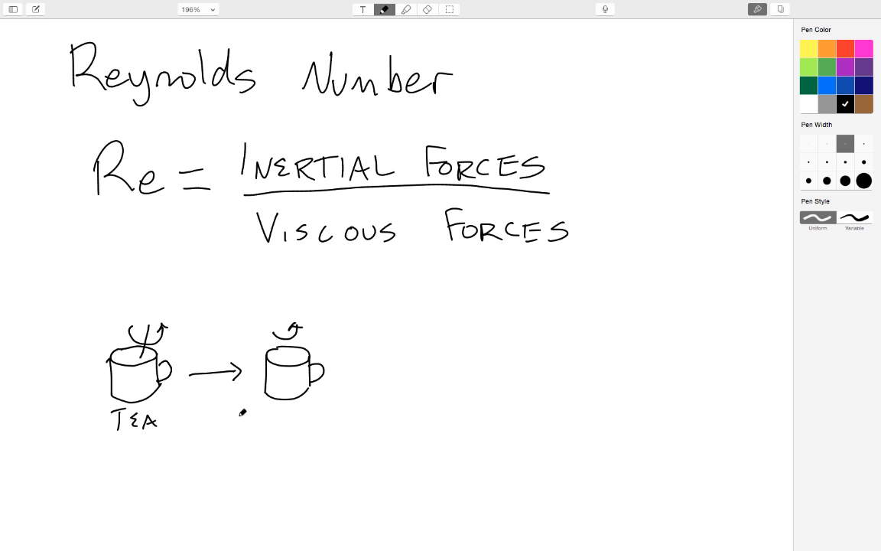
mouse_move(456, 375)
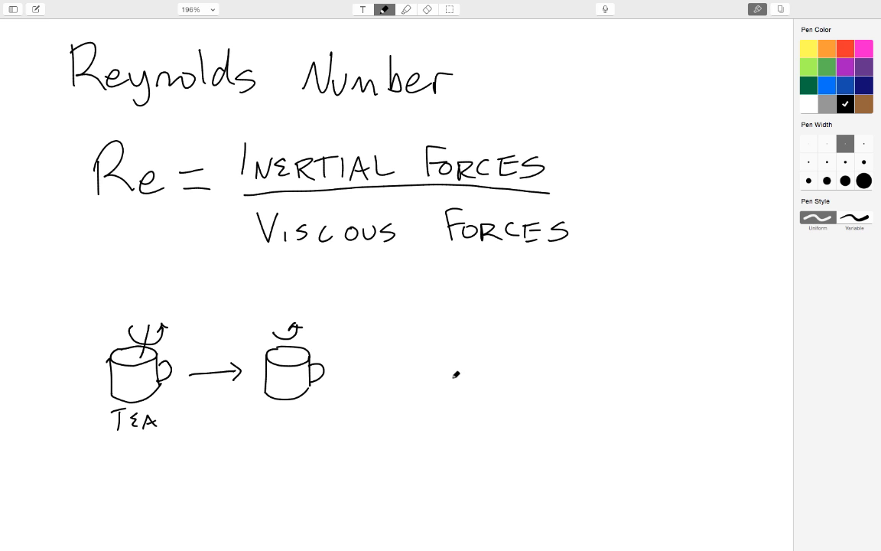
mouse_move(435, 364)
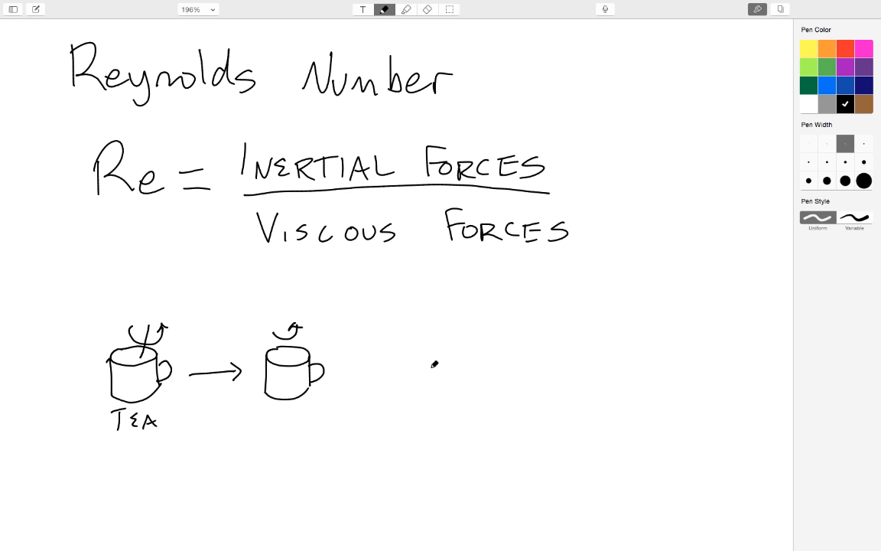
mouse_move(460, 338)
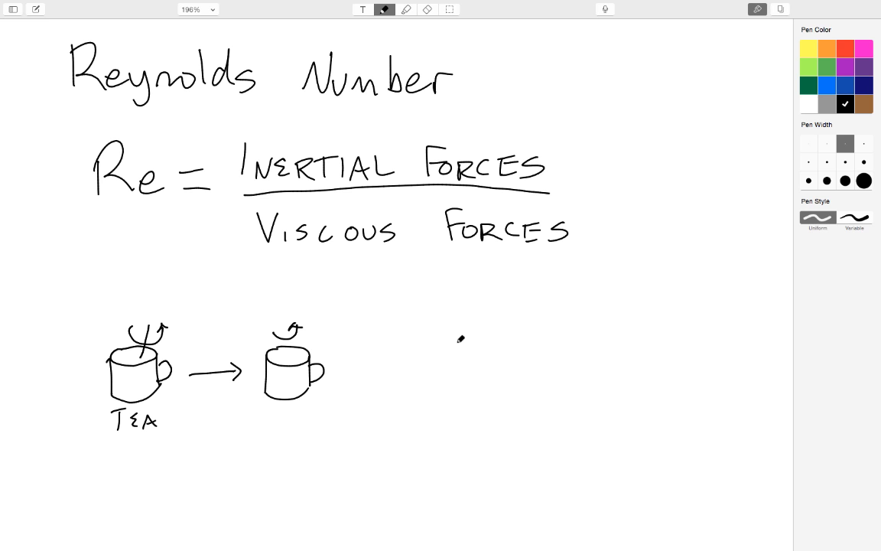
Sketch a HONEY +MILK mug with an arrow to a mug with crossed-out steam and a frown.
drag(451, 340, 504, 398)
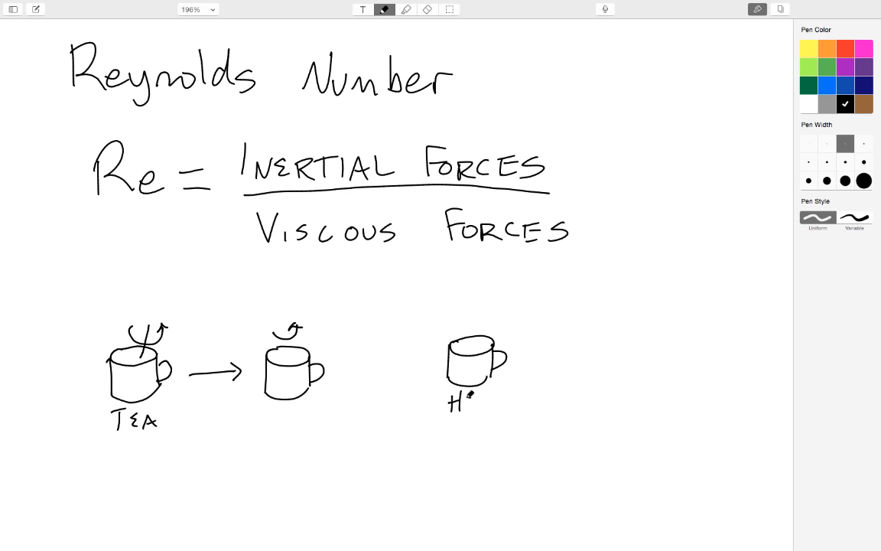
text(ONEY)
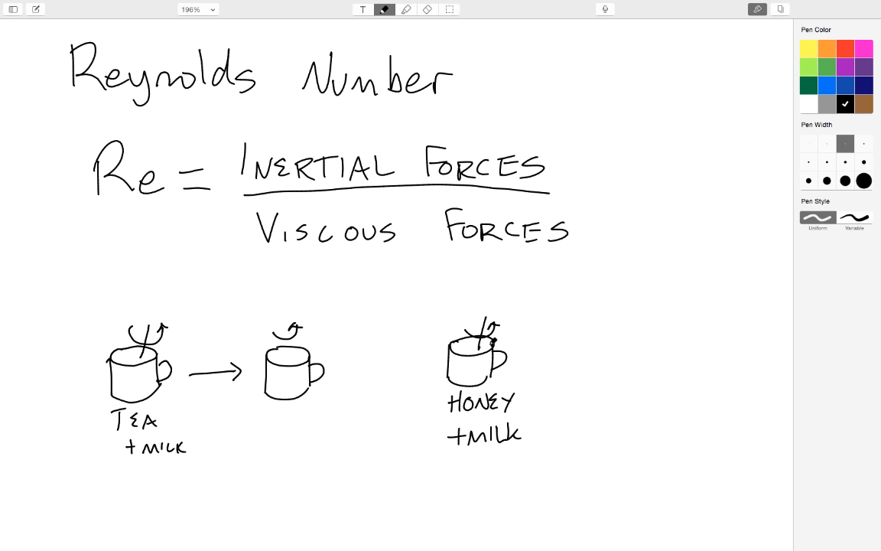
drag(528, 359, 581, 360)
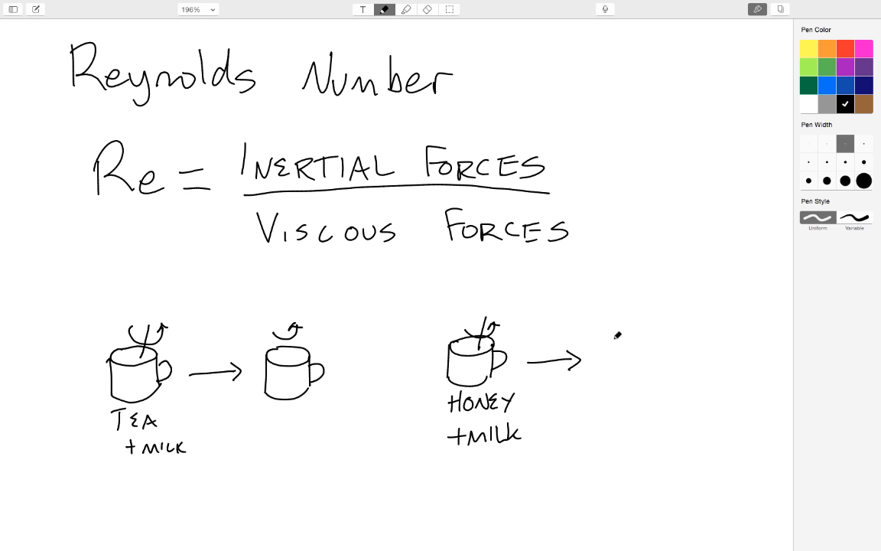
drag(627, 337, 620, 382)
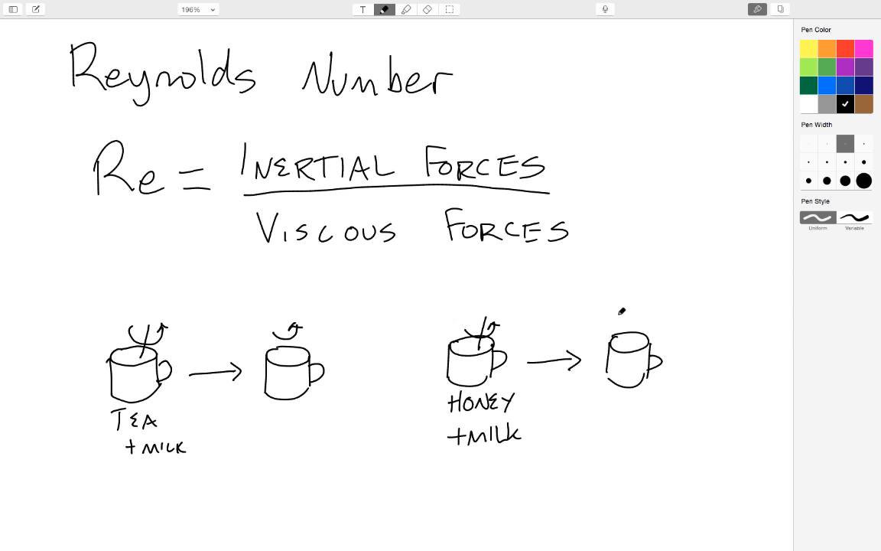
drag(619, 318, 650, 310)
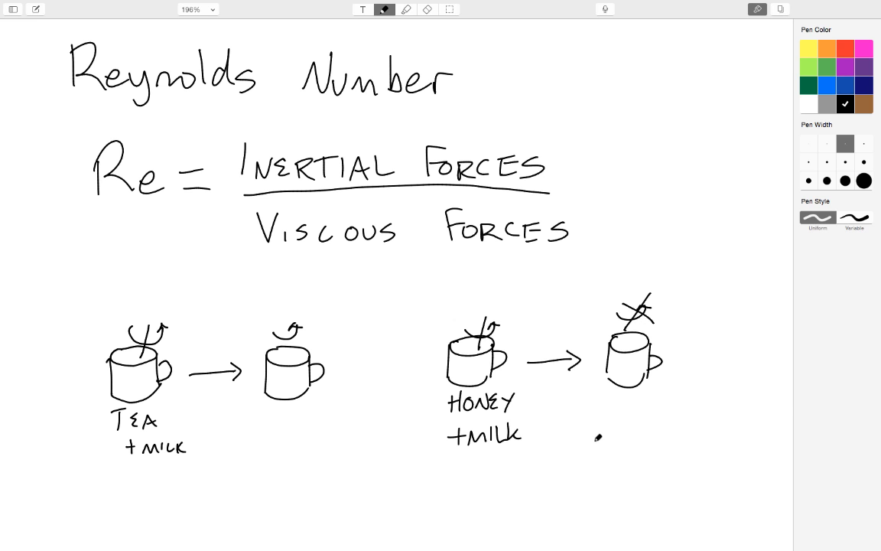
drag(616, 401, 638, 428)
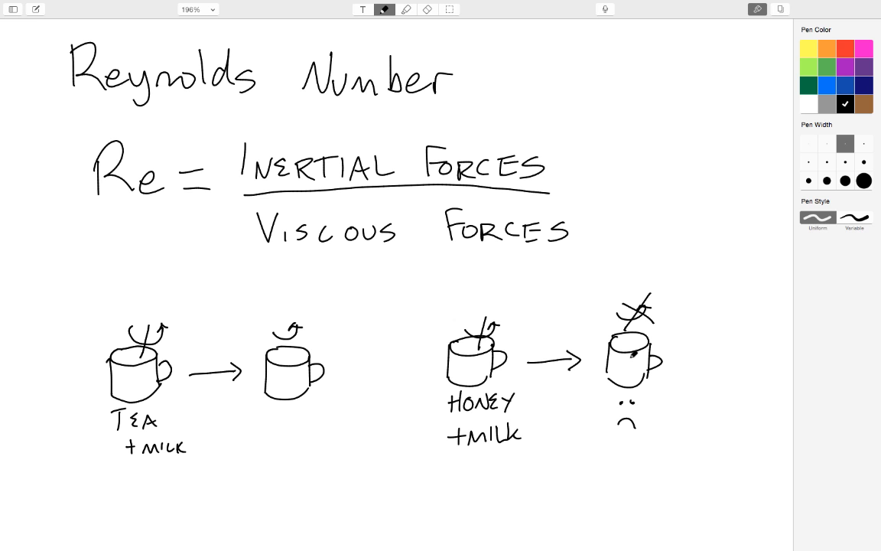
mouse_move(233, 498)
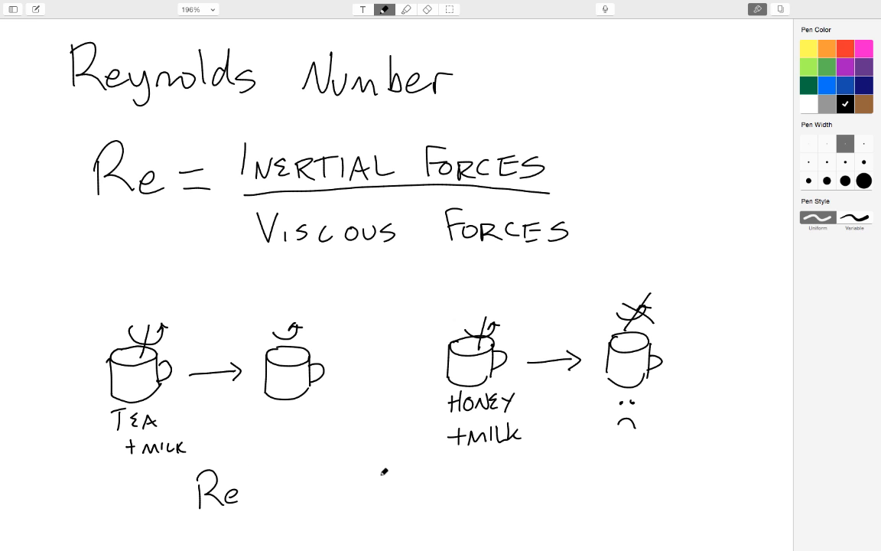
Handwrite 'Re > Re' beneath the mug drawings.
drag(367, 463, 397, 493)
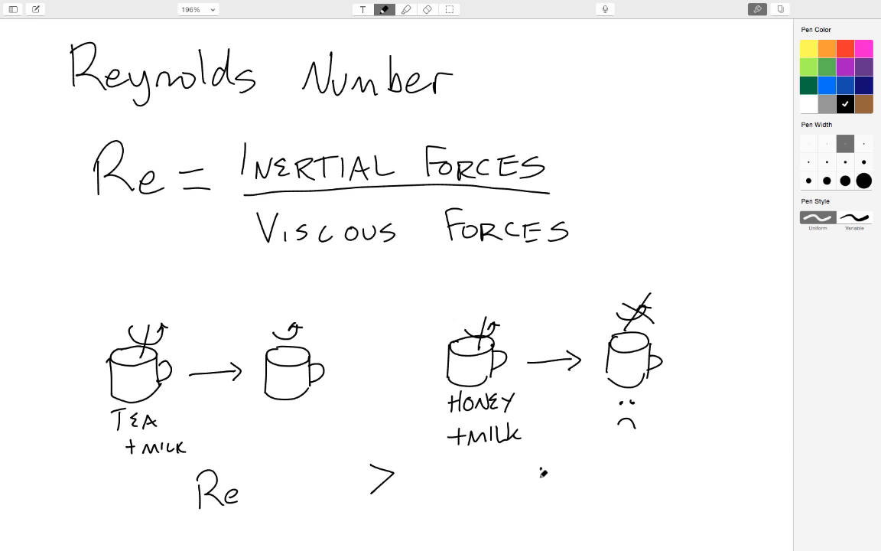
drag(535, 459, 585, 493)
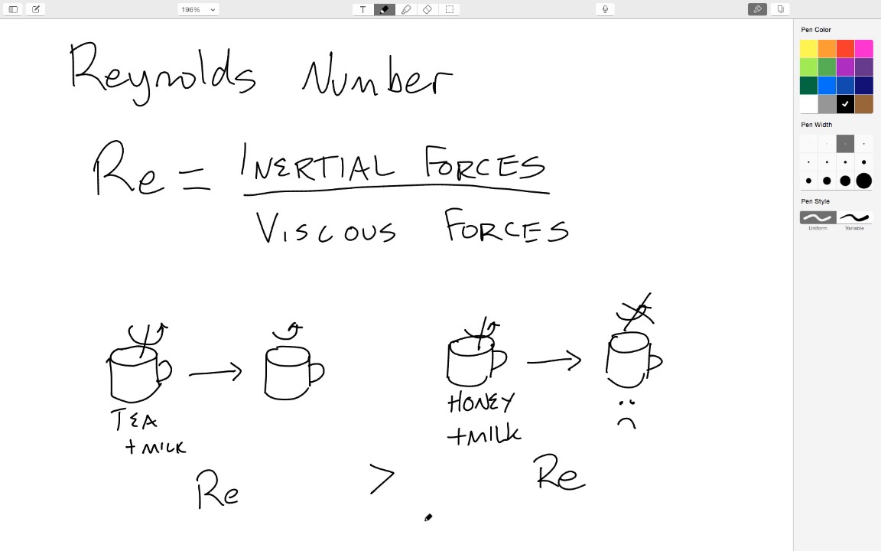
mouse_move(426, 513)
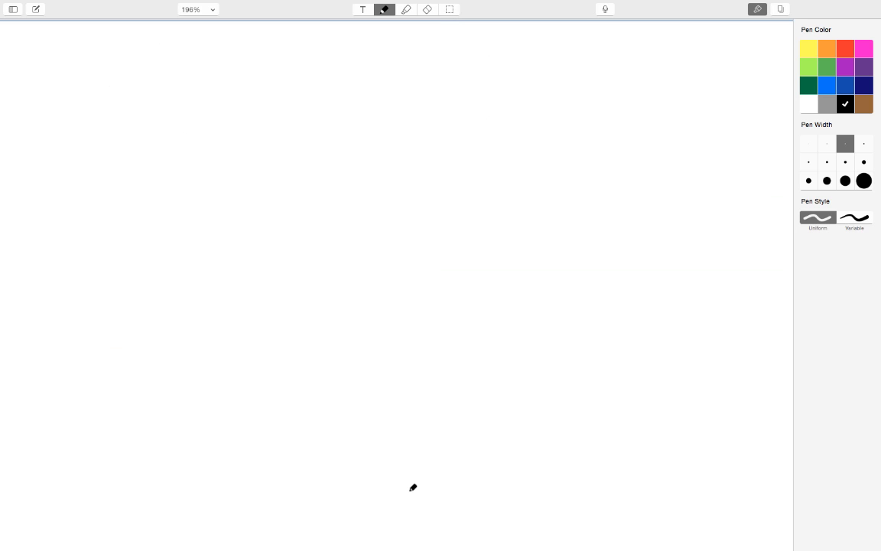
mouse_move(86, 91)
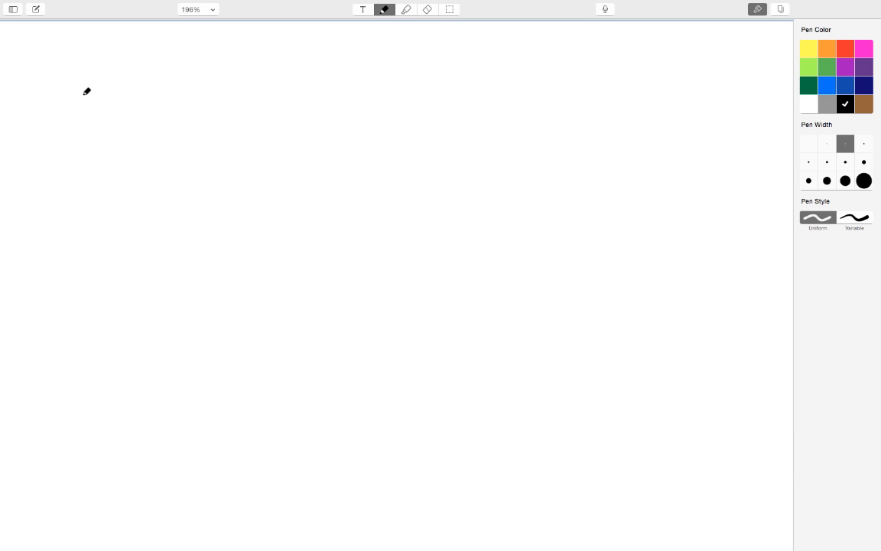
Handwrite Re = ρvL/μ at the top of the new page.
drag(58, 69, 111, 103)
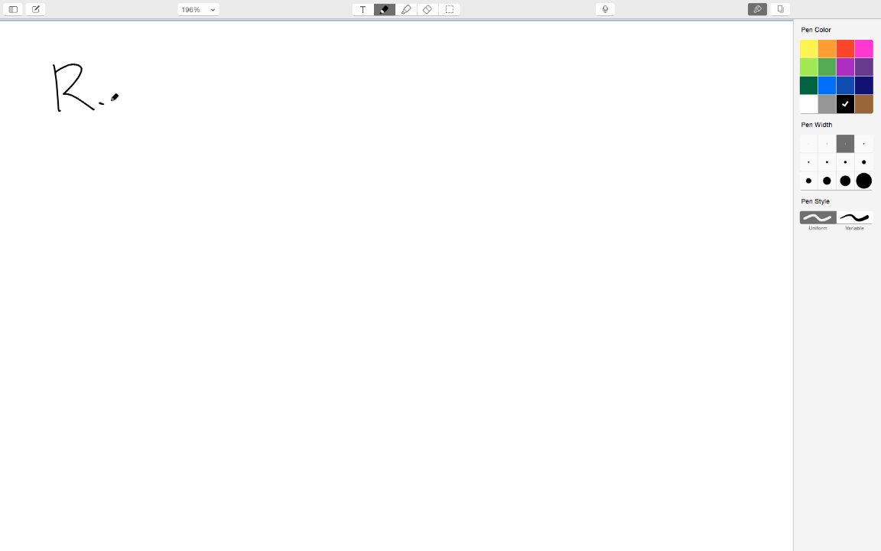
drag(99, 107, 161, 96)
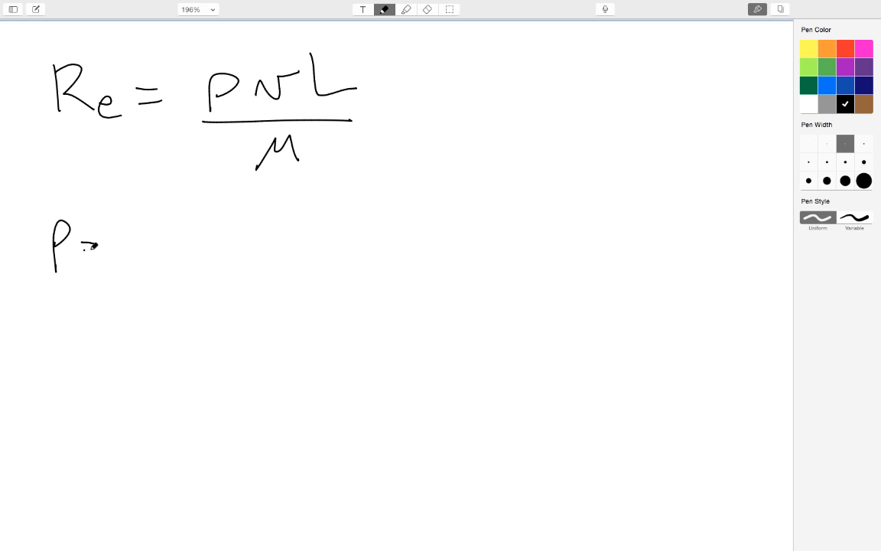
Define ρ as density and μ as viscosity.
drag(84, 245, 184, 245)
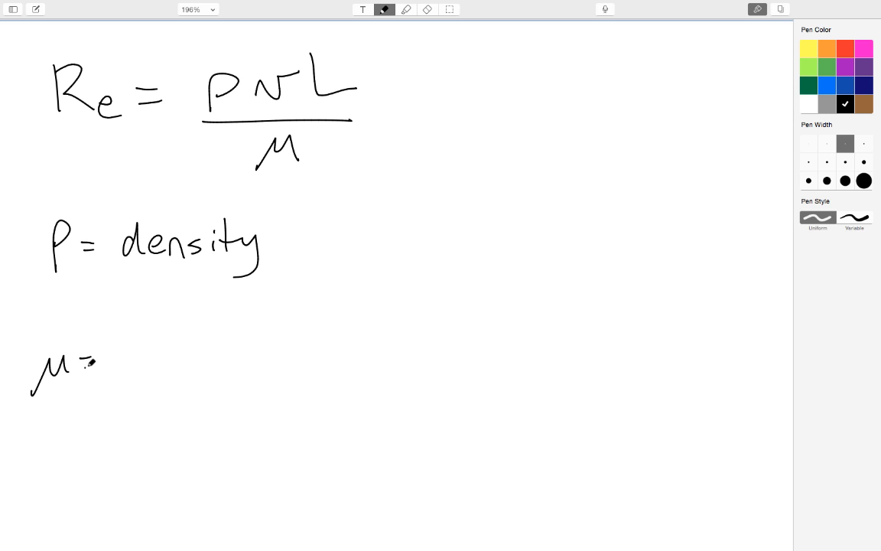
drag(122, 375, 203, 375)
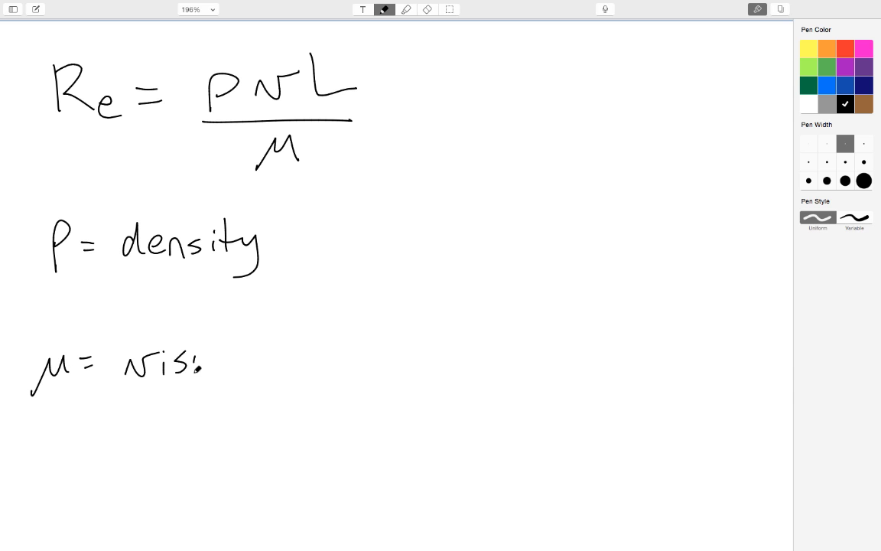
drag(207, 367, 291, 367)
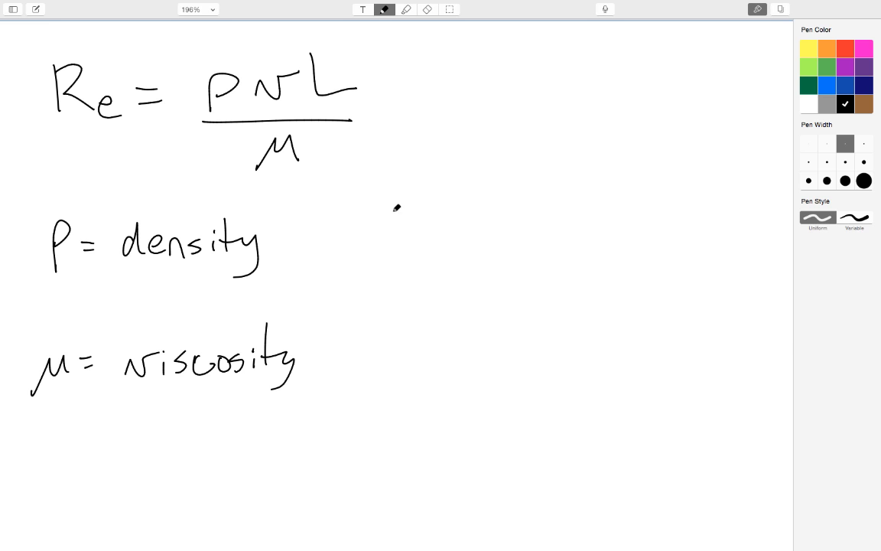
Define L as characteristic length and v as velocity, then switch the ink to red.
drag(397, 207, 439, 244)
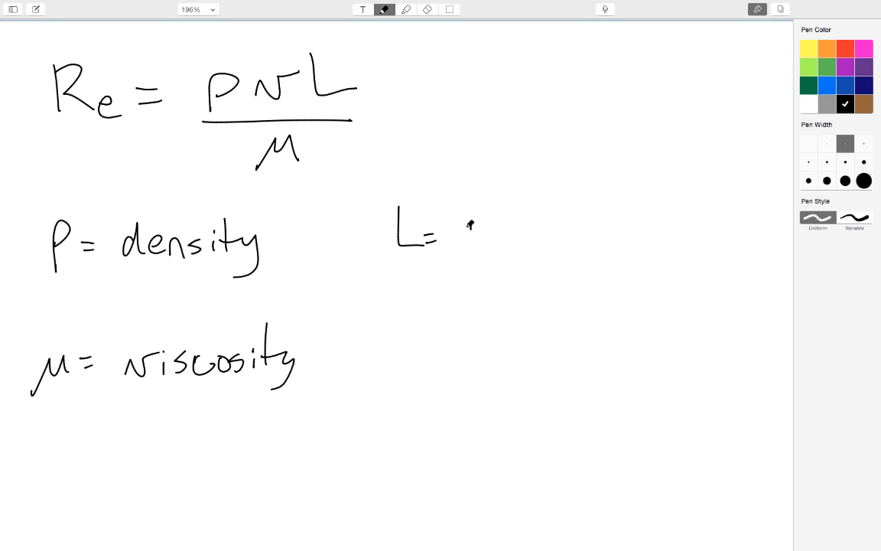
drag(458, 230, 566, 229)
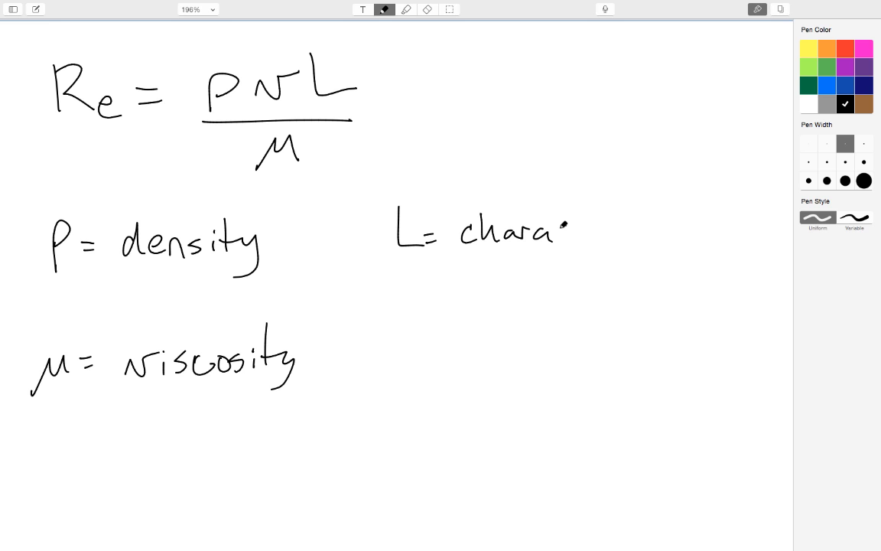
drag(566, 230, 673, 229)
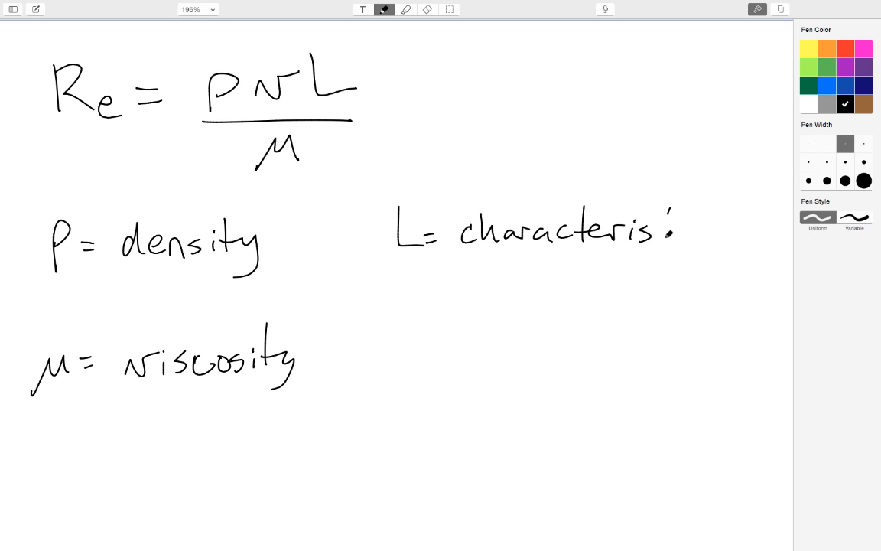
drag(673, 229, 566, 275)
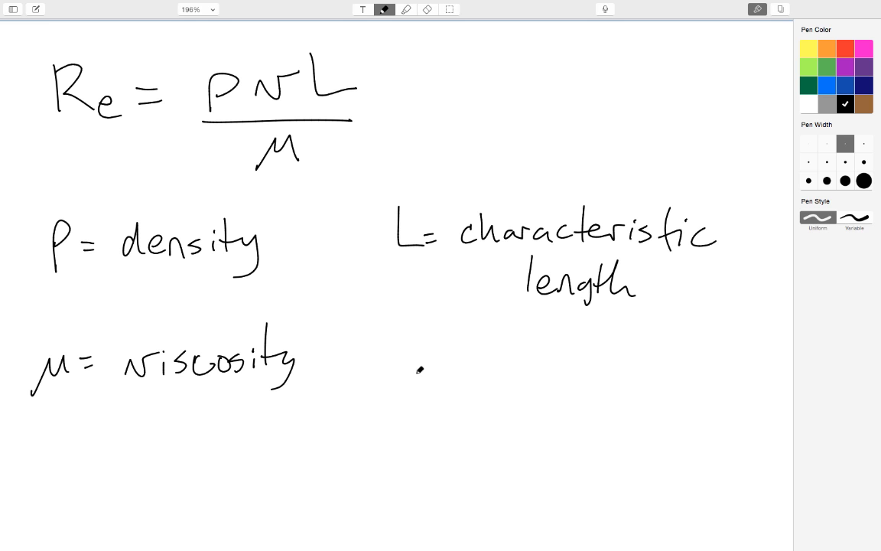
drag(402, 360, 497, 374)
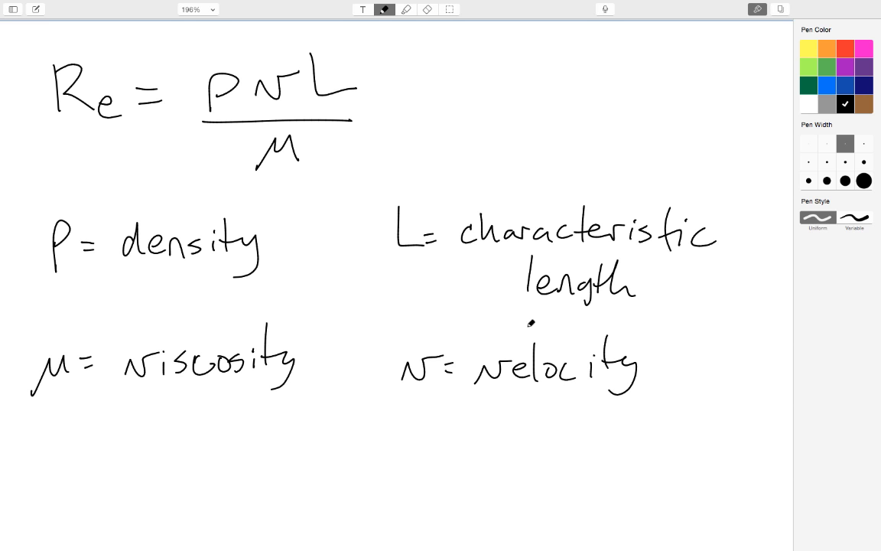
click(845, 67)
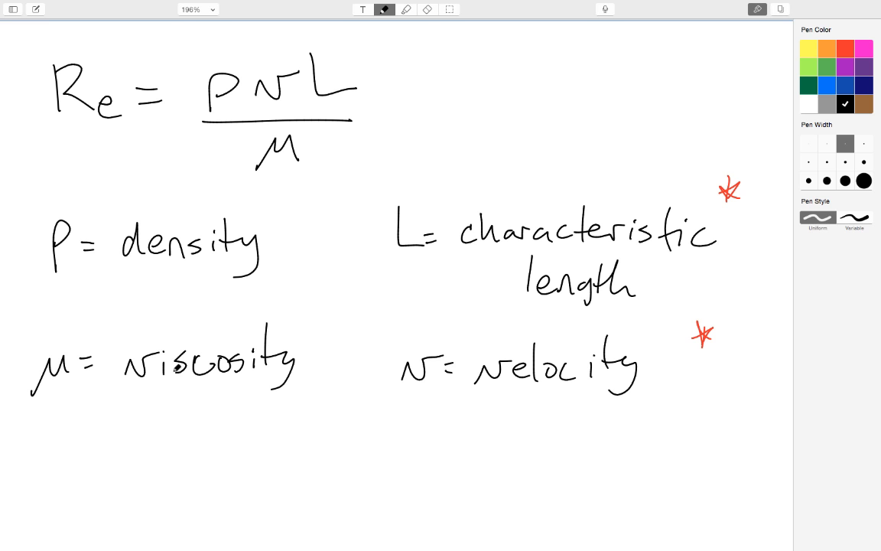
mouse_move(127, 443)
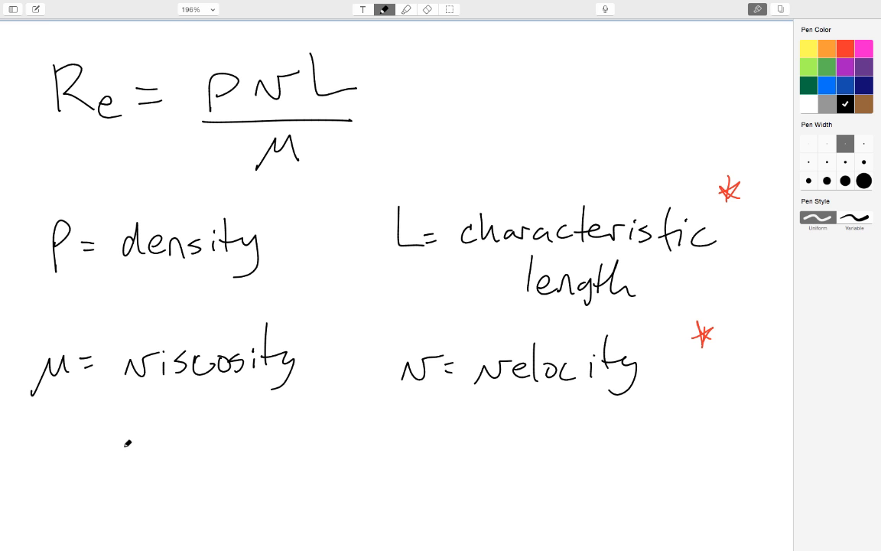
mouse_move(133, 295)
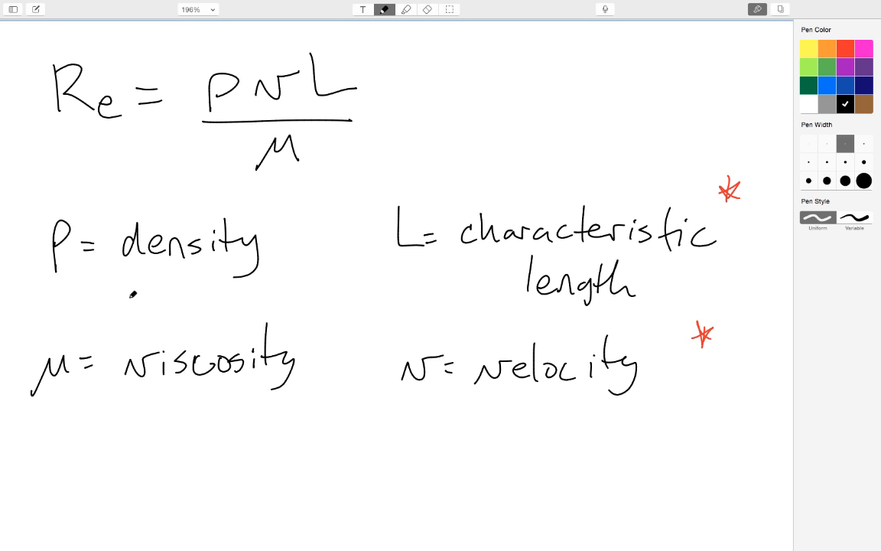
Write g/cm³ under density and cP (centiPoise) under viscosity.
drag(127, 294, 164, 313)
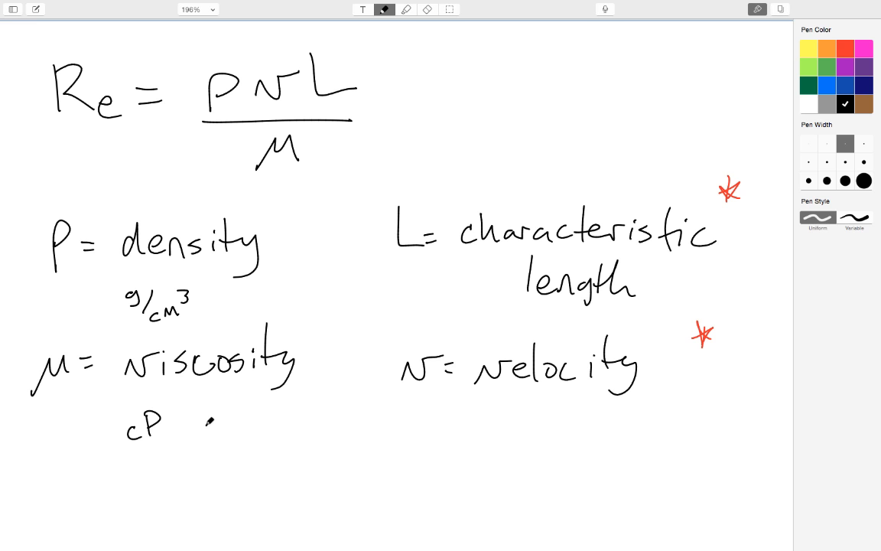
drag(199, 428, 275, 417)
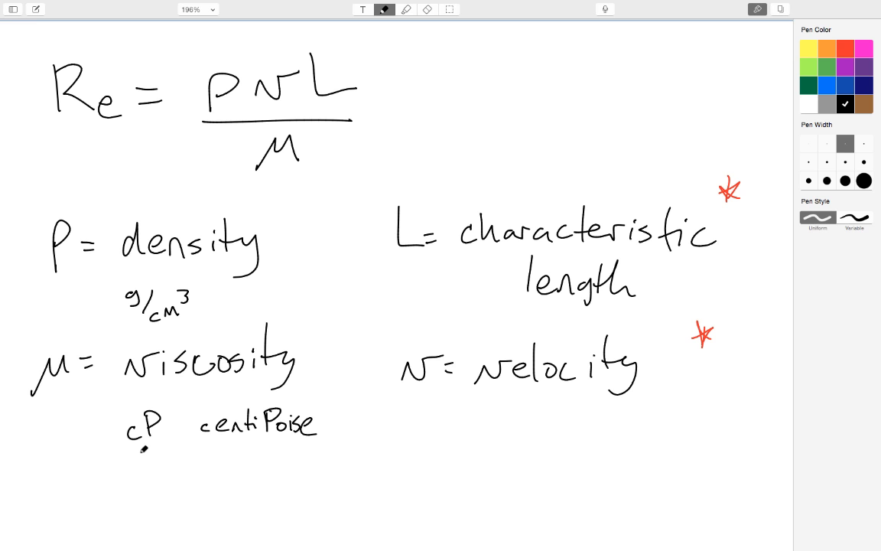
drag(141, 451, 157, 497)
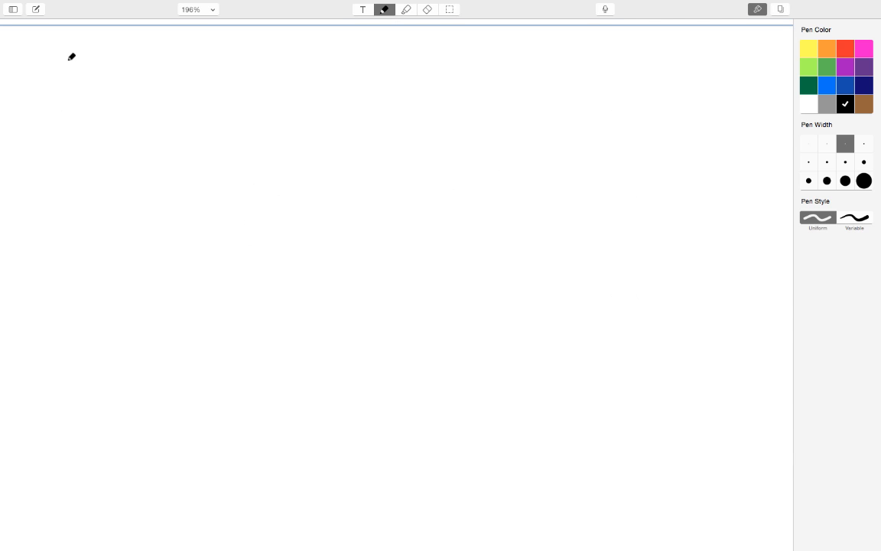
Write the heading TYPES OF FLOW and item ① INTERNAL FLOW.
drag(58, 69, 160, 69)
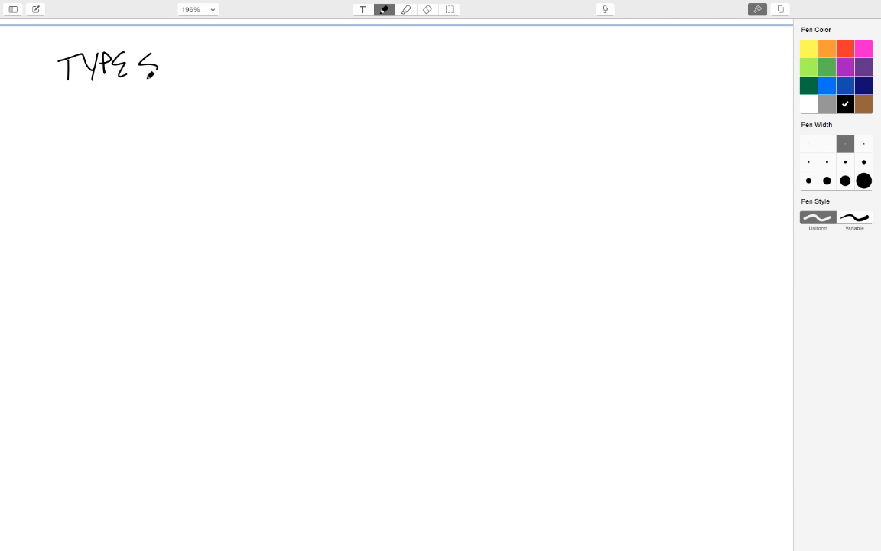
drag(206, 65, 329, 65)
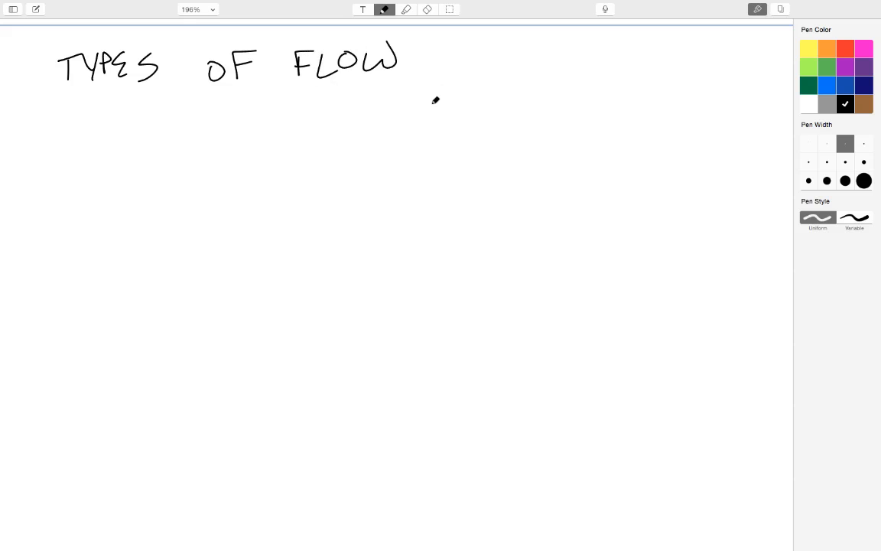
drag(61, 130, 61, 160)
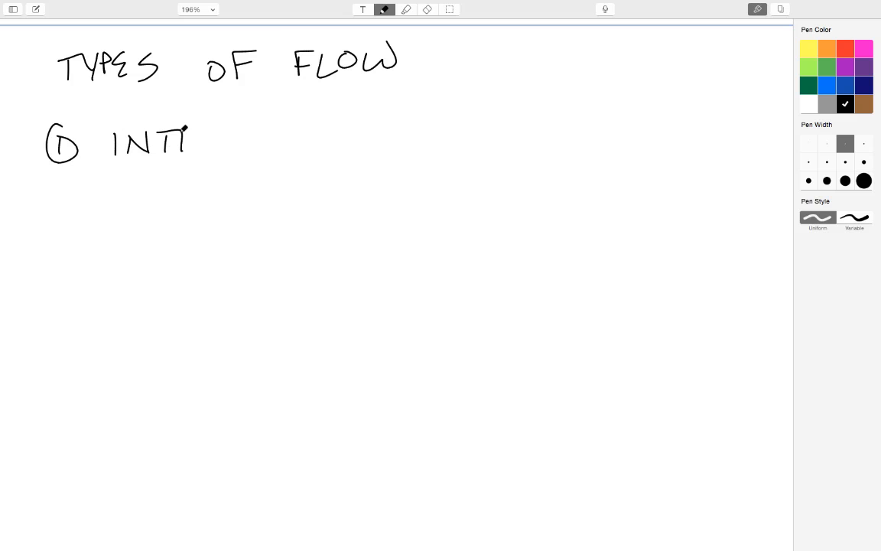
drag(184, 141, 287, 141)
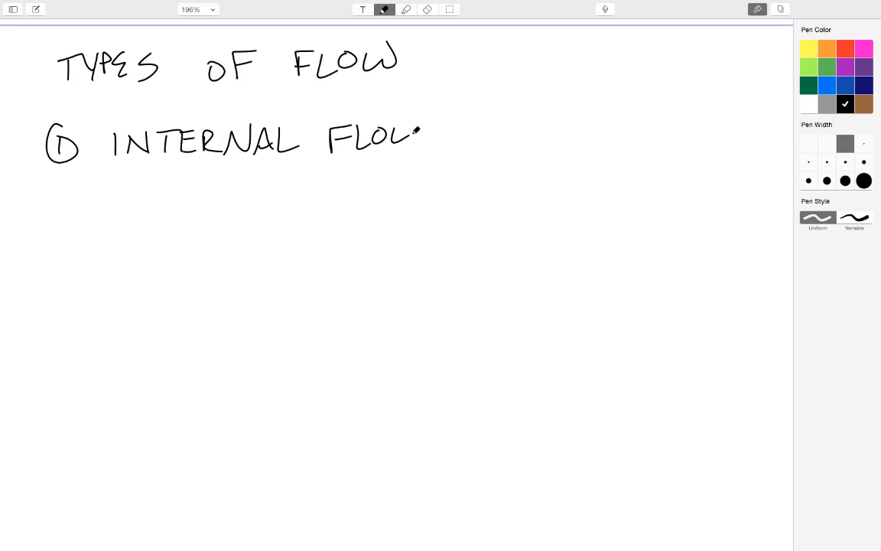
Draw two pipe walls with a FLUID arrow between them.
drag(189, 202, 454, 179)
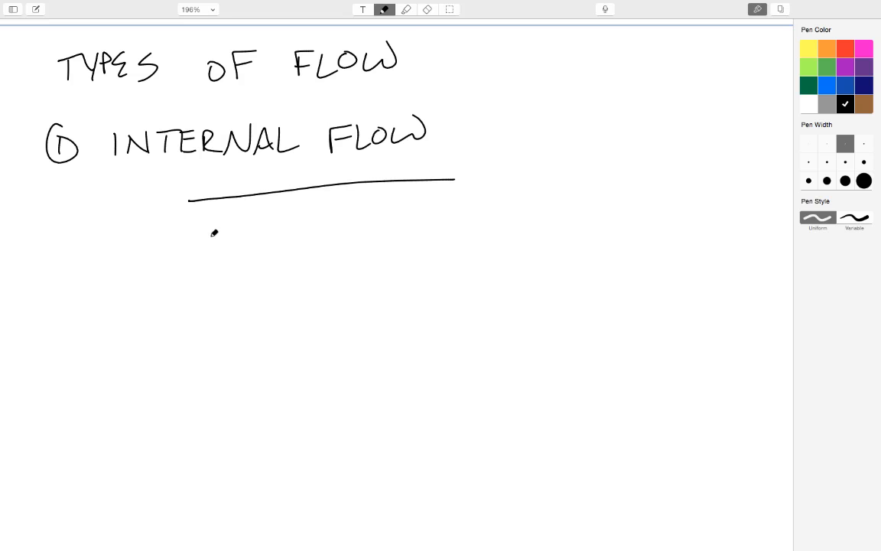
drag(193, 259, 453, 237)
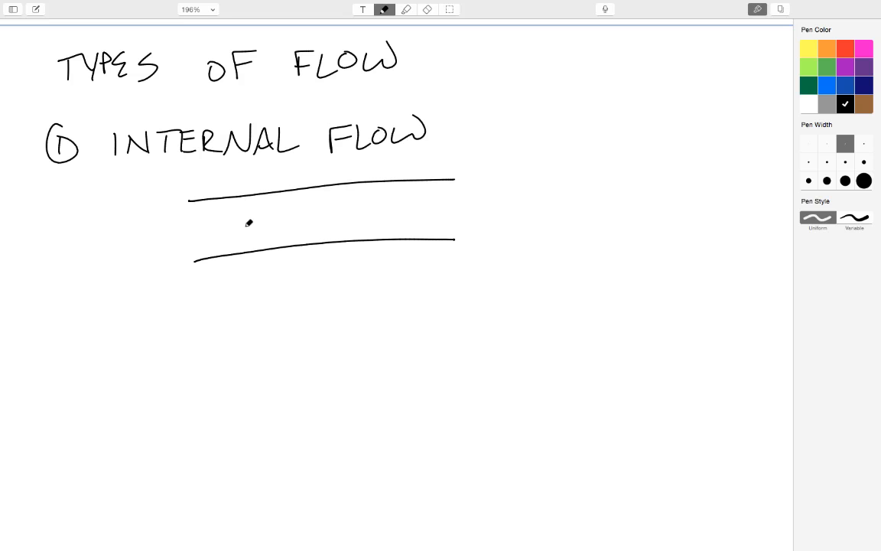
drag(182, 231, 252, 222)
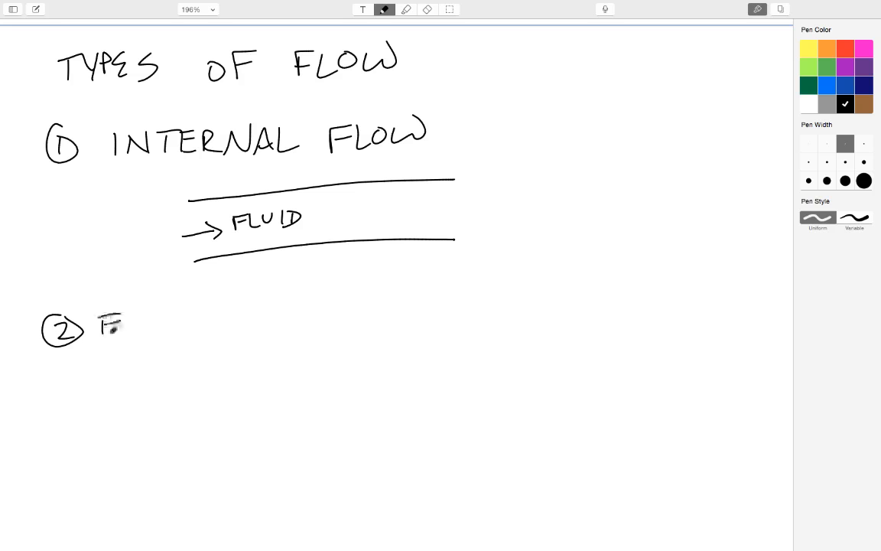
Write EXTERNAL FLOW and sketch a wavy-surfaced tank with a moving particle labelled FLUID.
drag(99, 322, 214, 321)
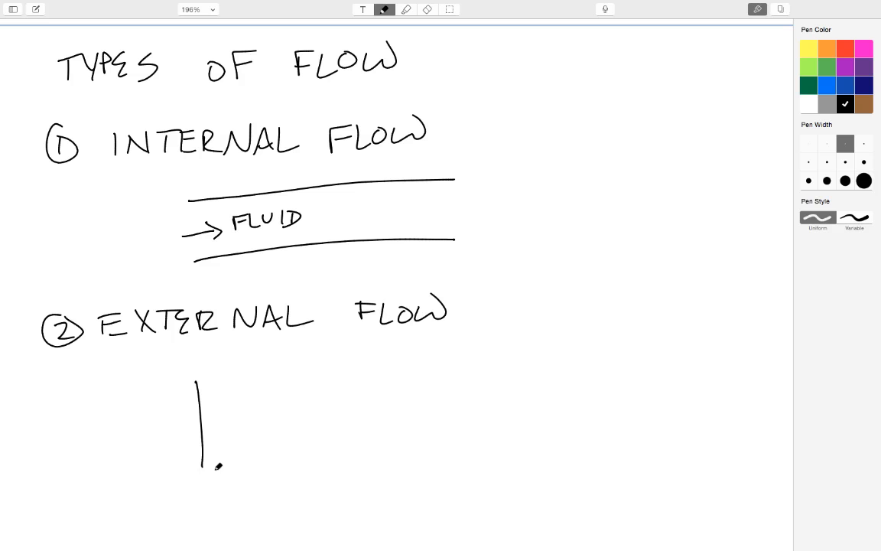
drag(201, 374, 478, 468)
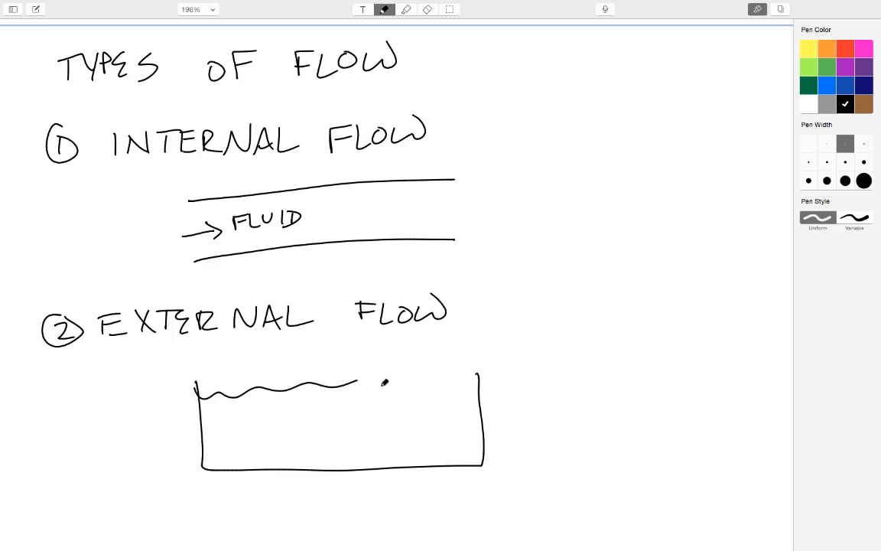
drag(382, 382, 486, 386)
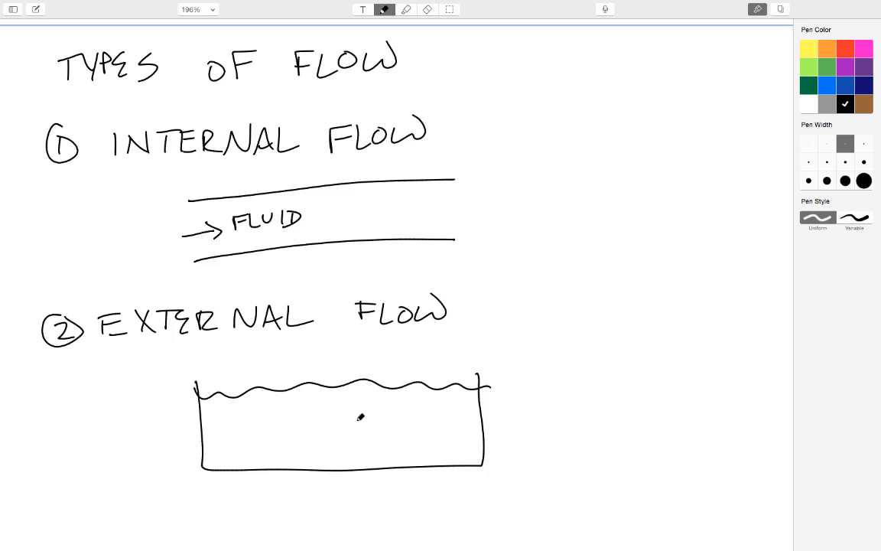
drag(342, 428, 343, 421)
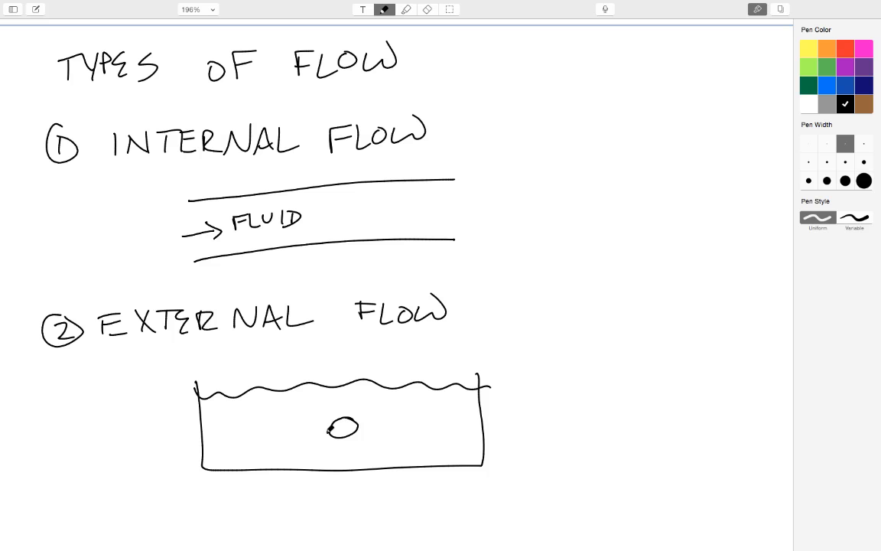
drag(291, 439, 413, 425)
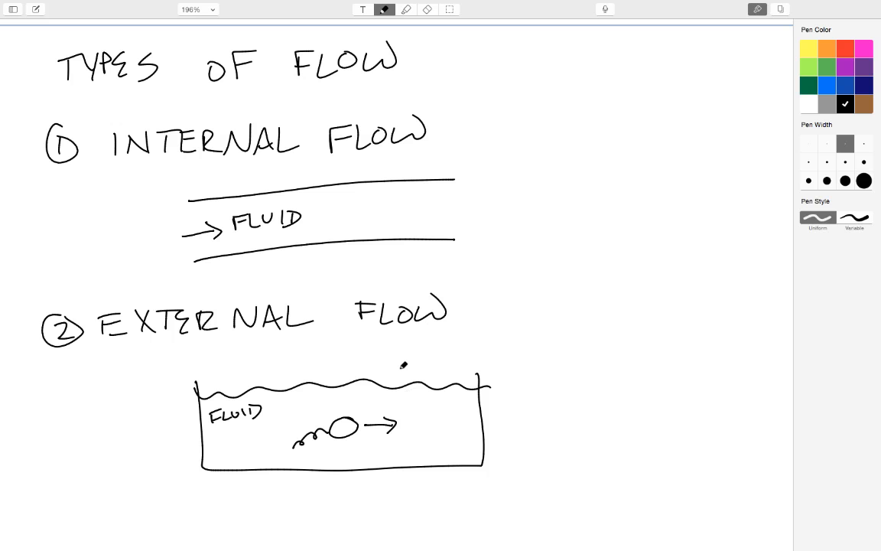
scroll(down, 3)
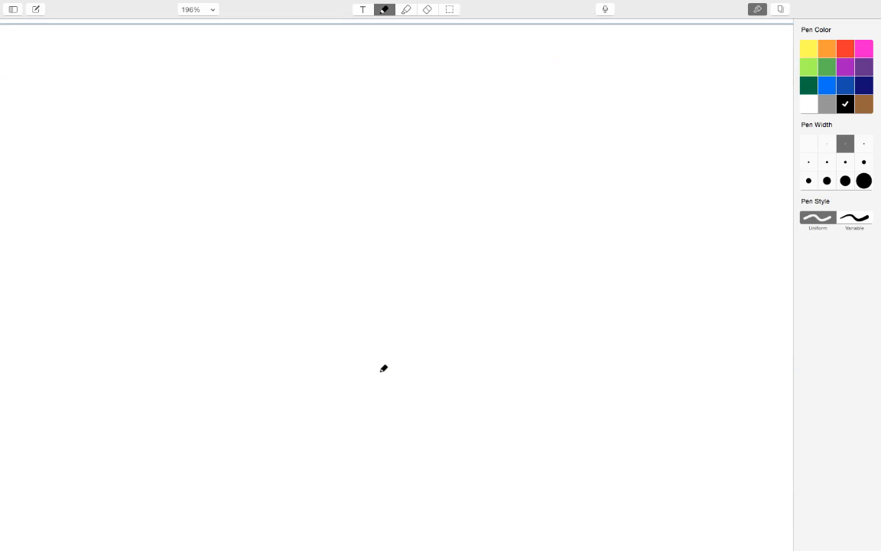
mouse_move(195, 114)
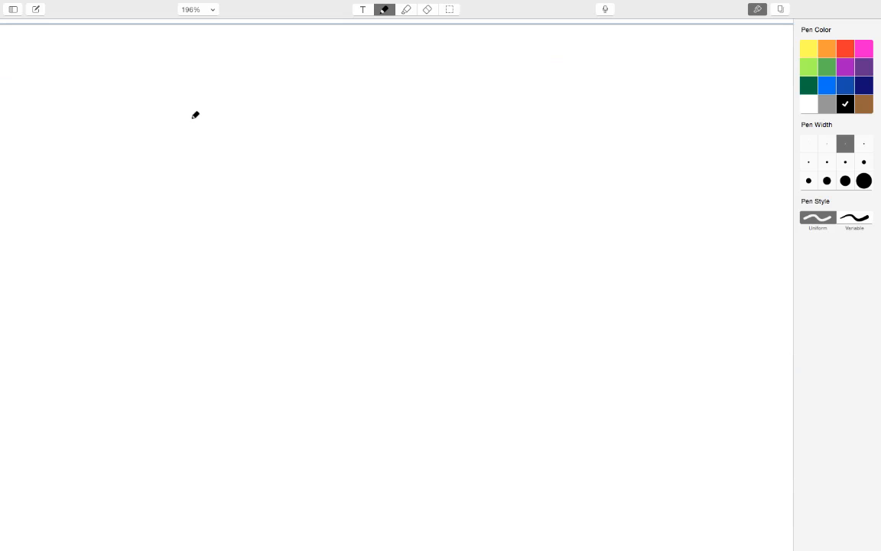
mouse_move(186, 165)
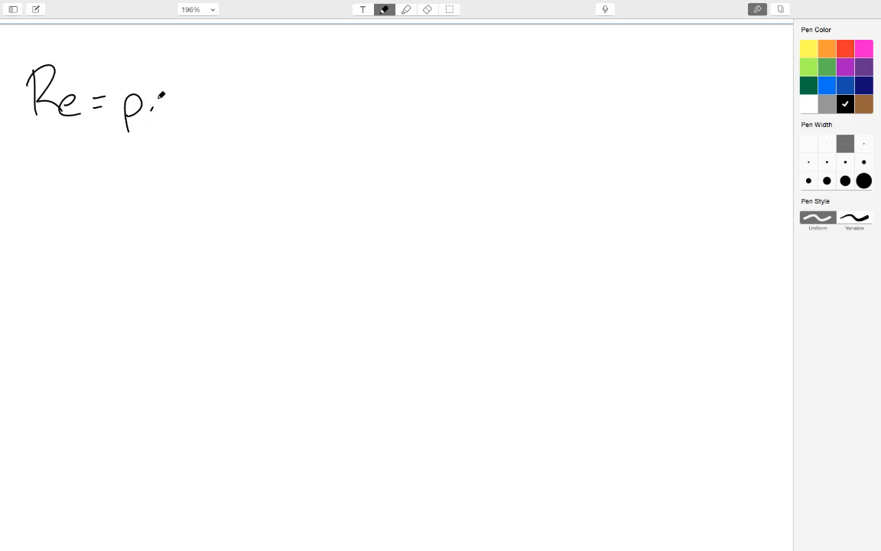
Write Re = ρvL/μ and the INTERNAL heading beneath it.
drag(157, 91, 229, 115)
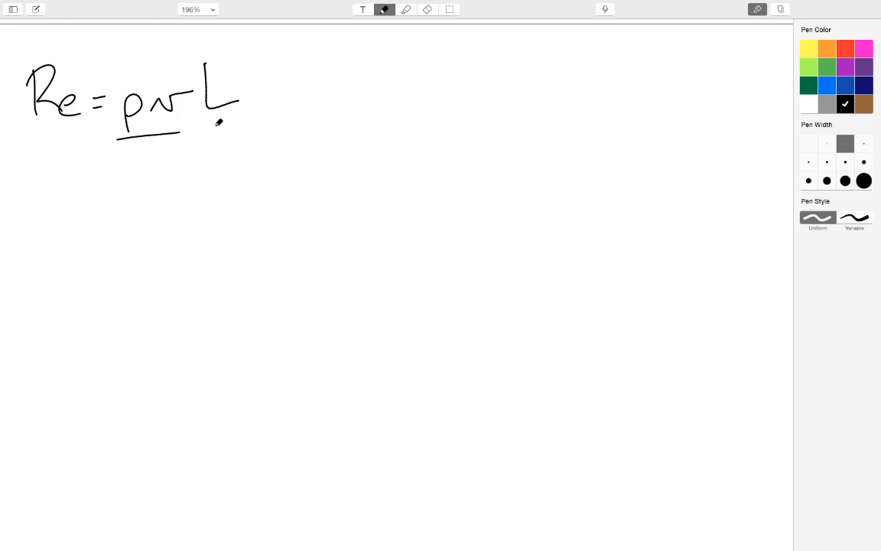
drag(141, 187, 187, 164)
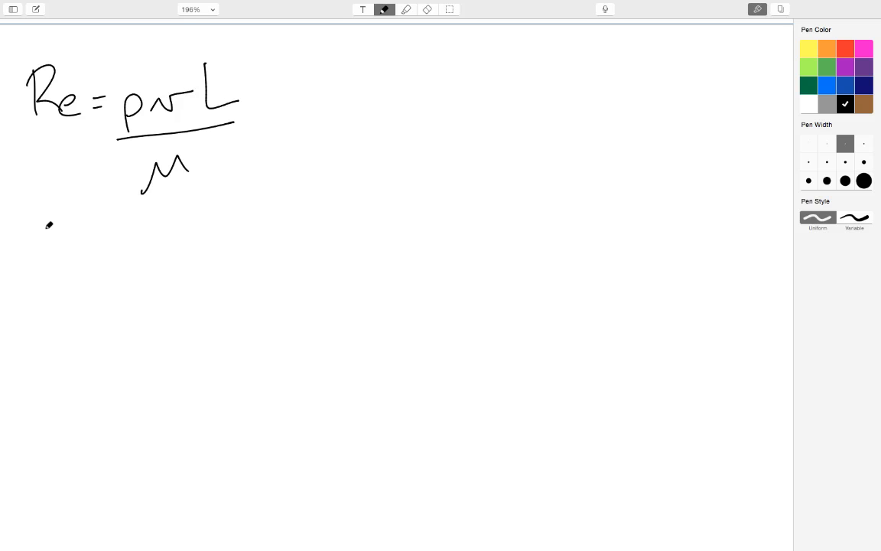
drag(37, 230, 55, 252)
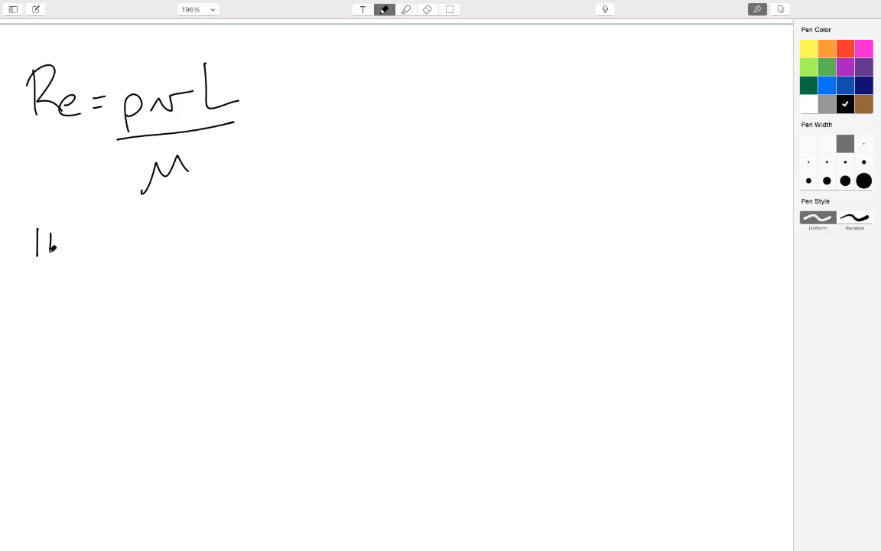
drag(46, 240, 138, 245)
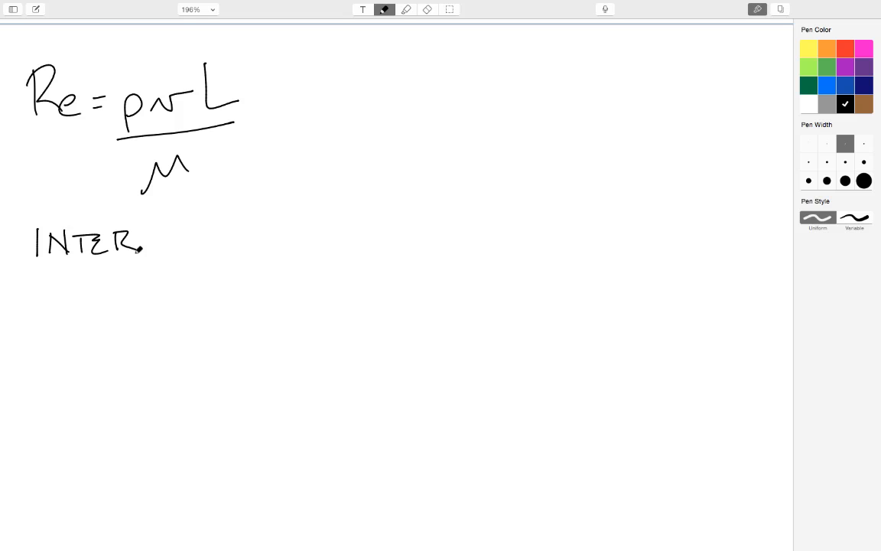
drag(141, 244, 215, 245)
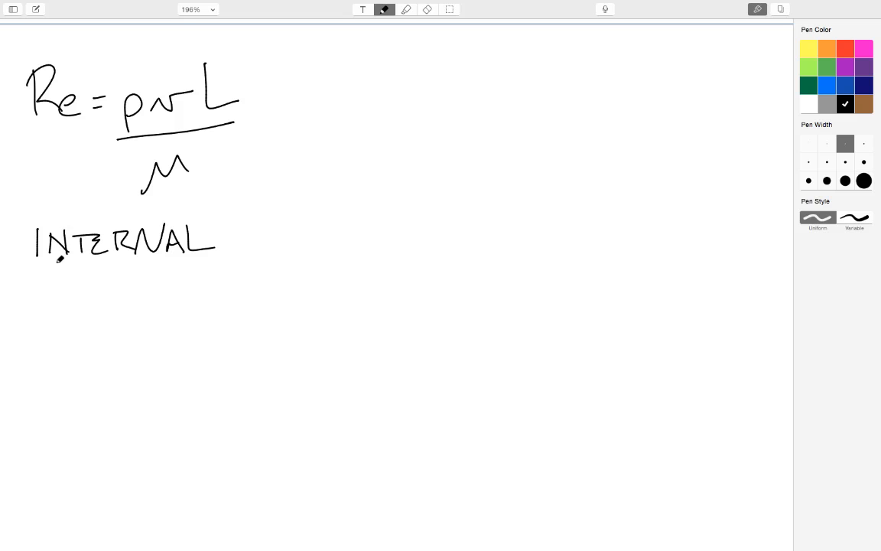
Underline INTERNAL and define v as fluid velocity and L = D_h = 4A/P.
drag(37, 266, 259, 264)
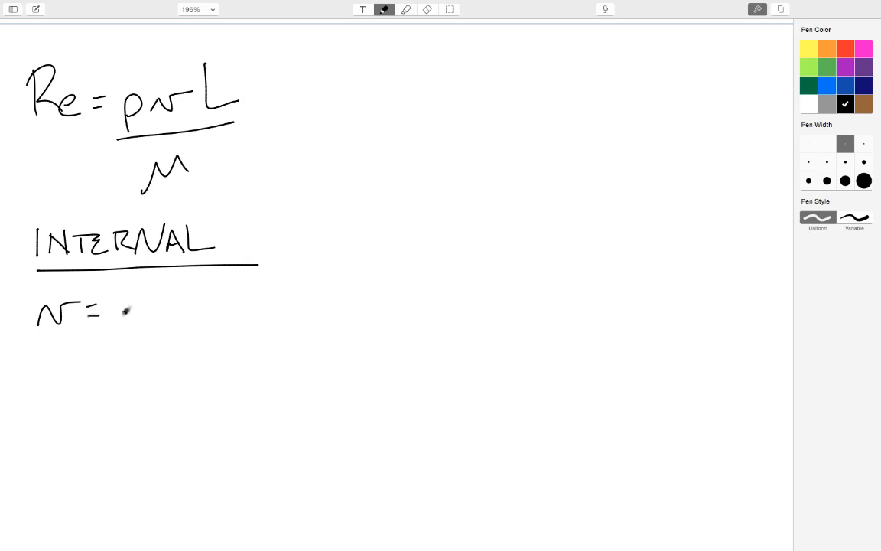
drag(119, 314, 191, 314)
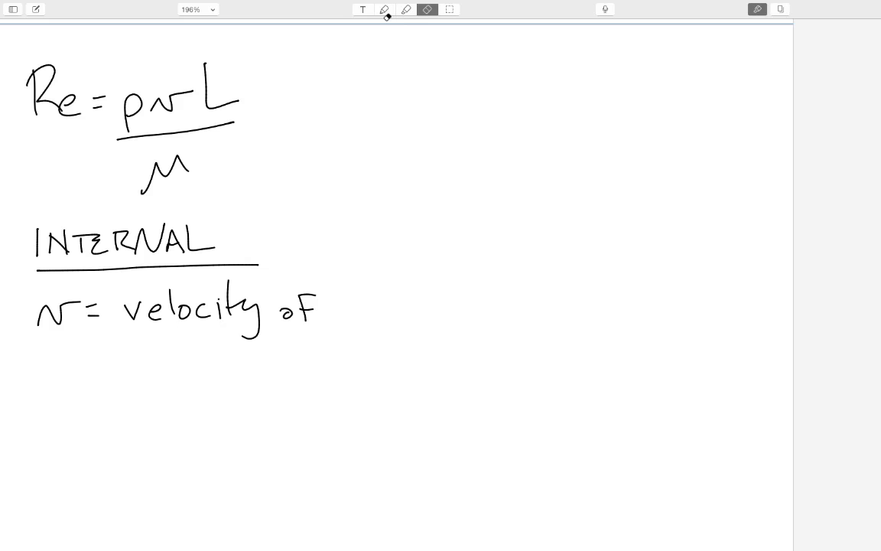
click(385, 10)
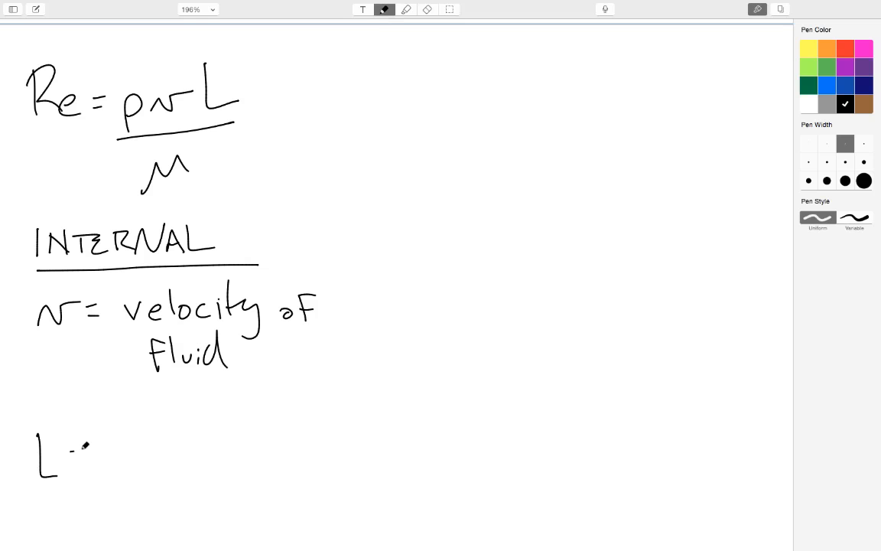
drag(73, 449, 88, 459)
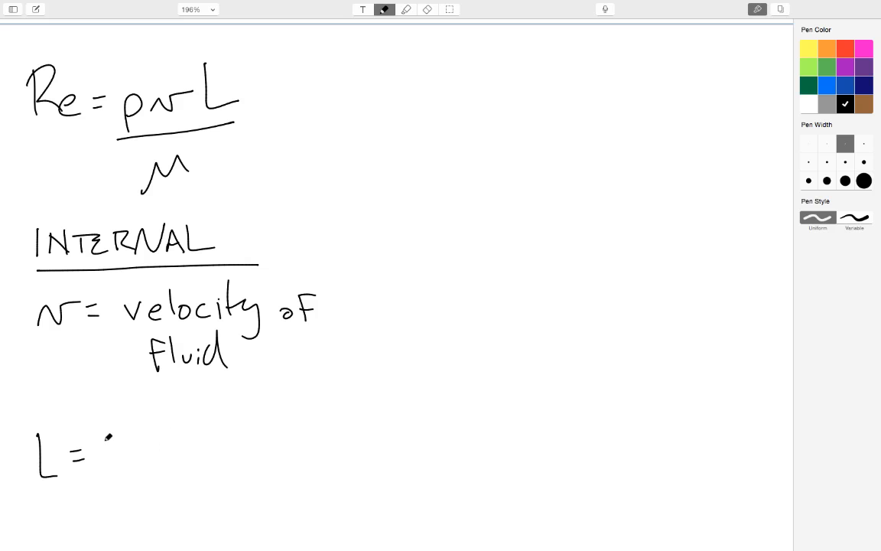
drag(100, 443, 141, 474)
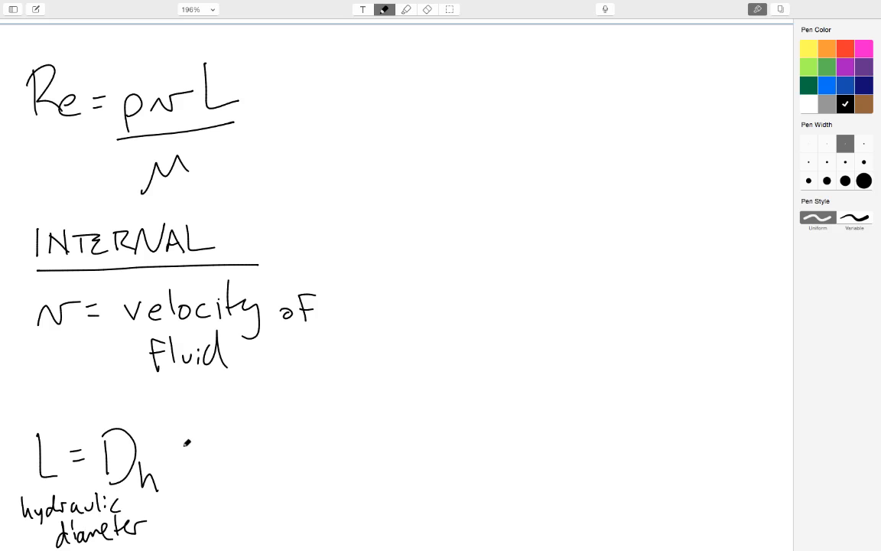
drag(175, 459, 194, 459)
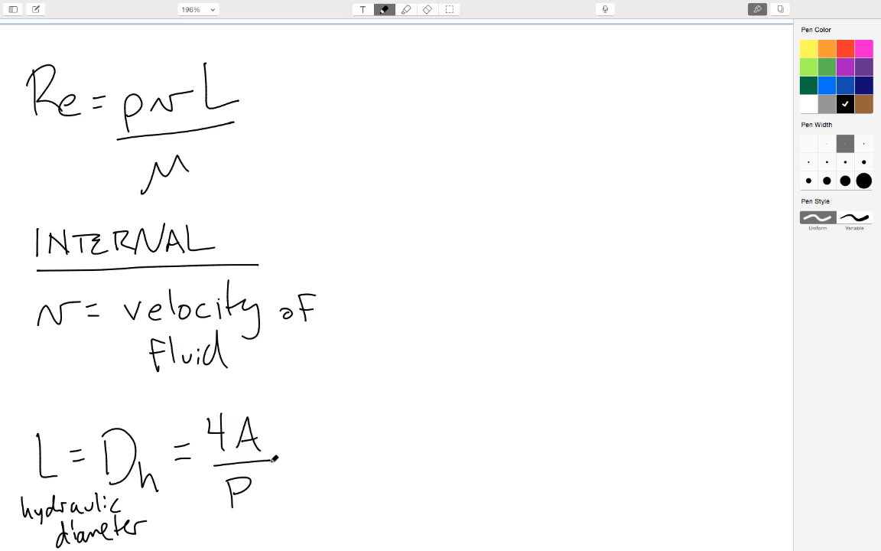
click(269, 444)
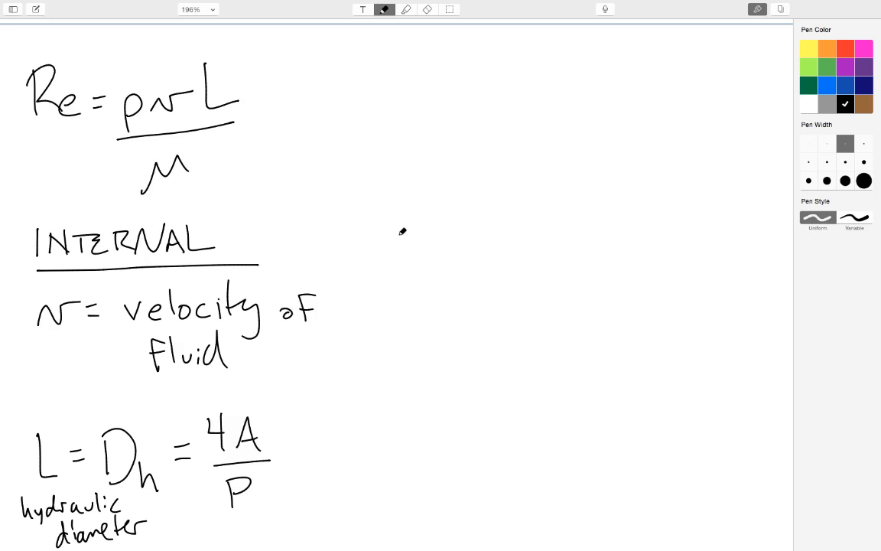
mouse_move(427, 225)
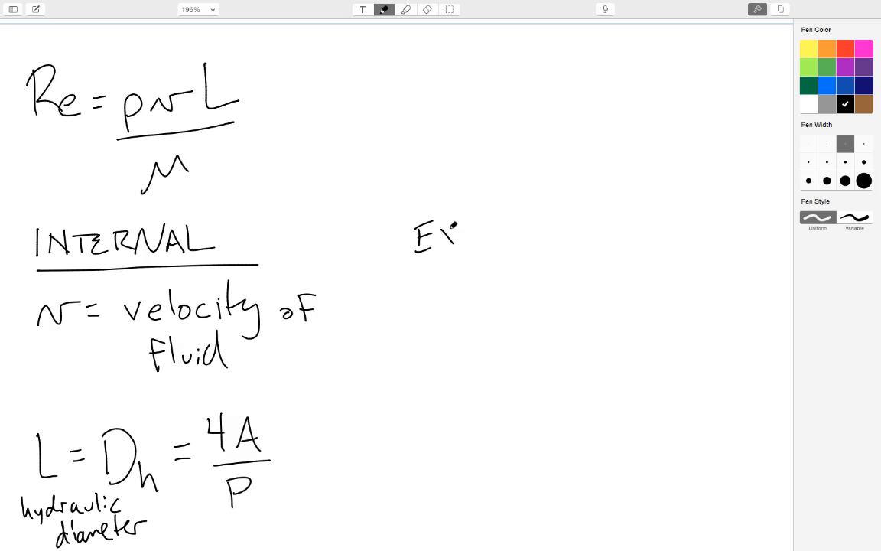
Write an underlined EXTERNAL heading, defining v as the object's velocity and L as a length.
drag(459, 237, 558, 230)
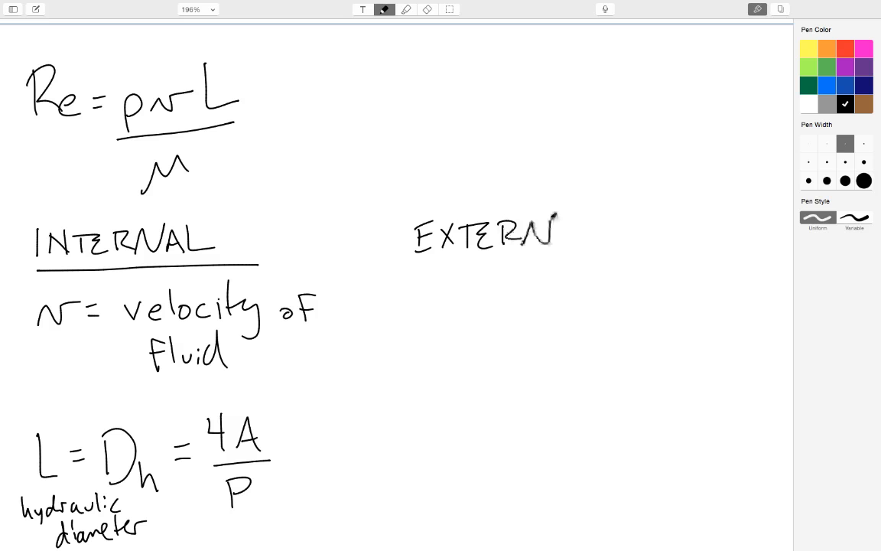
drag(558, 229, 619, 252)
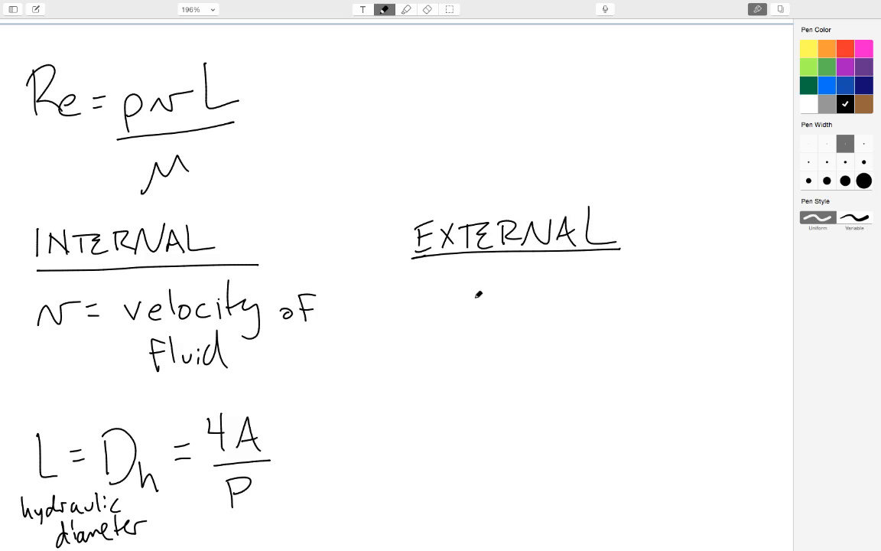
drag(440, 305, 489, 298)
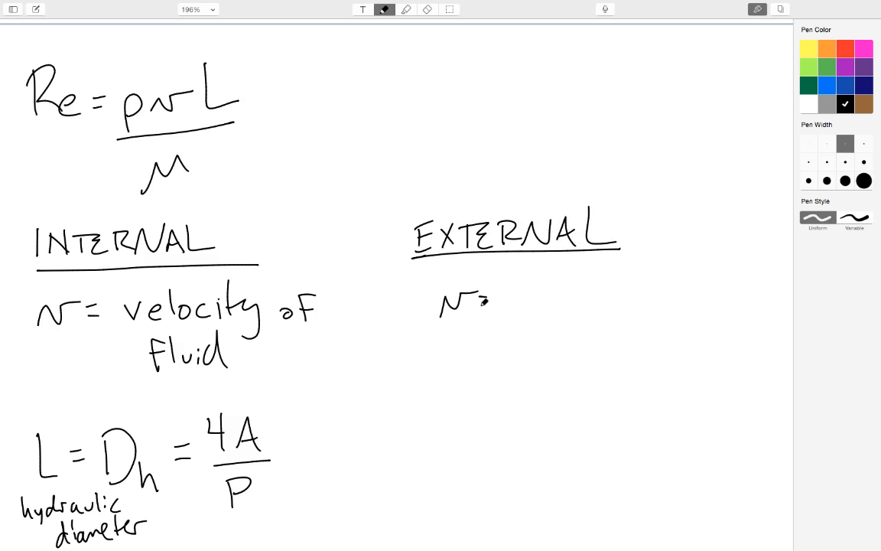
drag(497, 302, 627, 302)
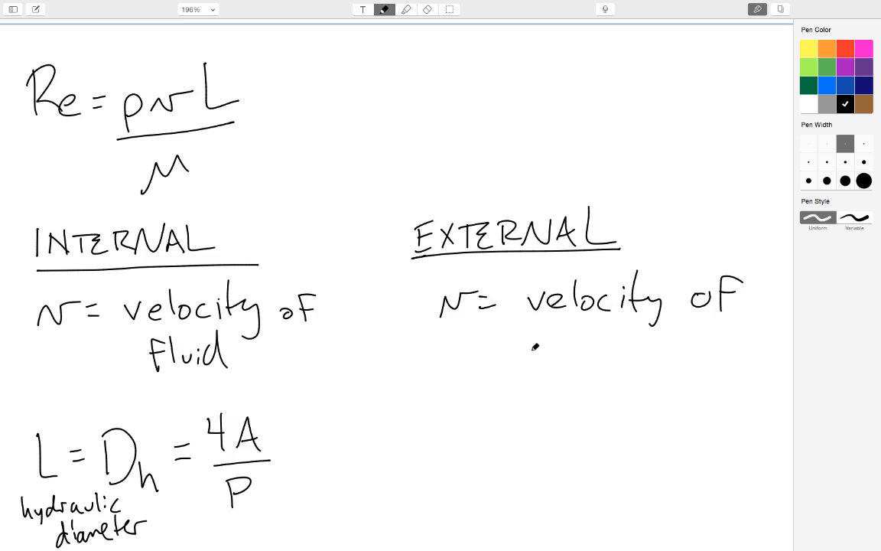
drag(535, 348, 585, 370)
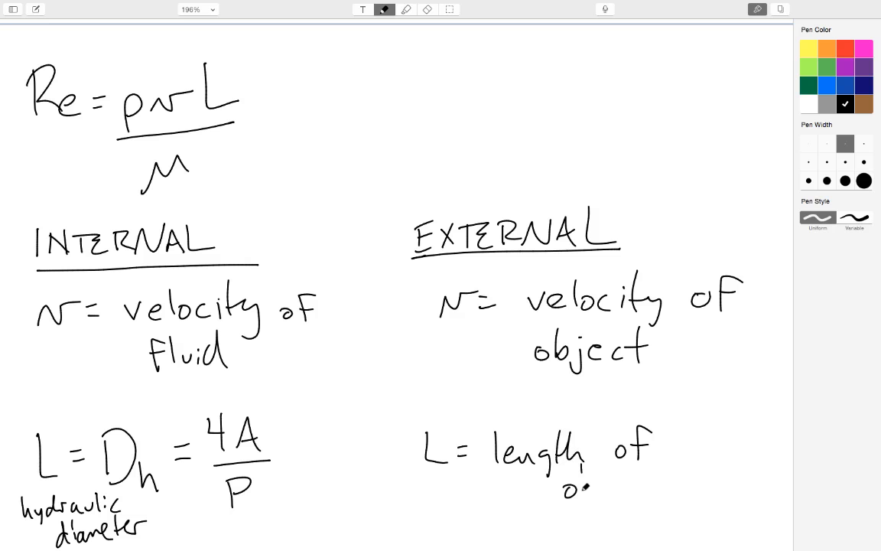
drag(570, 489, 672, 481)
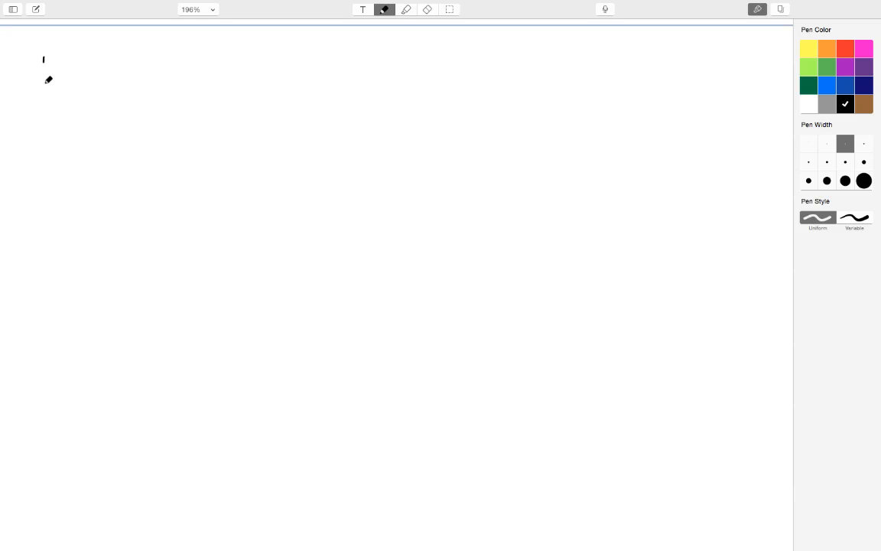
Write an underlined EXAMPLE heading and sketch the 3D rectangular channel.
drag(42, 72, 149, 72)
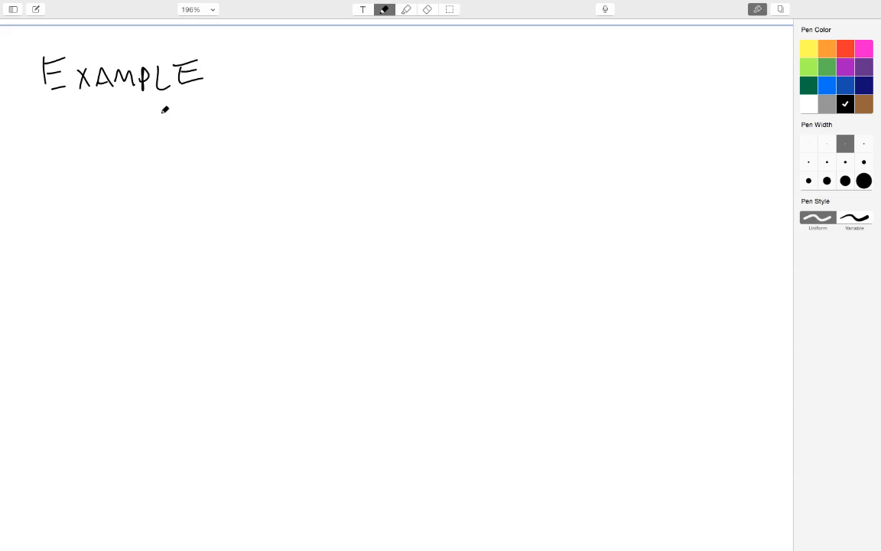
drag(31, 109, 216, 95)
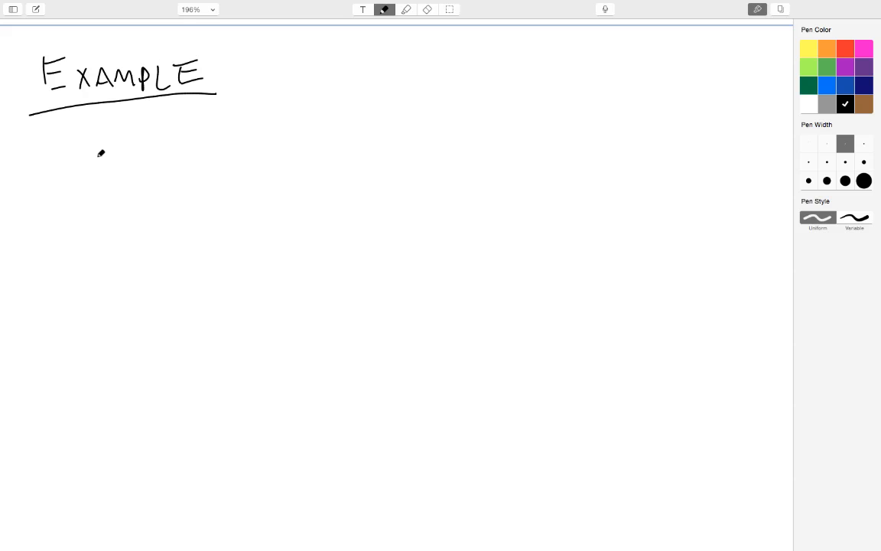
drag(72, 155, 218, 243)
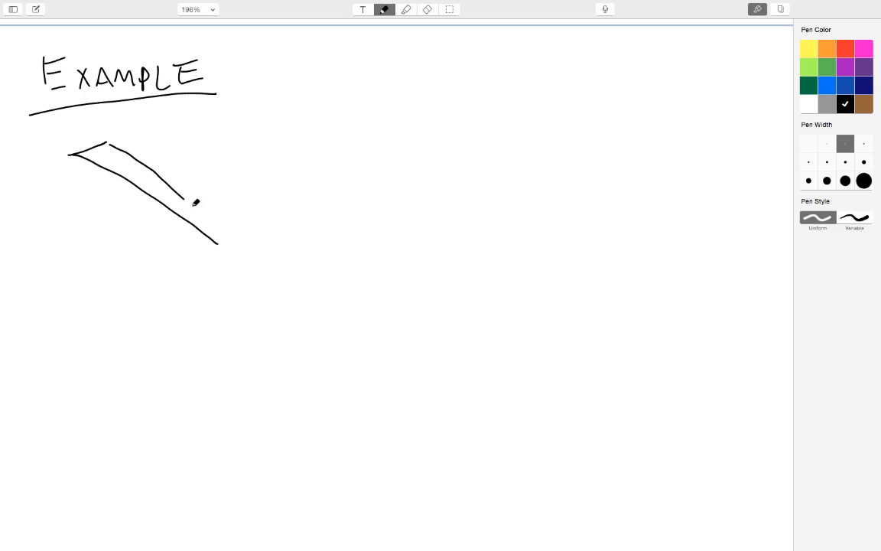
drag(195, 203, 243, 243)
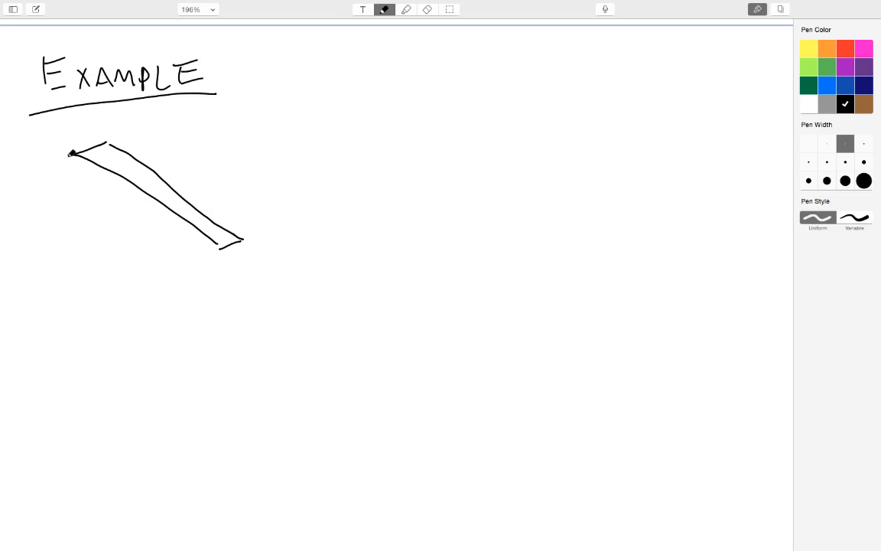
drag(69, 156, 221, 287)
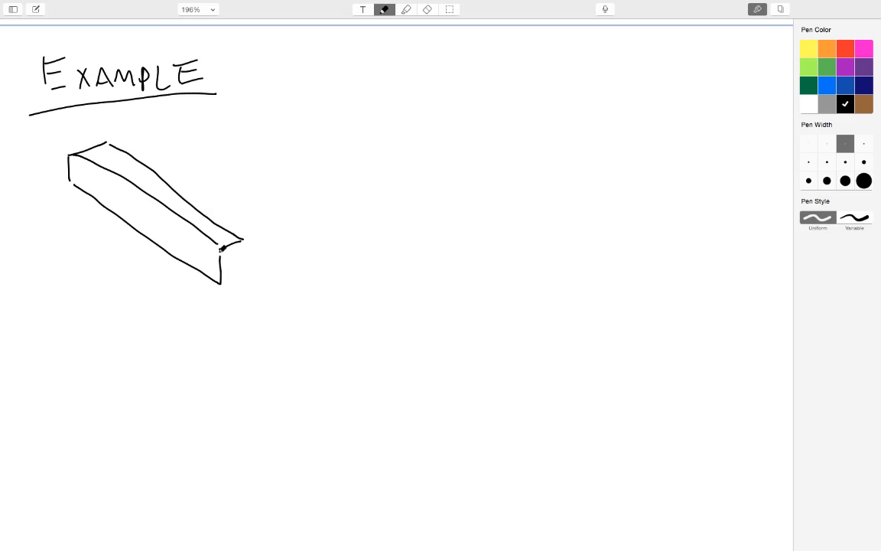
drag(221, 248, 246, 279)
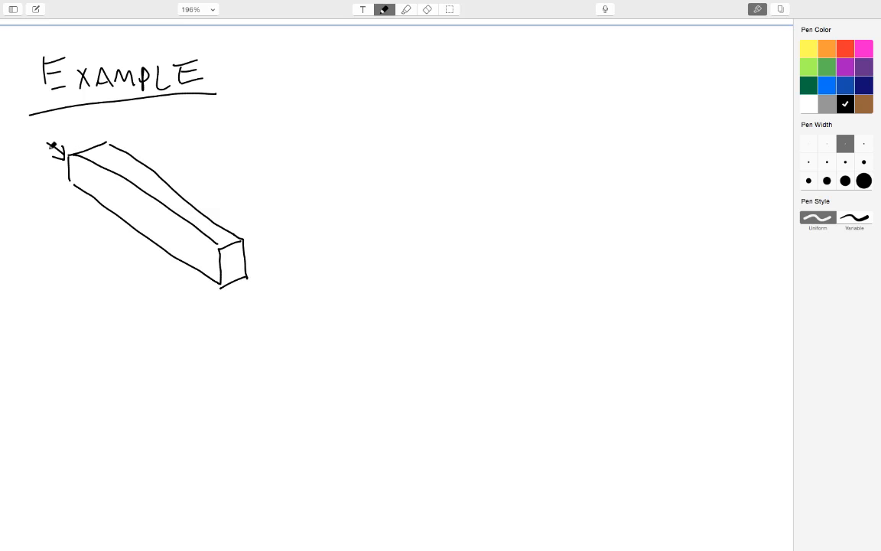
Label the channel H = 500 nm, W = 100 nm, with a 2 mm length arrow.
drag(259, 244, 259, 266)
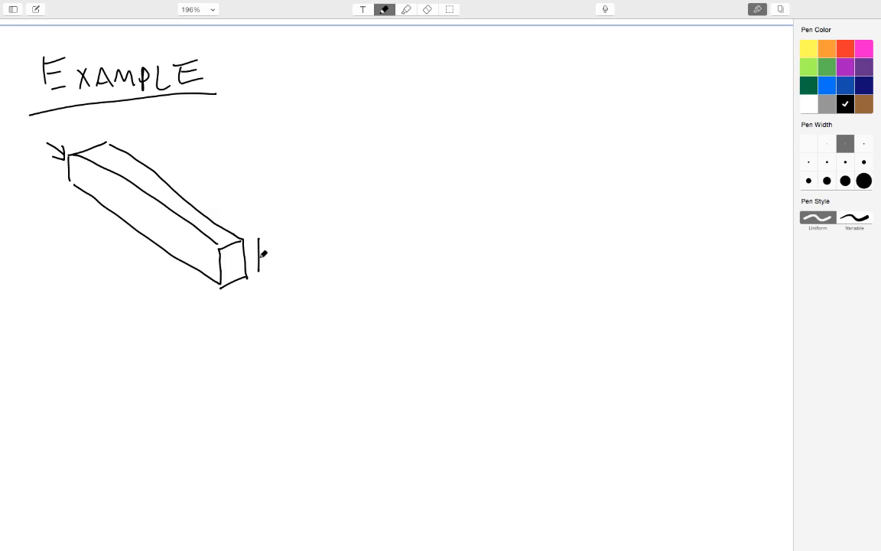
drag(260, 241, 260, 276)
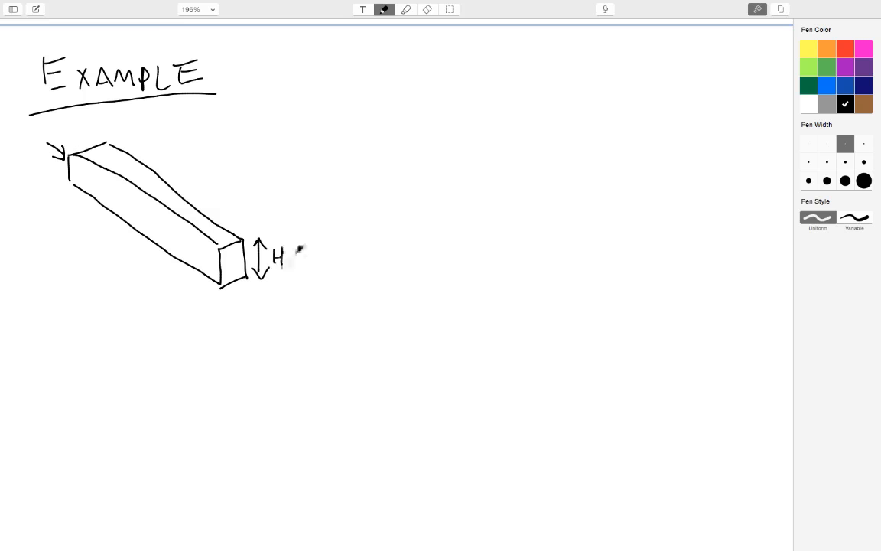
drag(292, 258, 300, 258)
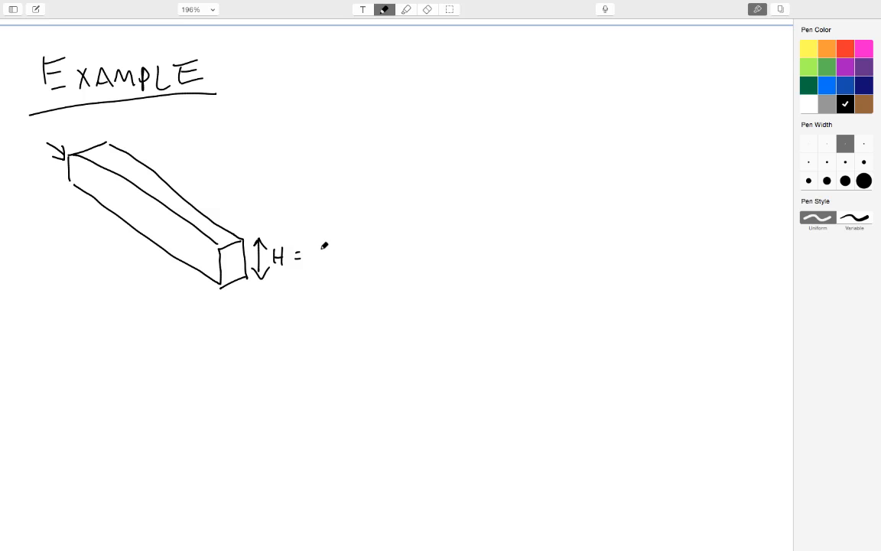
drag(310, 257, 355, 256)
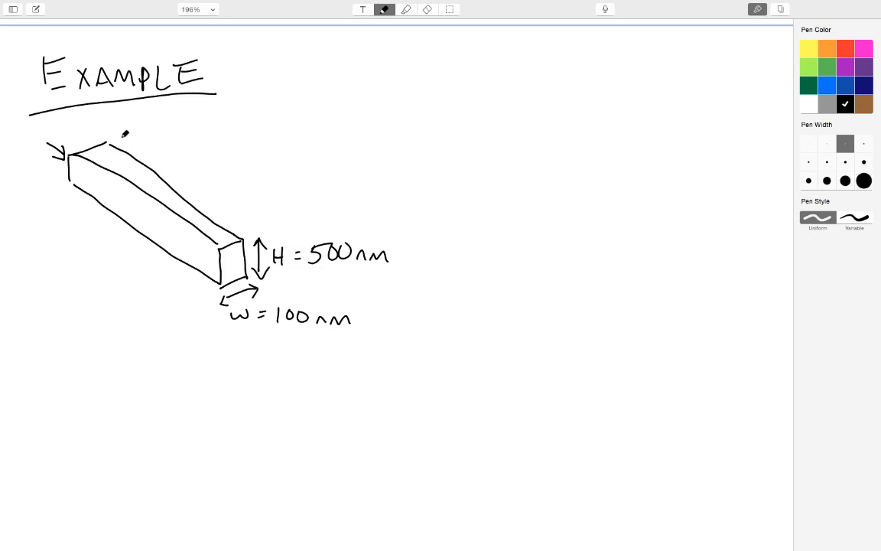
drag(125, 136, 246, 226)
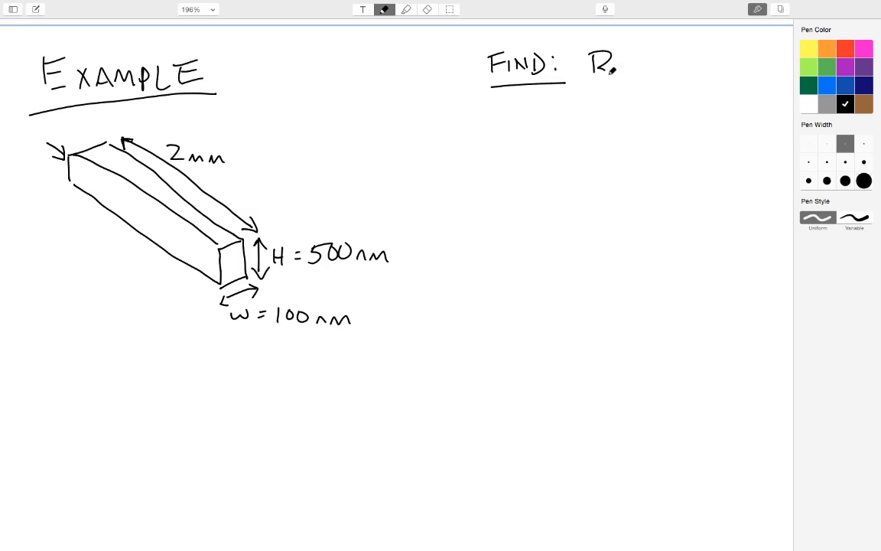
Write FIND: Re, erase stray dots, and write Re = ρvD_h/μ.
text(Re)
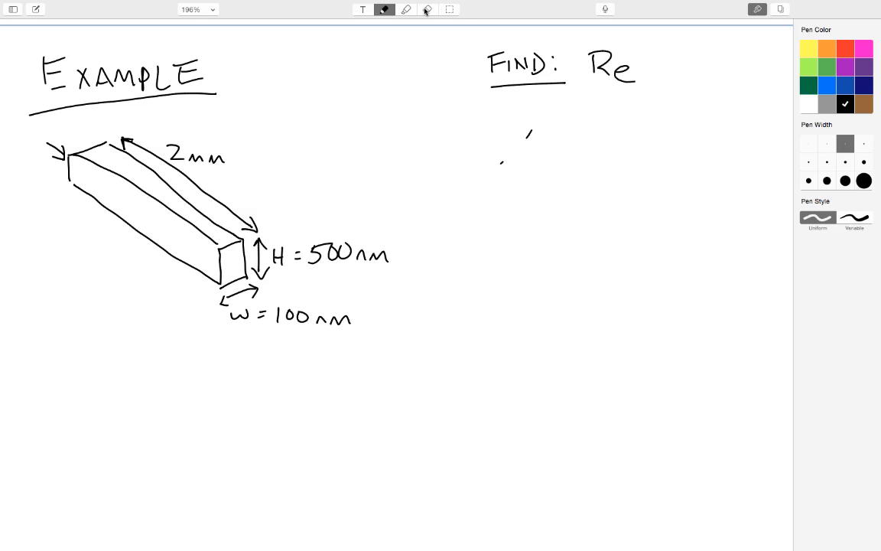
click(427, 9)
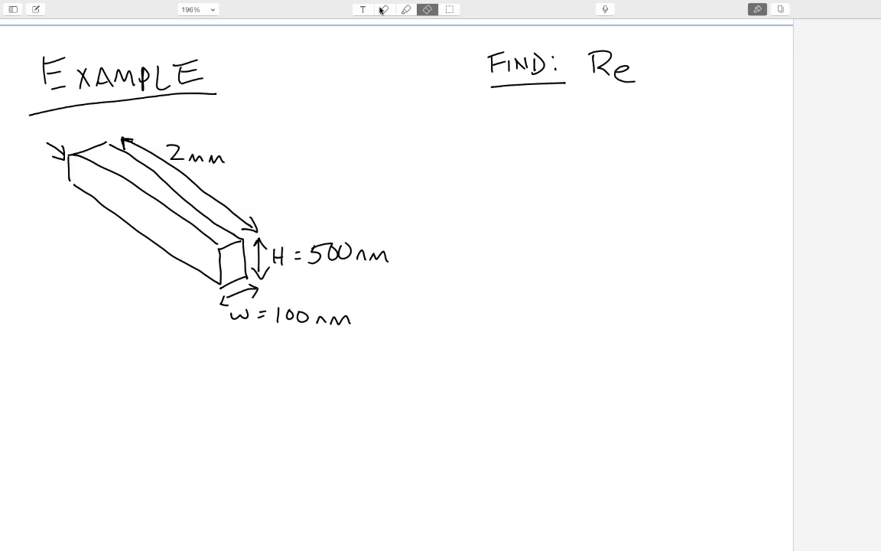
click(385, 9)
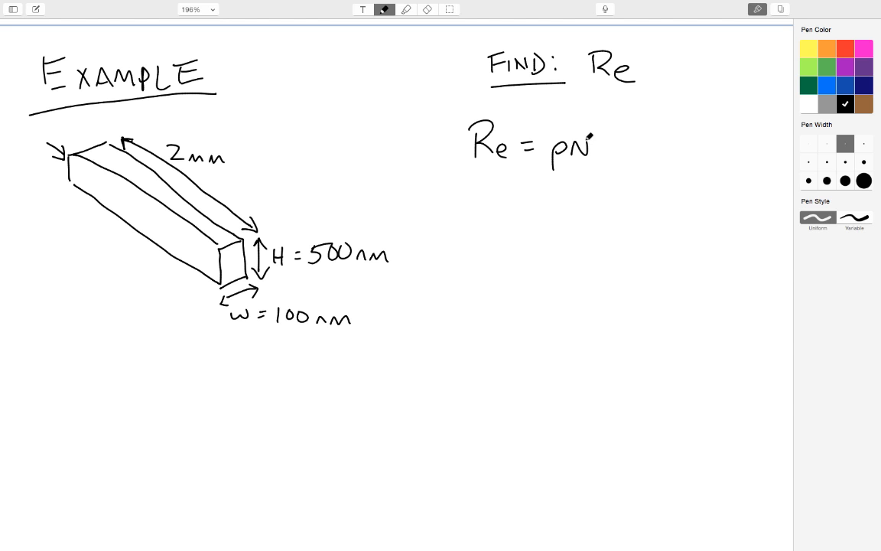
drag(585, 149, 619, 133)
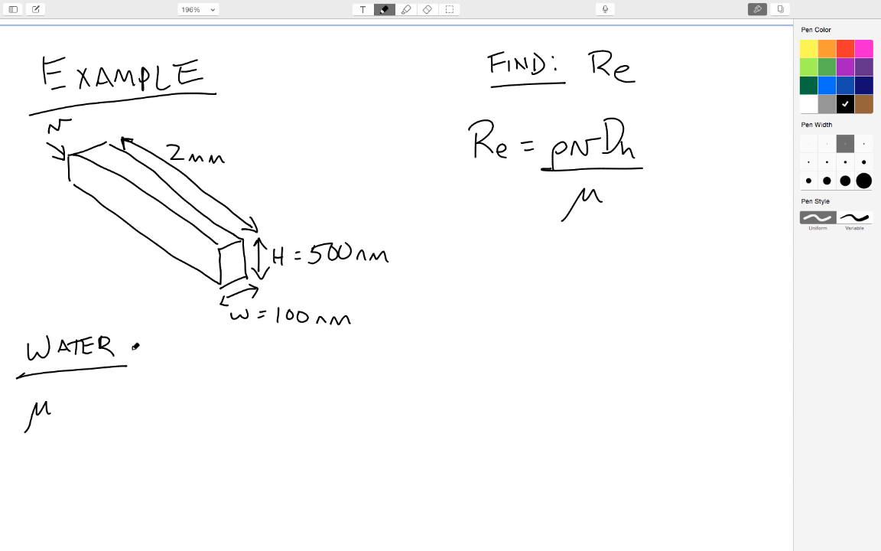
Write WATER @ 25°C: μ = 0.9 cP = 0.9 mPa·s, ρ = 1 g/cm³, v = 2 mm/s.
text(@25)
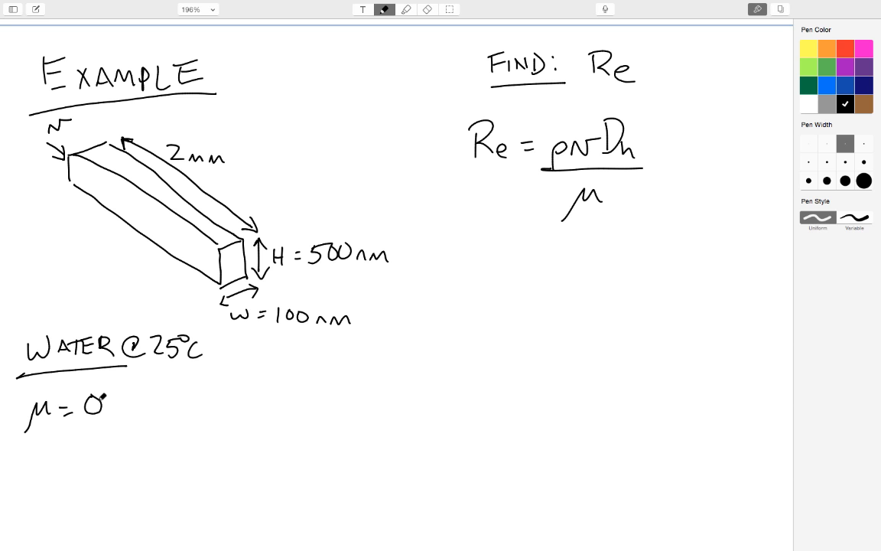
text(.9 cP = 0.9mPa.s)
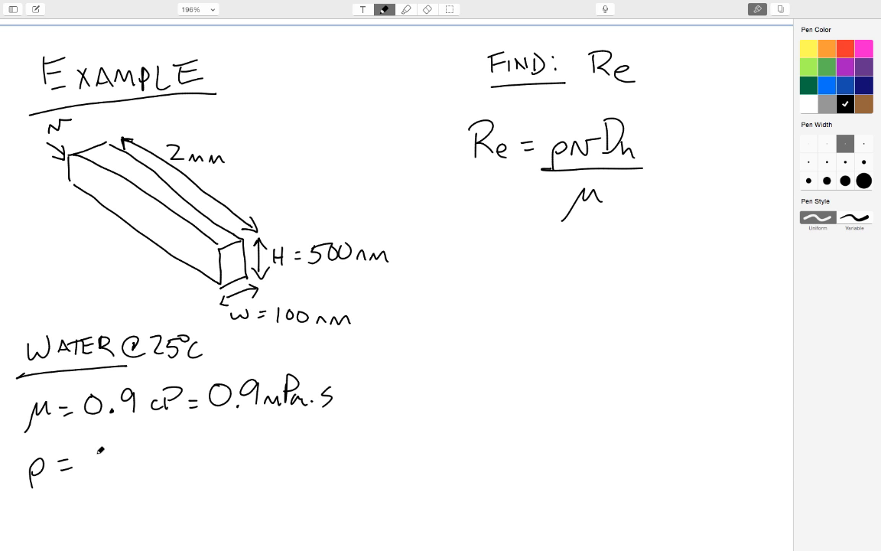
drag(100, 459, 153, 490)
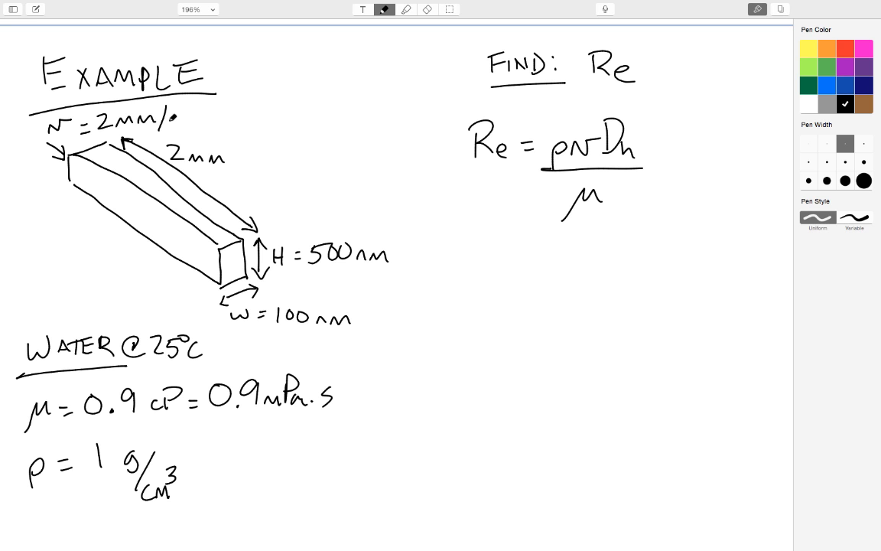
text(s)
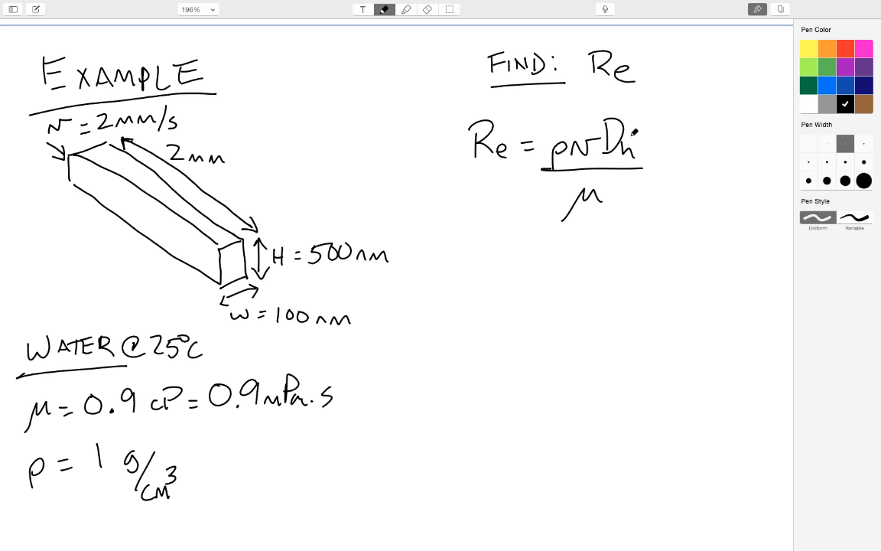
Write D_h = 4WH/(2W+2H), marking WH as area A in blue.
drag(459, 260, 481, 302)
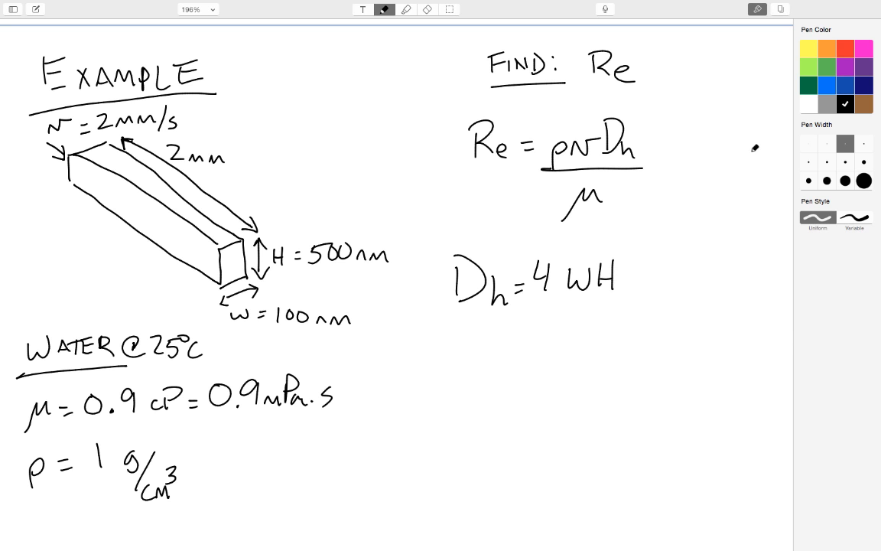
click(827, 85)
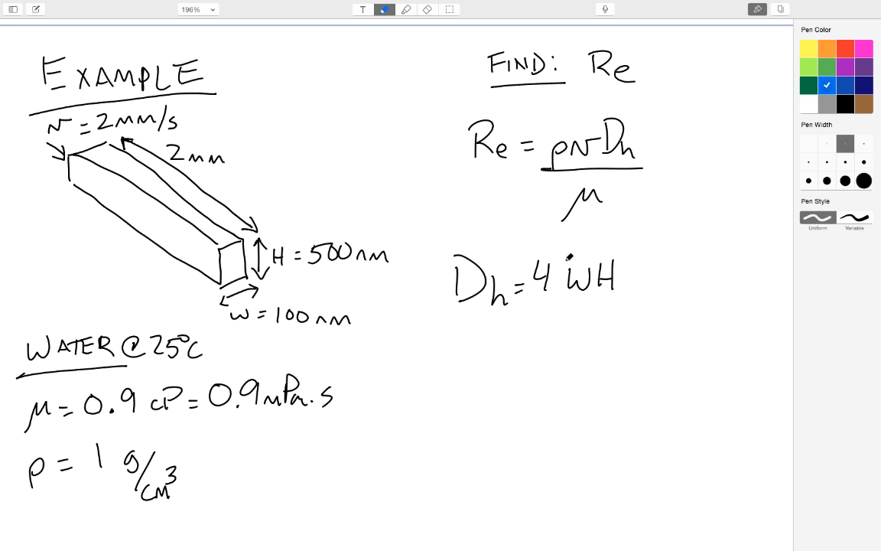
drag(558, 257, 624, 258)
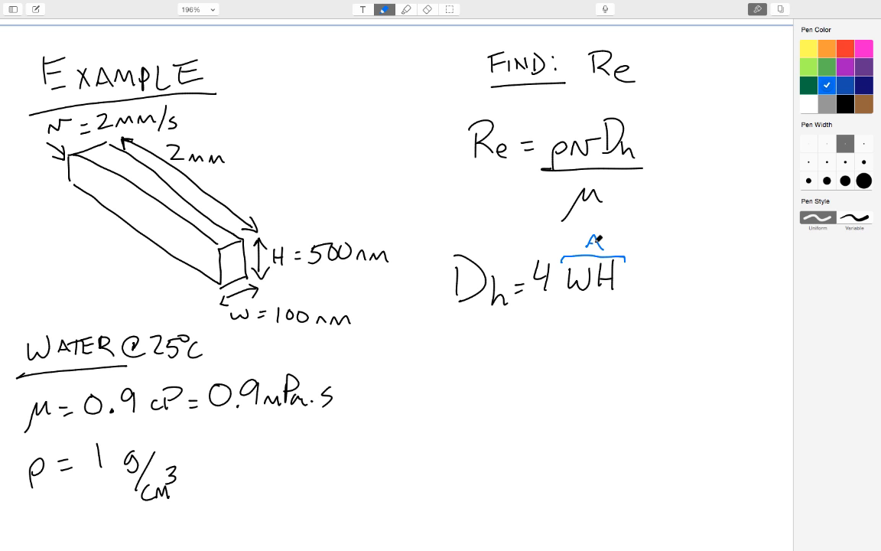
click(844, 103)
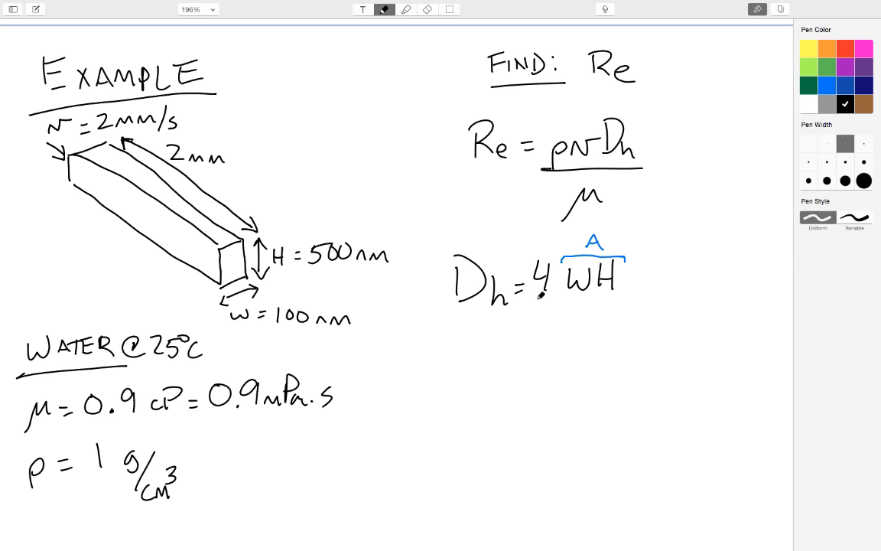
drag(529, 300, 650, 295)
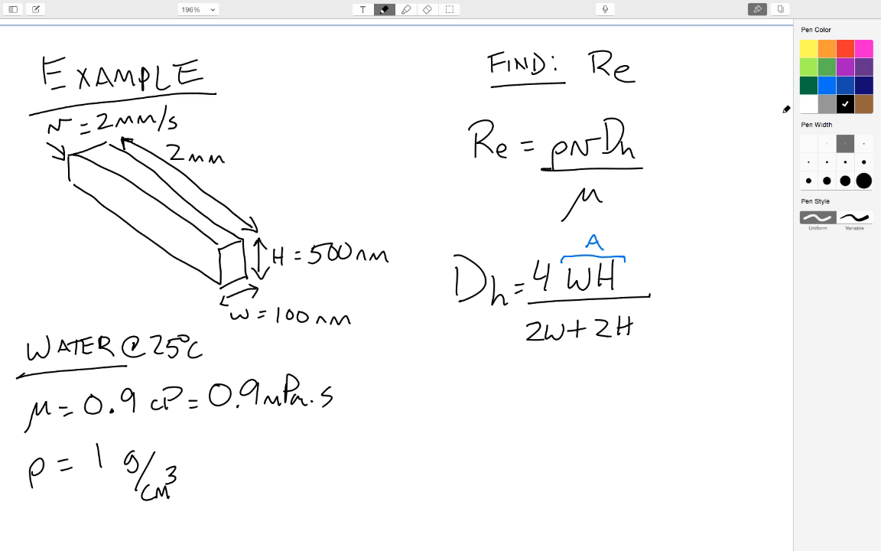
Mark the perimeter P in blue and write the result 1.667×10⁻⁷ m in black.
click(826, 85)
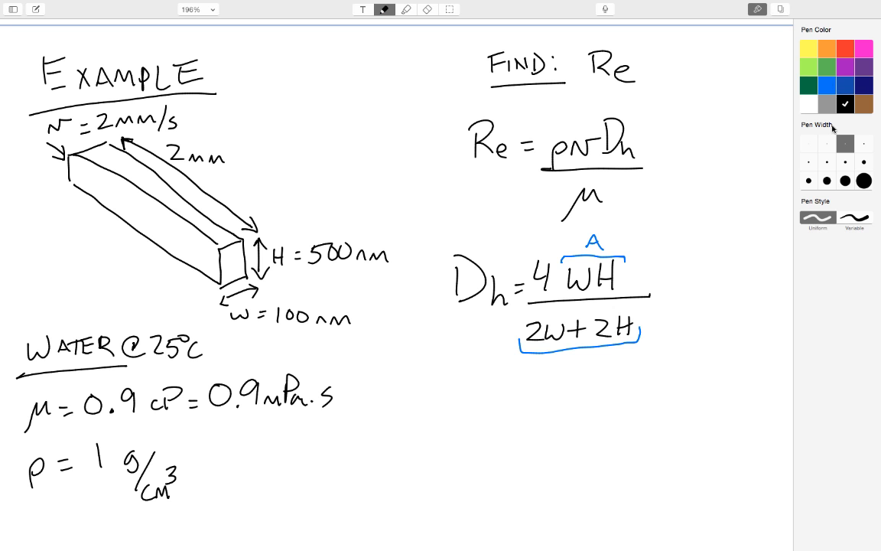
click(808, 85)
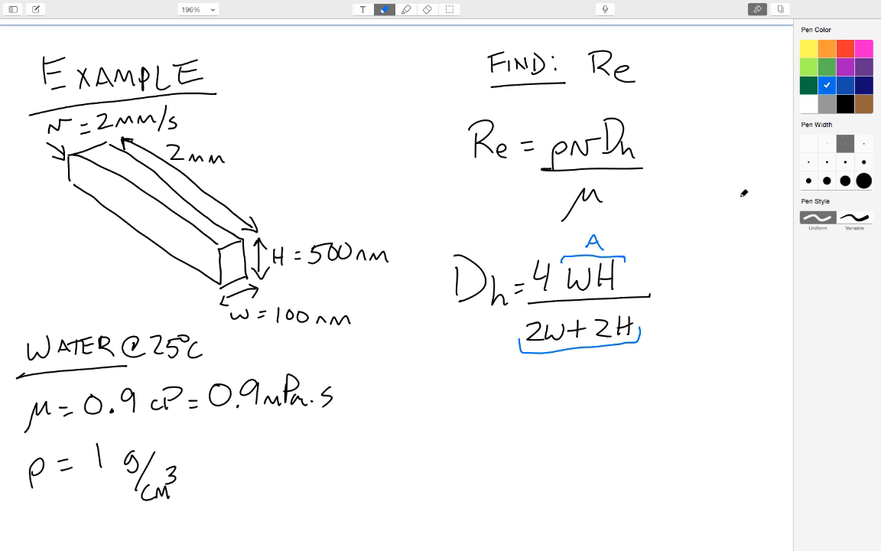
click(844, 103)
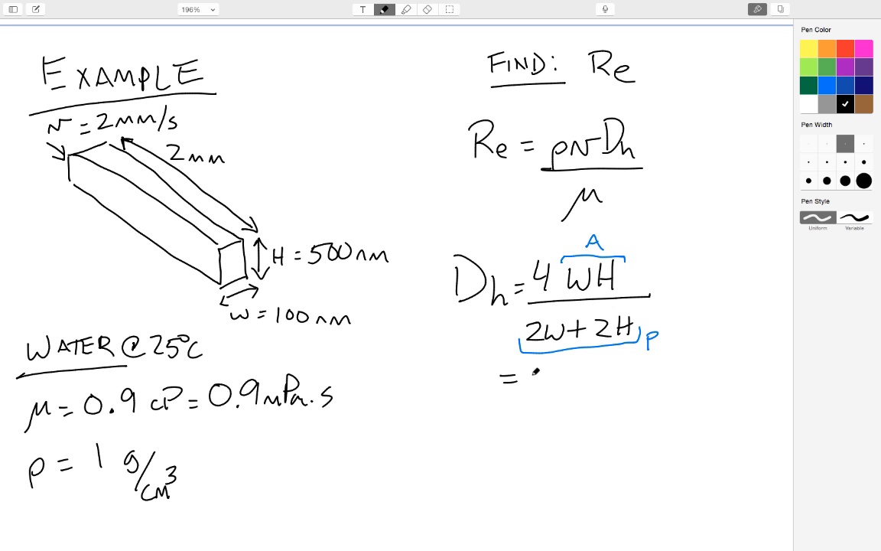
text(1.667)
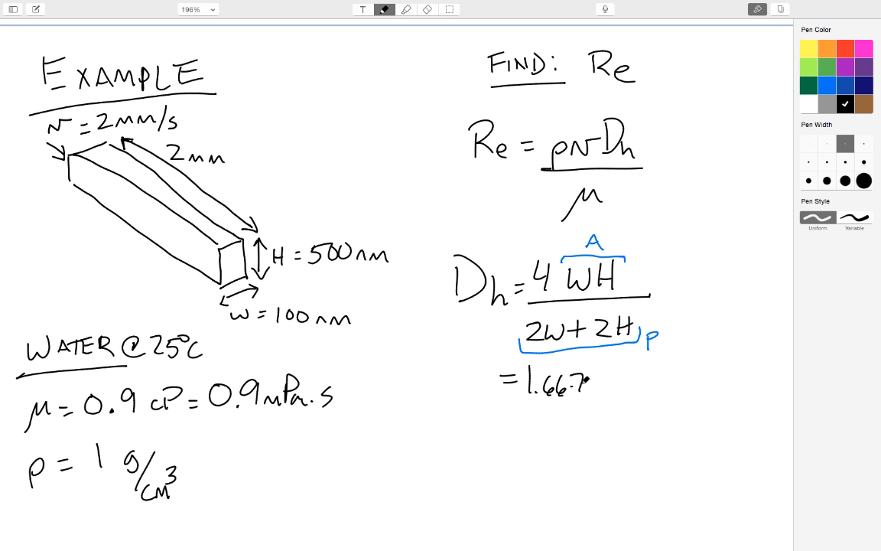
text(X10-7 m)
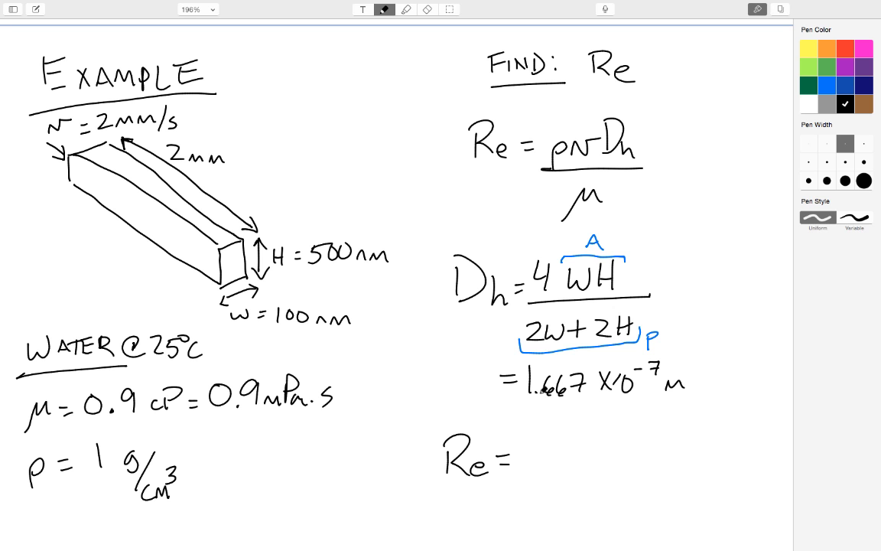
Write Re = 3.704×10⁻⁴ and draw a box around it.
text(3.704)
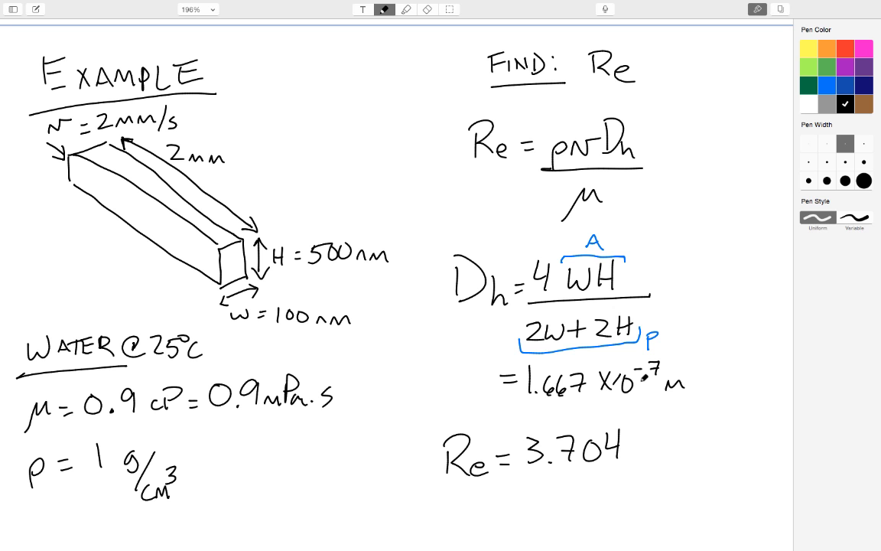
text(X10)
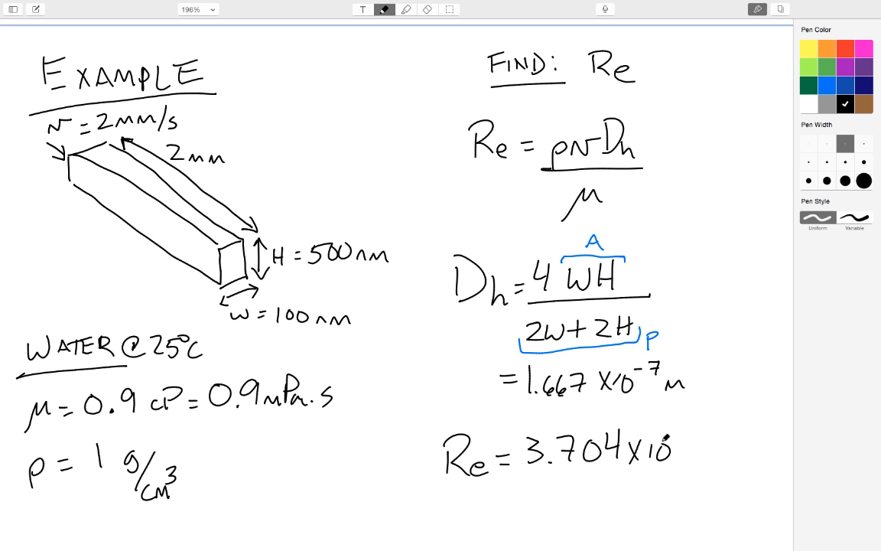
text(-4)
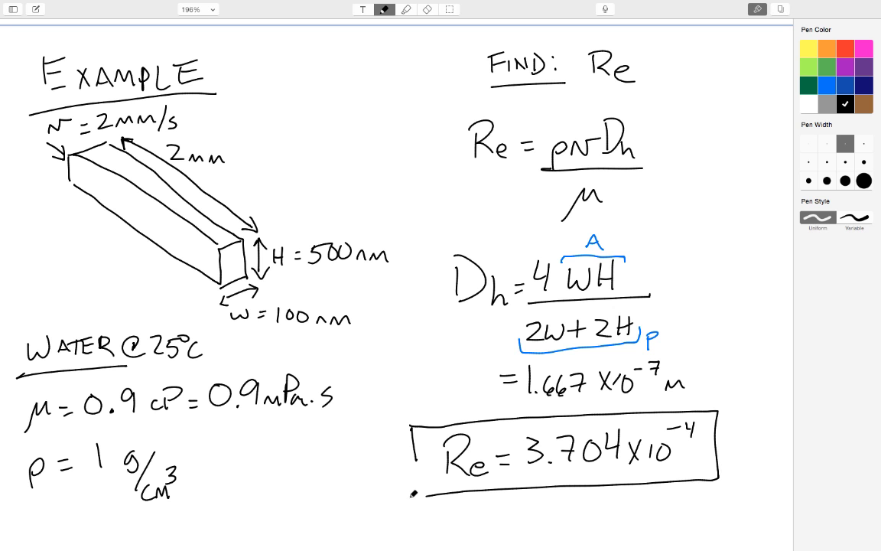
drag(409, 497, 410, 425)
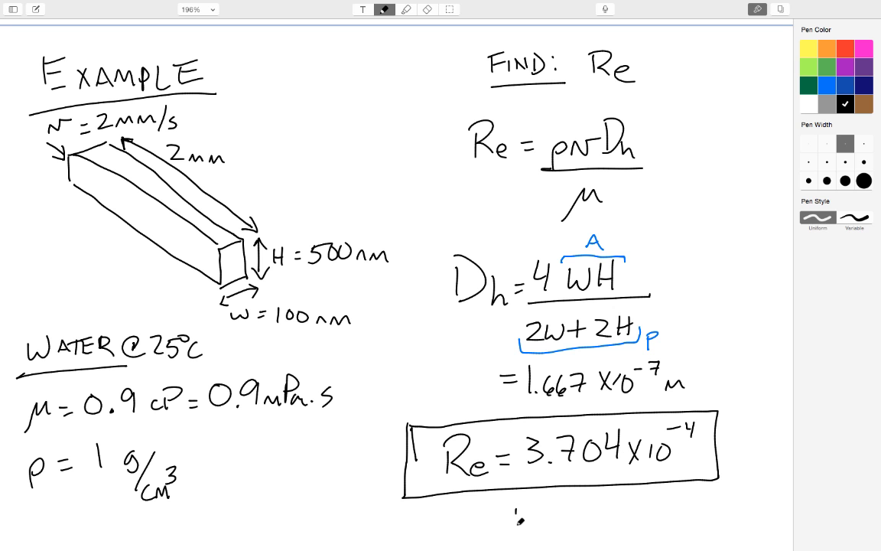
drag(520, 520, 589, 516)
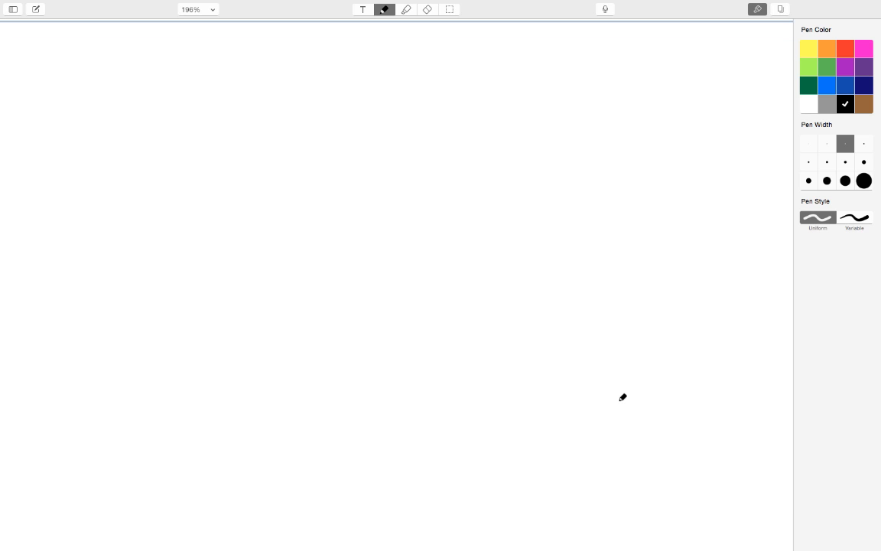
mouse_move(50, 66)
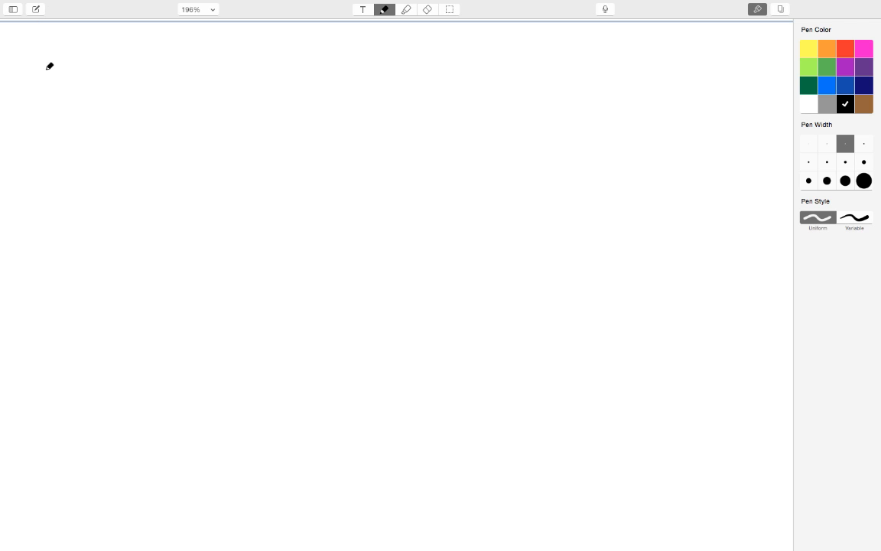
Write the REGIME heading and case ① Re < 2100: LAMINAR, smooth & predictable.
drag(42, 53, 65, 88)
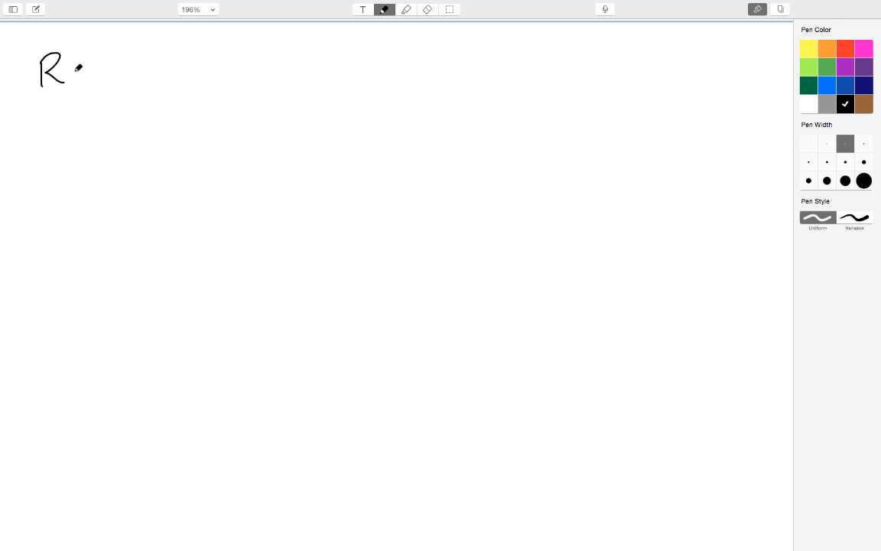
drag(65, 68, 138, 73)
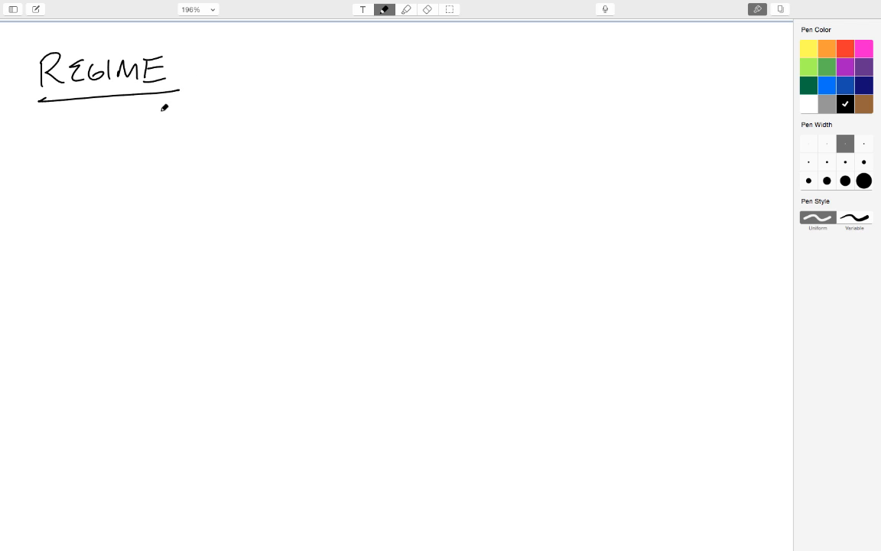
drag(38, 119, 65, 146)
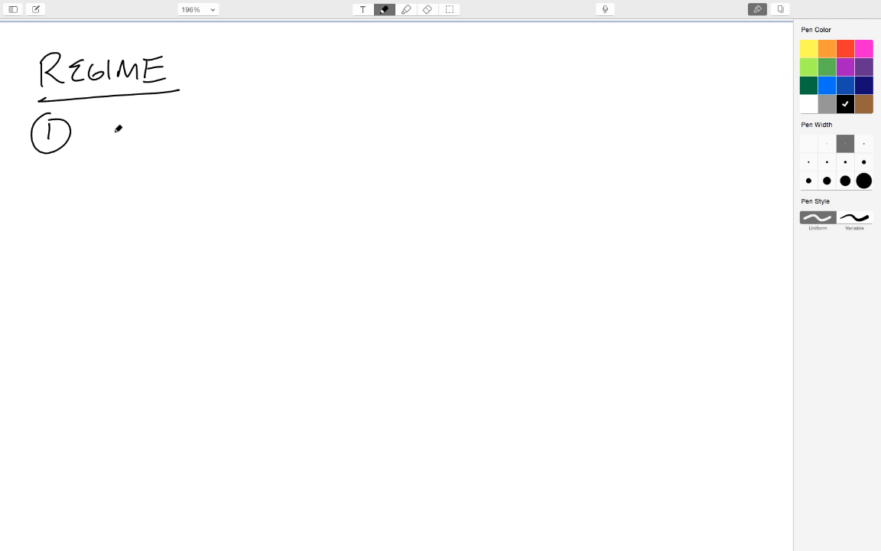
drag(103, 122, 138, 146)
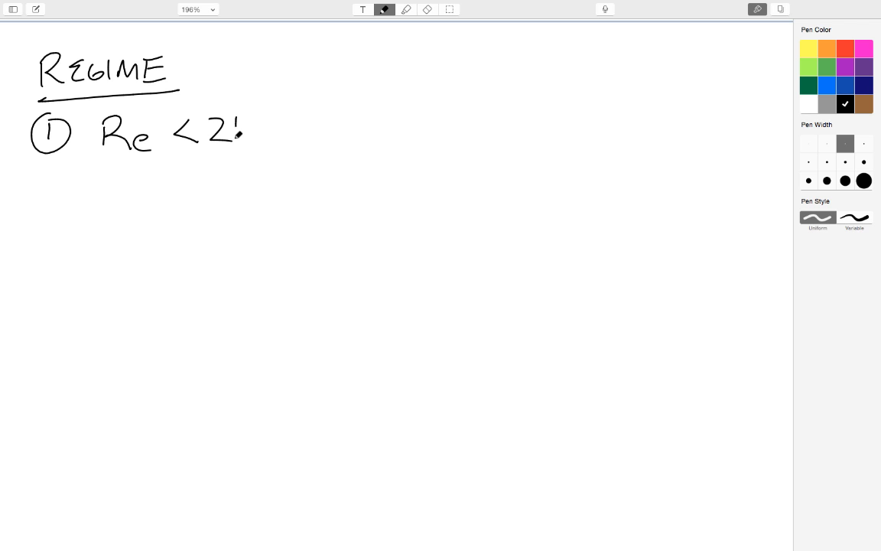
drag(245, 134, 306, 134)
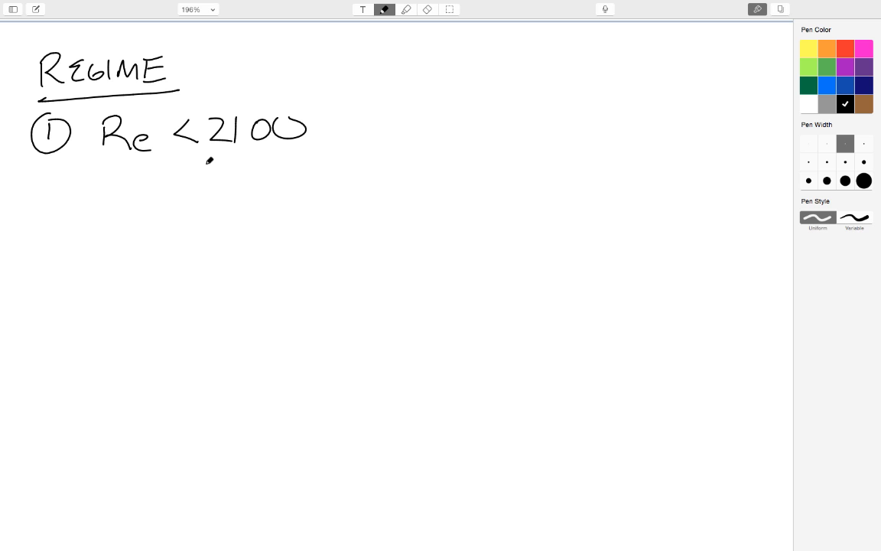
drag(203, 176, 304, 176)
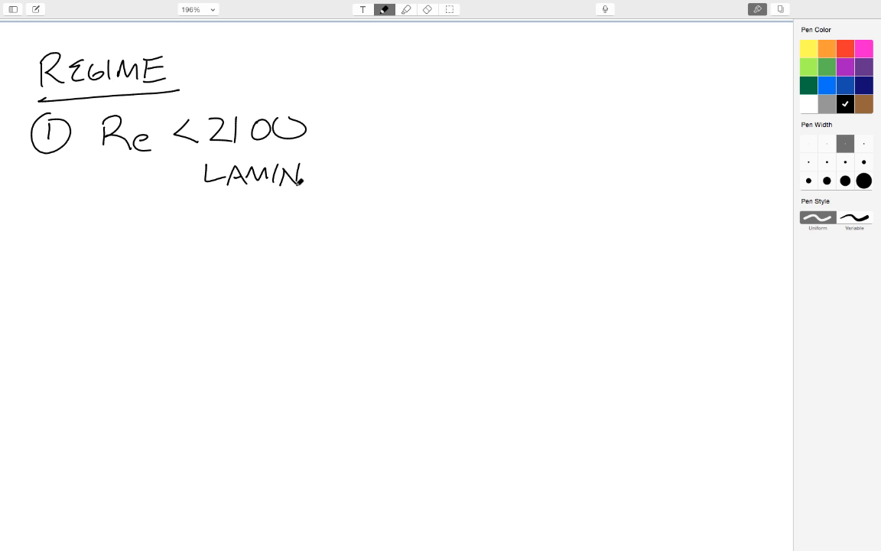
drag(305, 176, 356, 176)
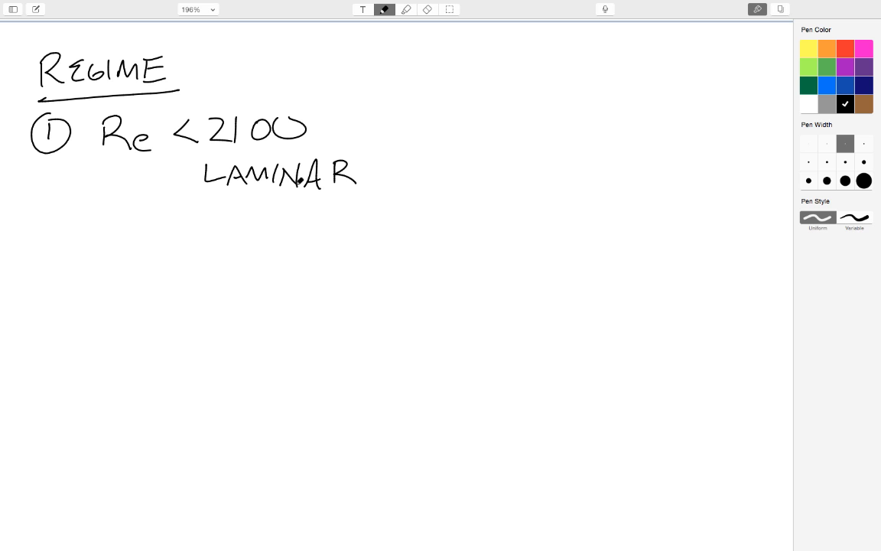
drag(222, 201, 359, 198)
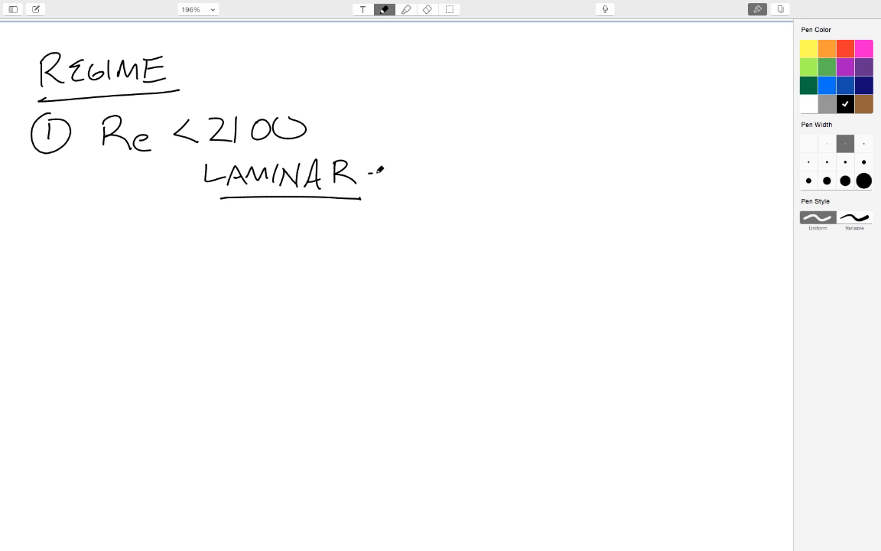
drag(409, 172, 497, 176)
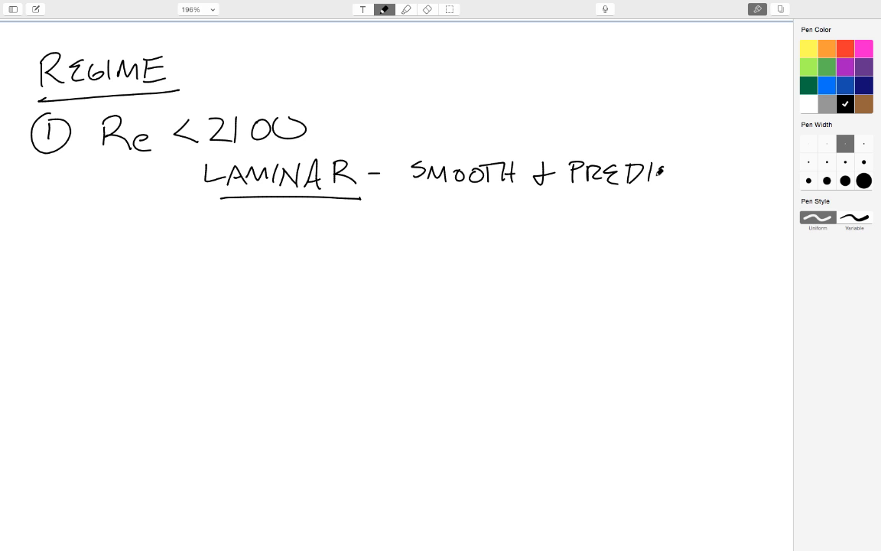
drag(661, 172, 754, 172)
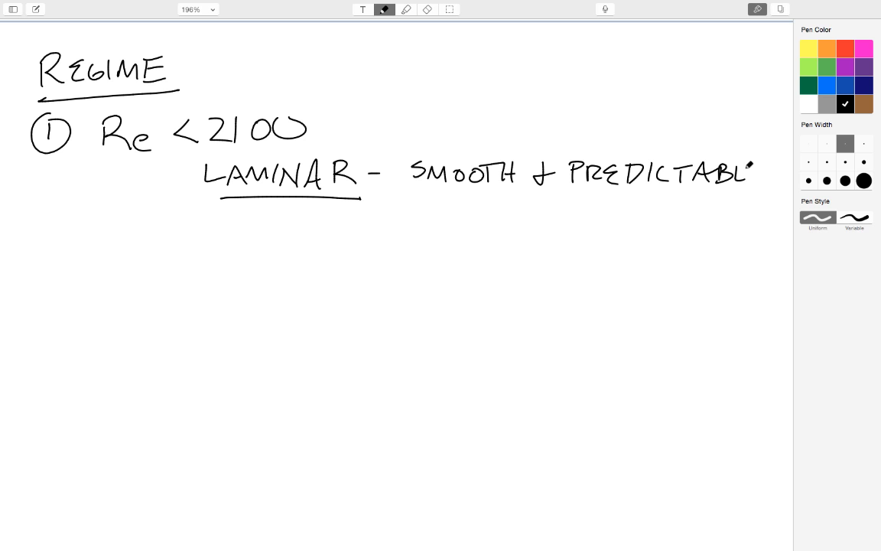
click(757, 172)
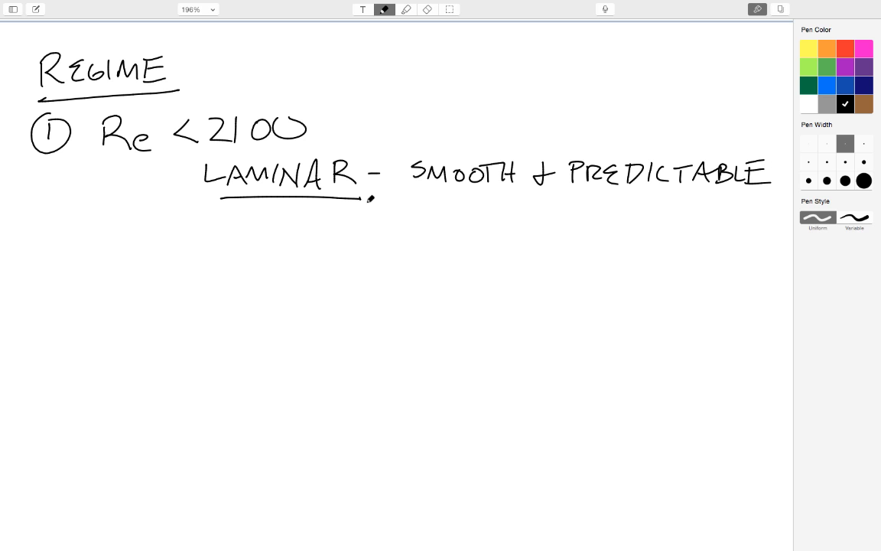
mouse_move(316, 187)
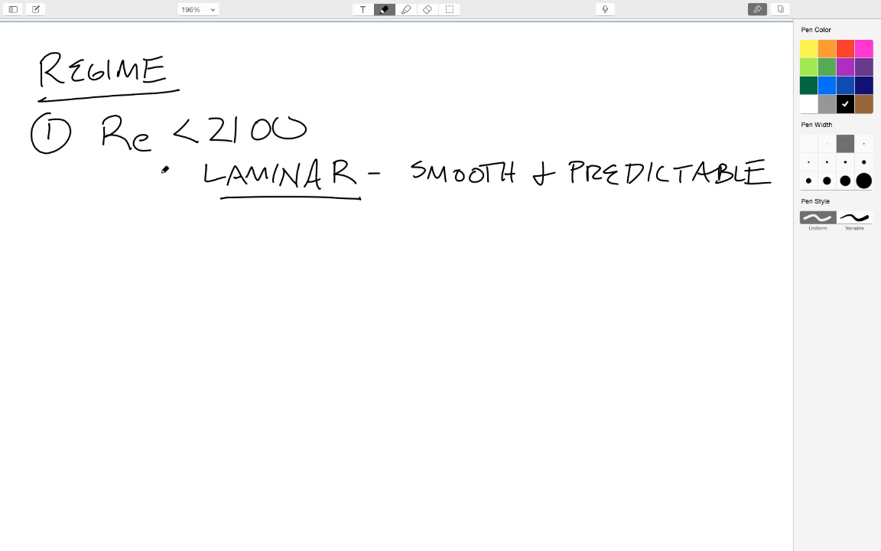
Add a check and smiley, then sketch a channel with a straight blue streamline.
drag(161, 187, 180, 168)
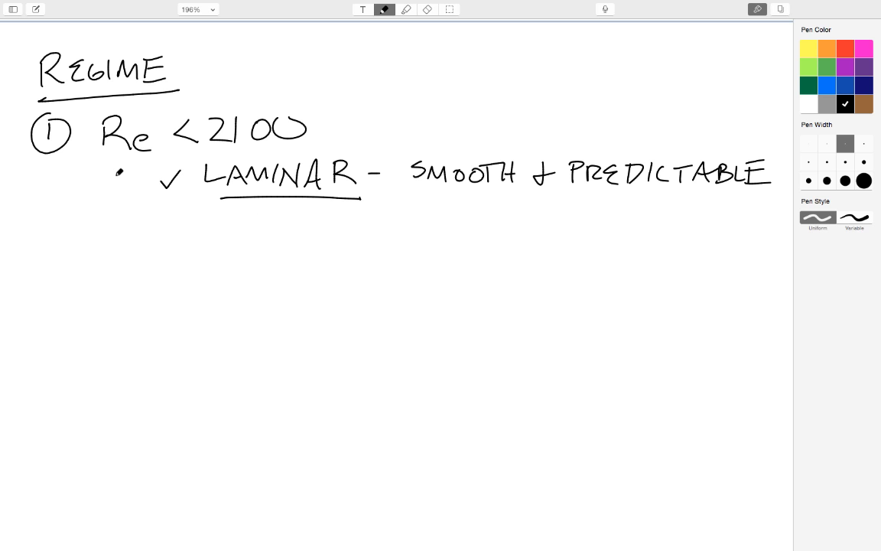
drag(122, 174, 124, 193)
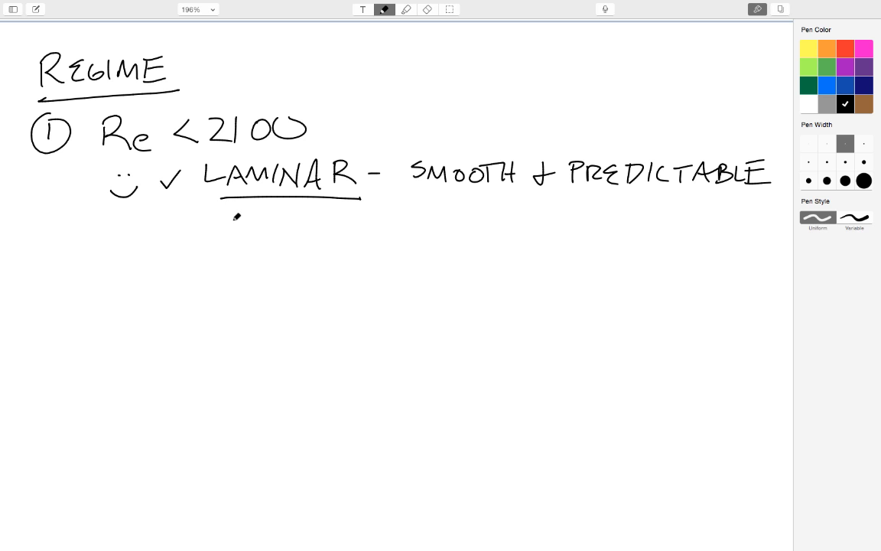
mouse_move(459, 212)
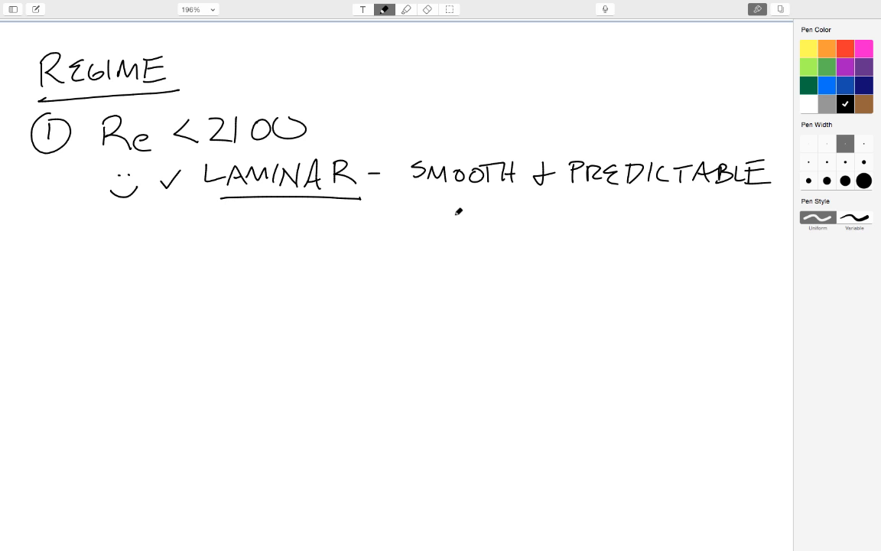
drag(455, 210, 655, 211)
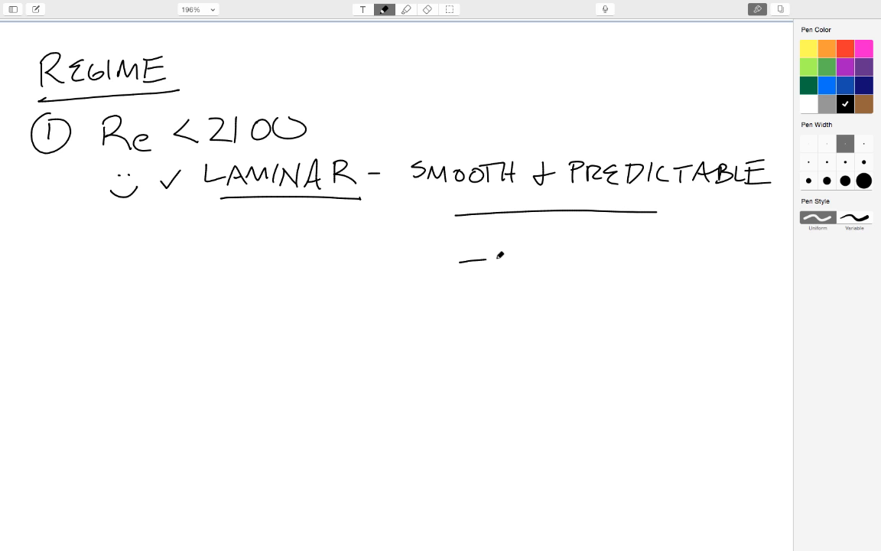
drag(458, 260, 663, 262)
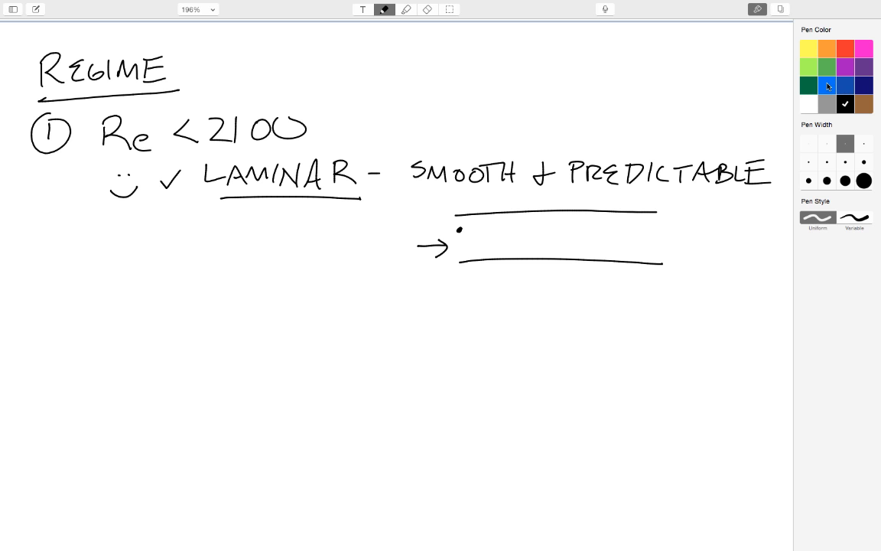
click(826, 85)
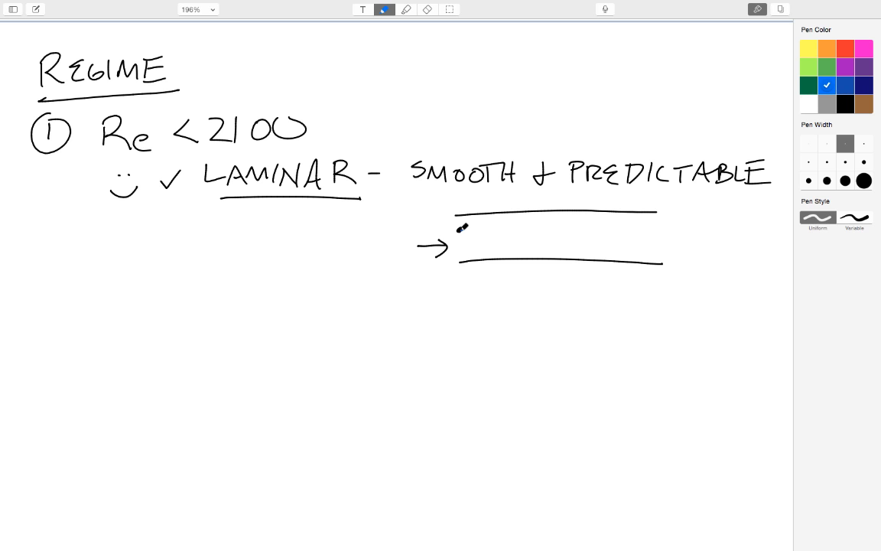
drag(459, 230, 569, 223)
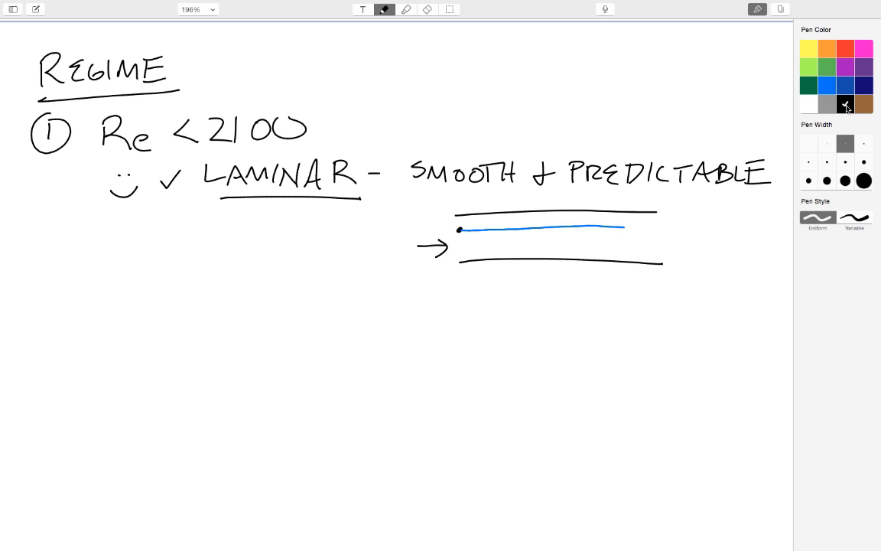
drag(459, 229, 627, 224)
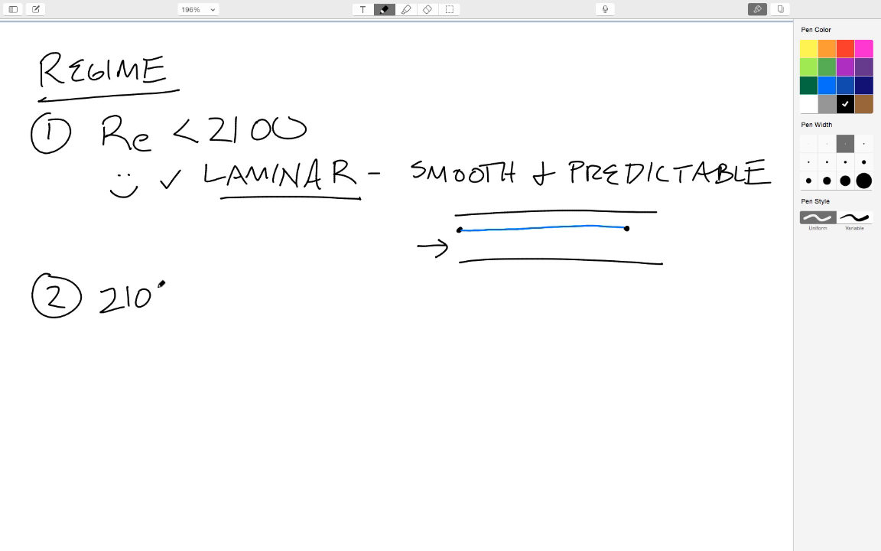
Write ② 2100 < Re < 2300, an underlined TRANSITION, and SOME UNPREDICTABILITY.
drag(157, 298, 252, 298)
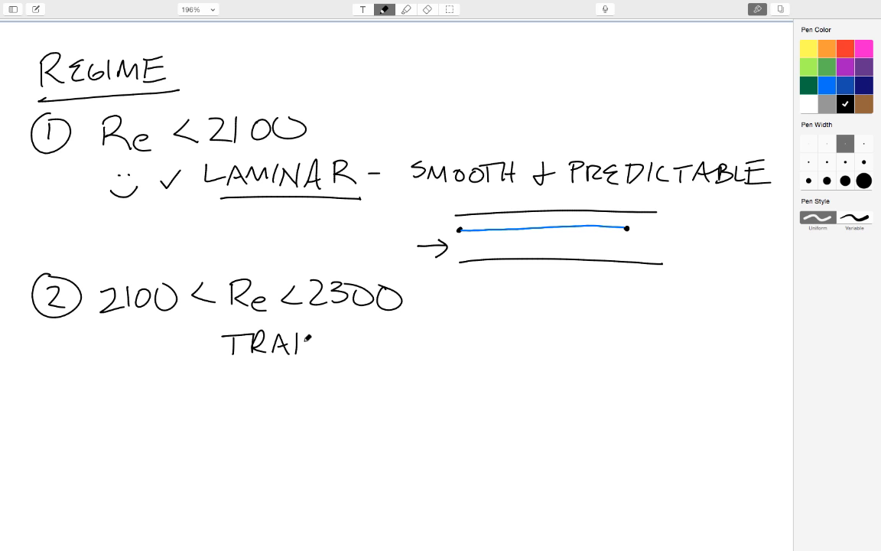
drag(309, 340, 398, 340)
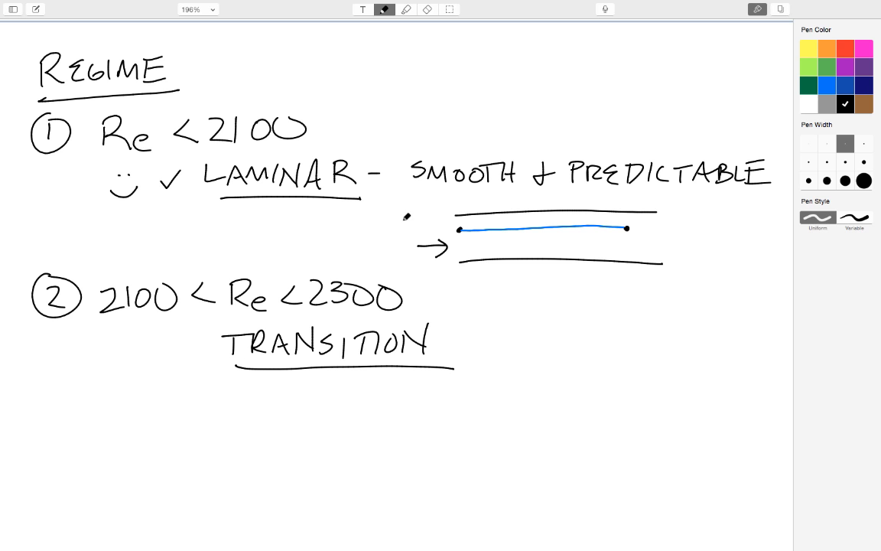
mouse_move(471, 325)
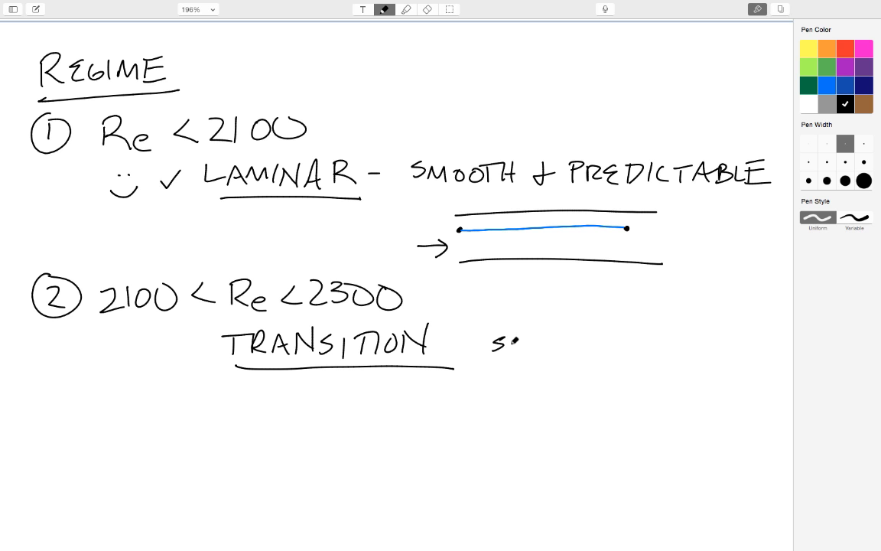
text(SOME UNPREDICTABILITY)
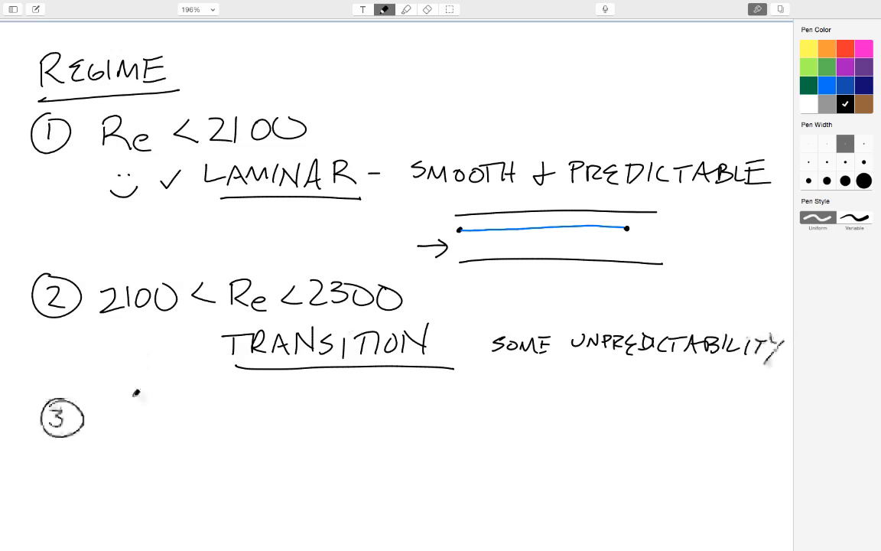
Write case ③ Re > 2300, TURBULENT – UNPREDICTABLE, underlined.
text(Re)
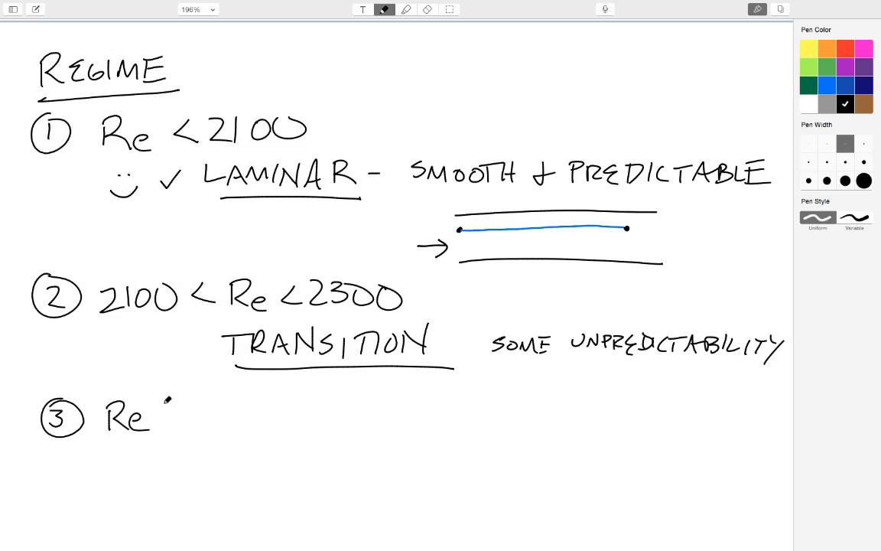
text(> 2300)
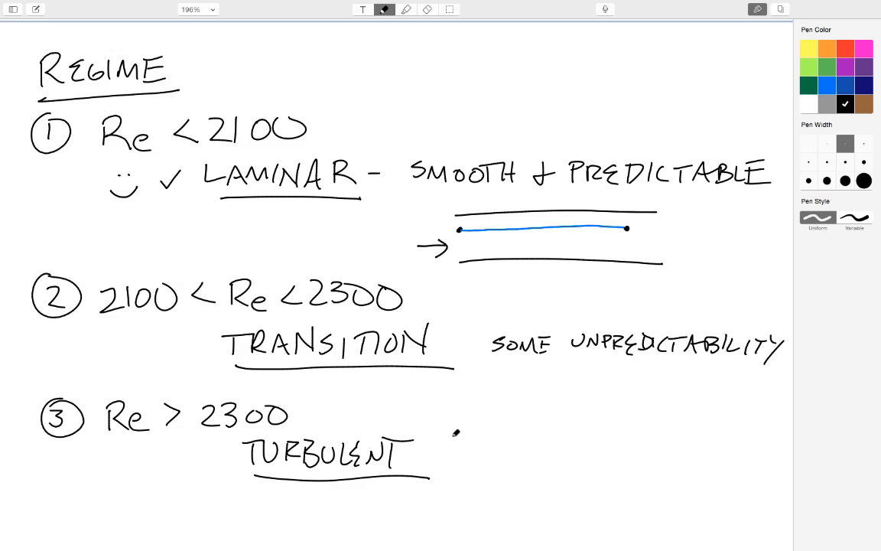
drag(440, 451, 523, 440)
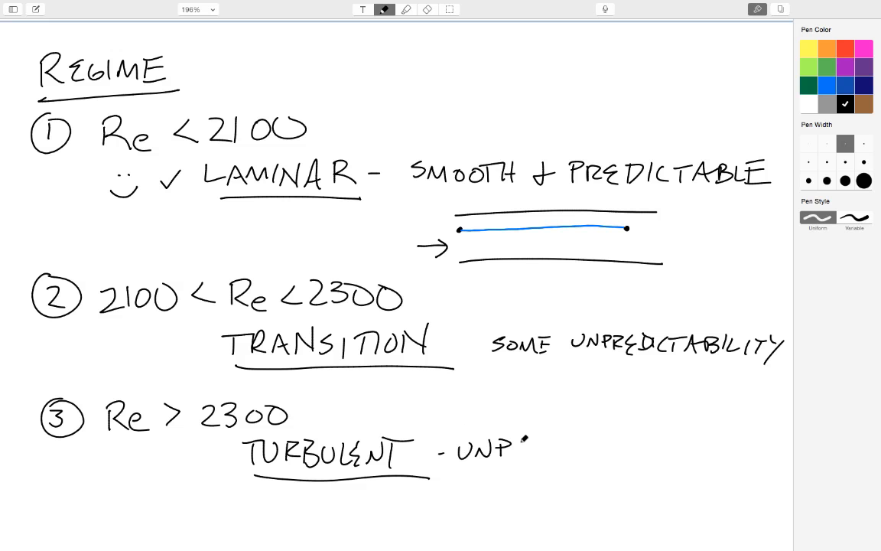
text(REDICTABLE)
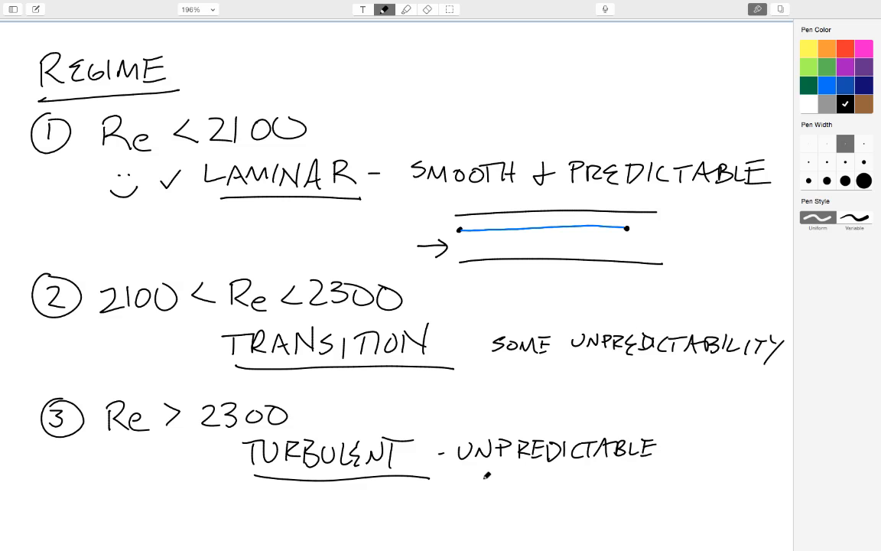
drag(458, 480, 688, 478)
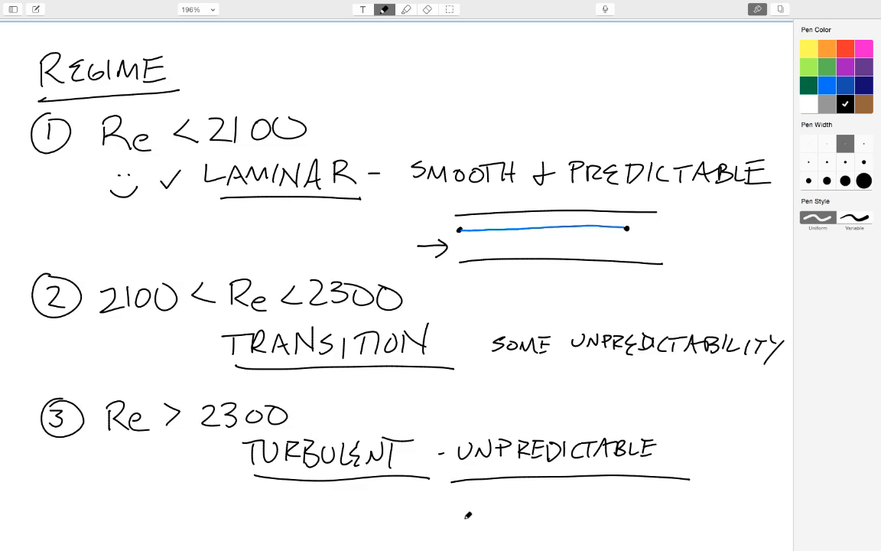
Sketch a pipe with a flow arrow and a chaotic blue streamline, returning to black.
drag(459, 519, 708, 520)
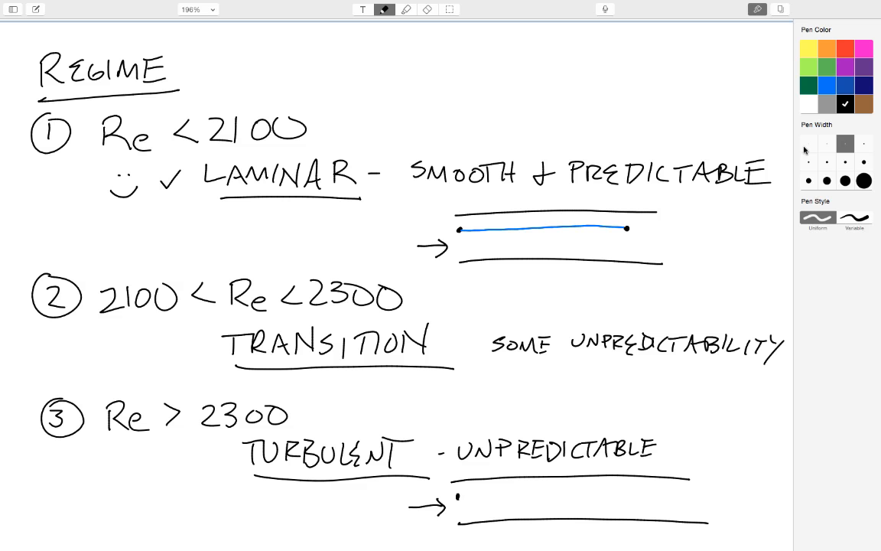
click(825, 85)
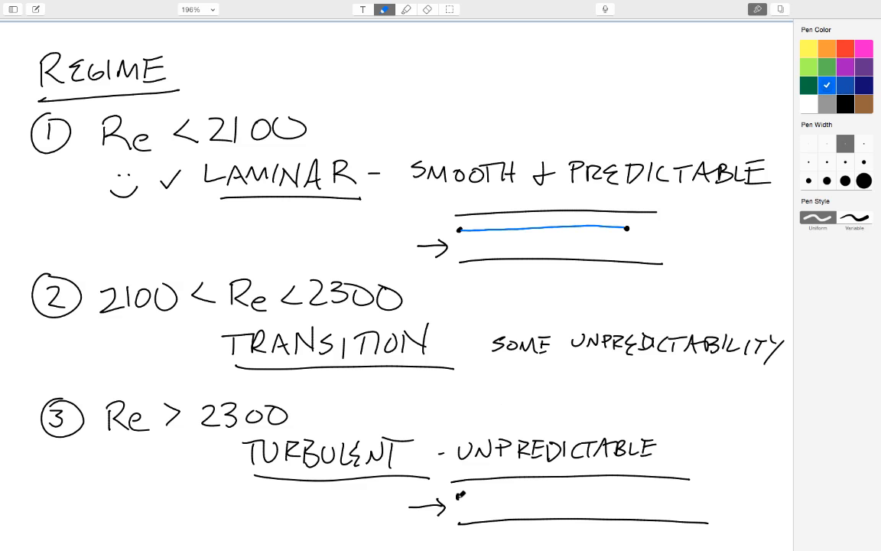
drag(459, 501, 497, 497)
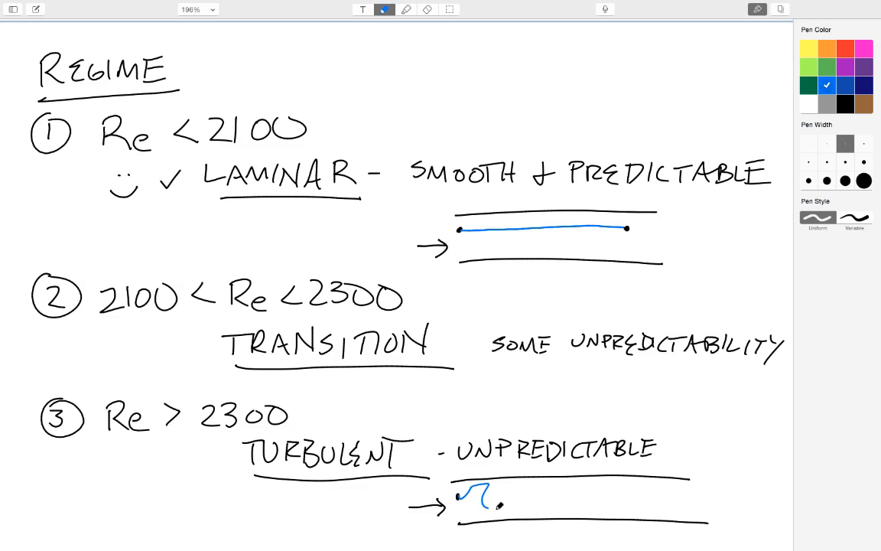
drag(490, 504, 627, 500)
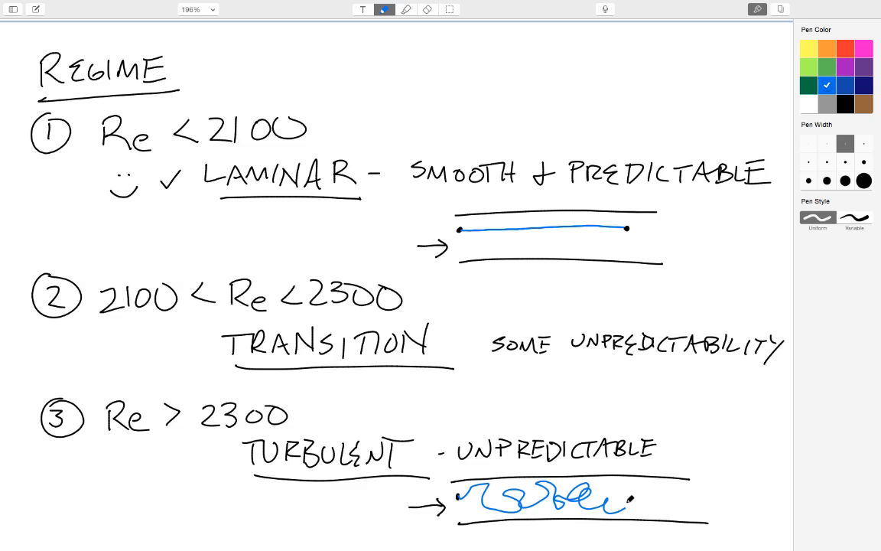
drag(627, 501, 681, 504)
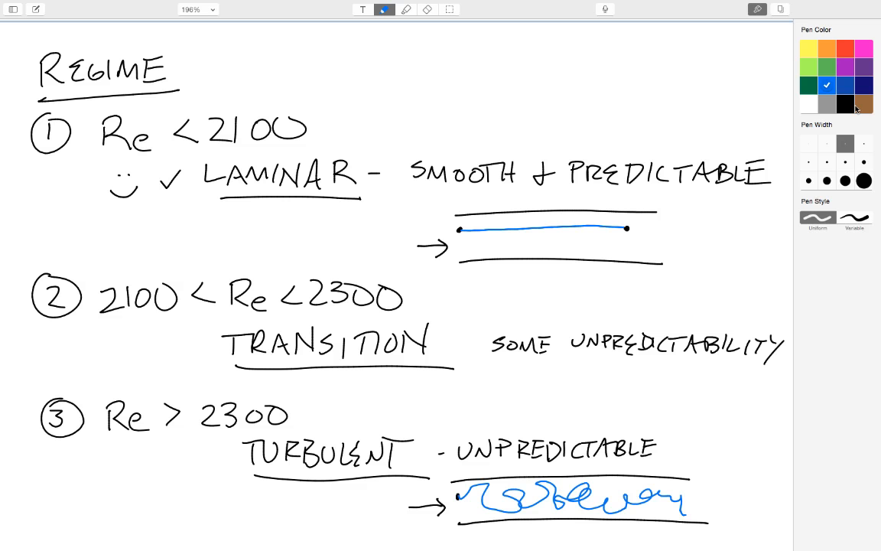
click(844, 103)
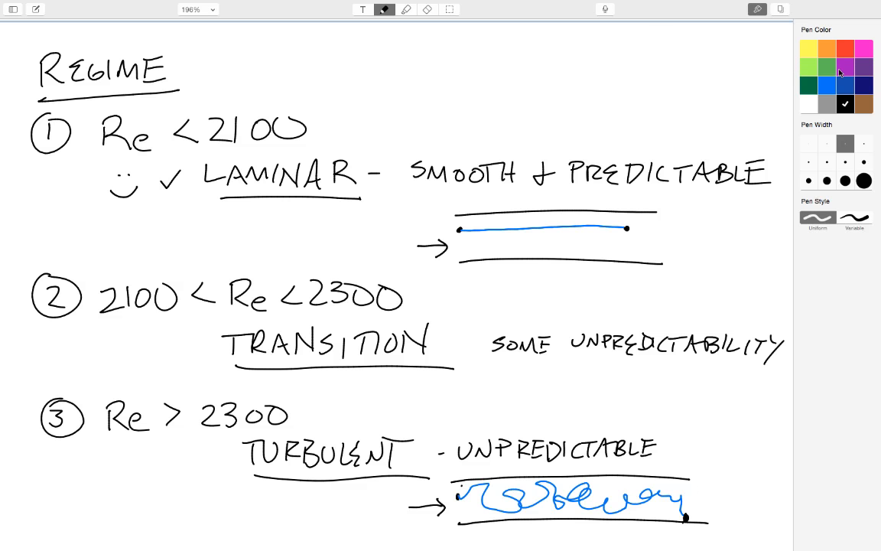
Underline 'Re < 2100' in red and write 'NANOSCALE → Re < 1' beside the heading.
click(845, 48)
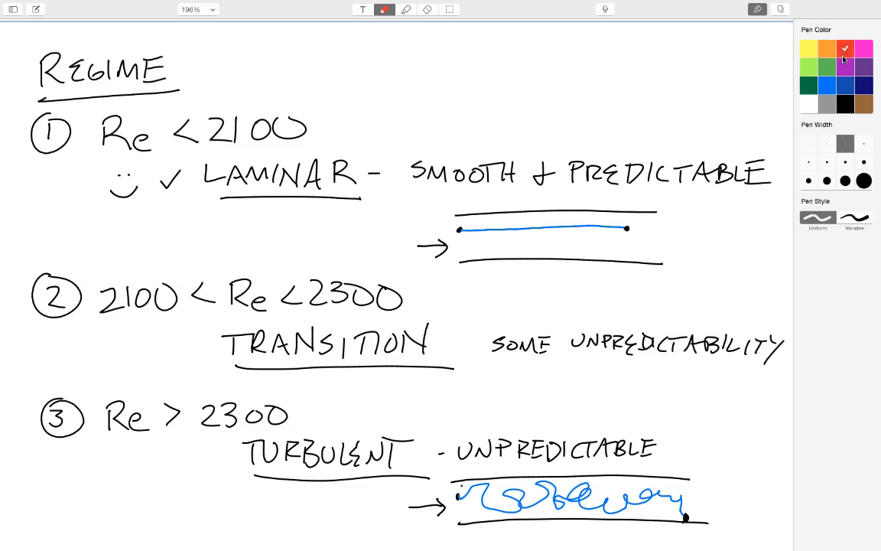
drag(181, 157, 245, 146)
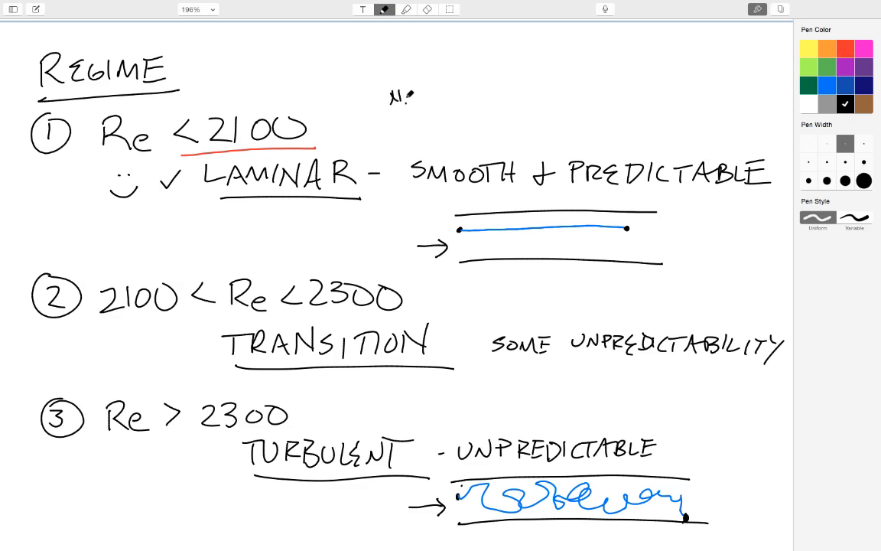
text(NANOSCALE ⟶ Re < 1)
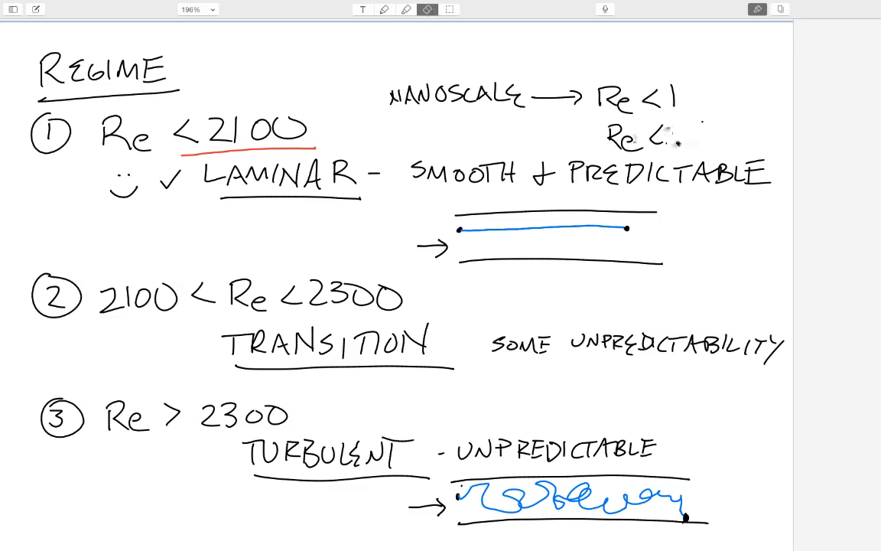
click(382, 9)
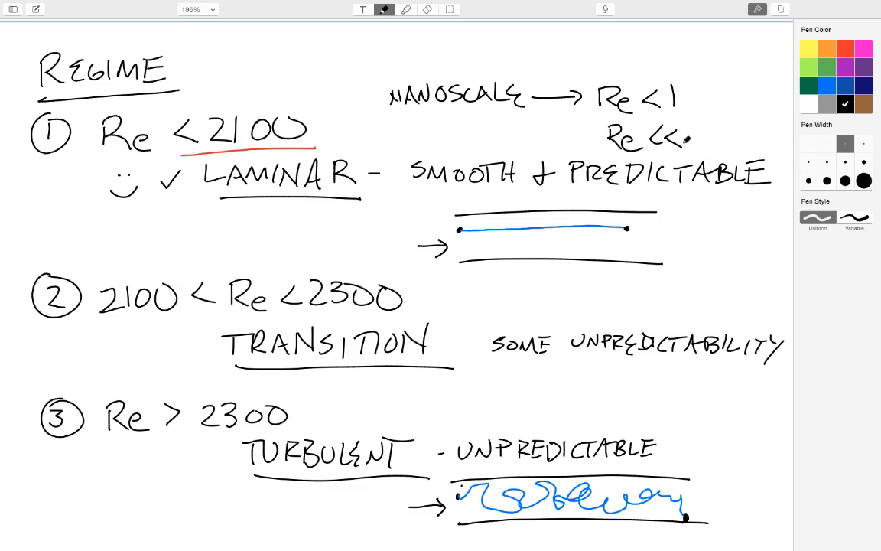
text(1)
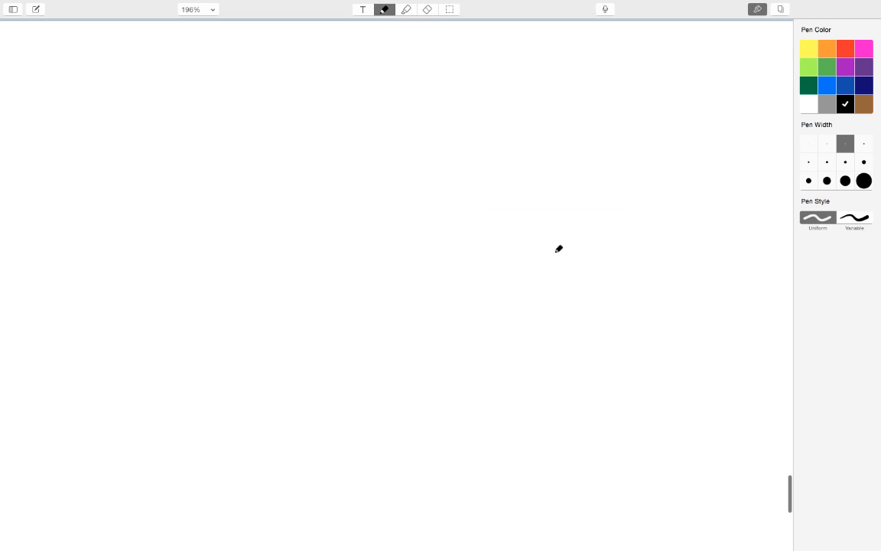
mouse_move(48, 54)
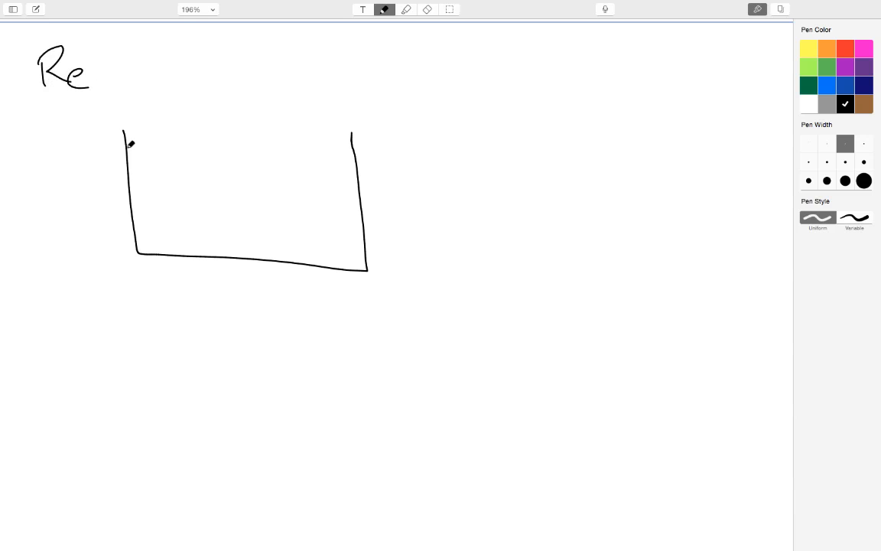
Sketch the tank, water surface, particle with diameter arrow L, wake curls and flow arrow.
drag(130, 149, 355, 144)
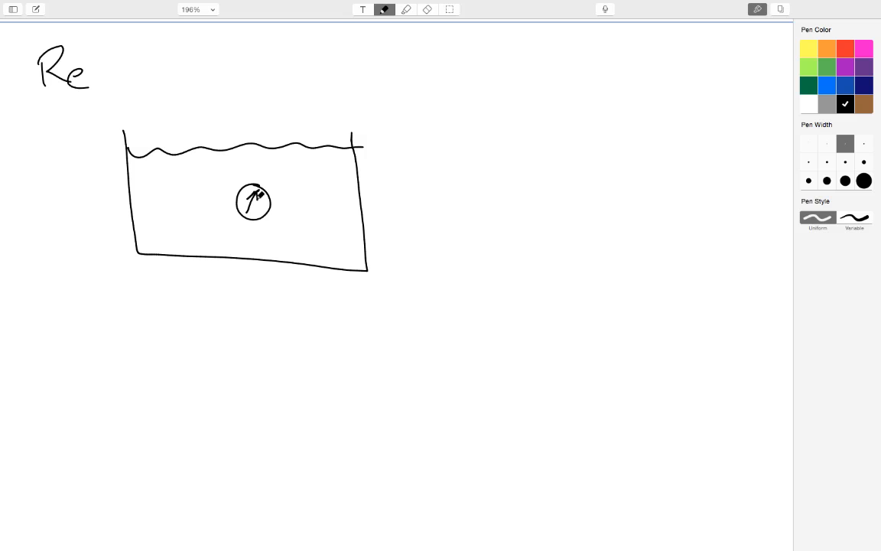
drag(249, 206, 260, 203)
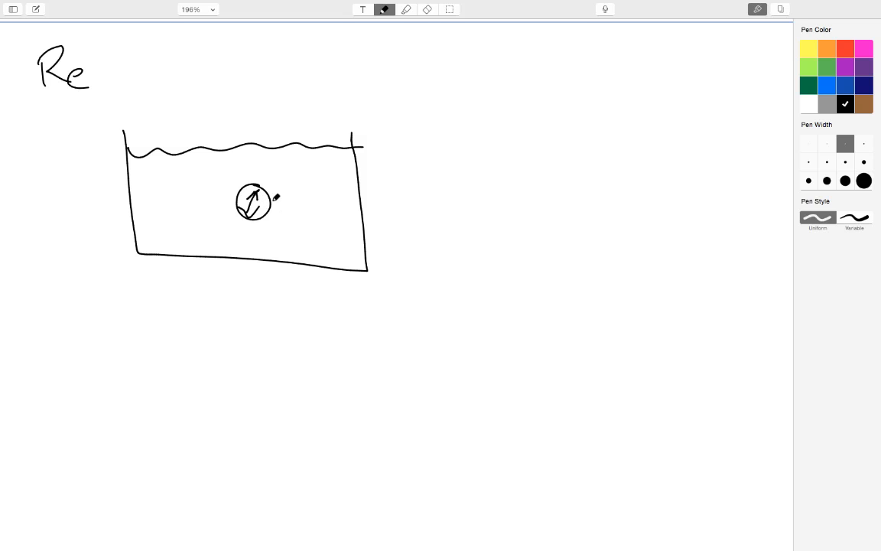
drag(279, 195, 287, 210)
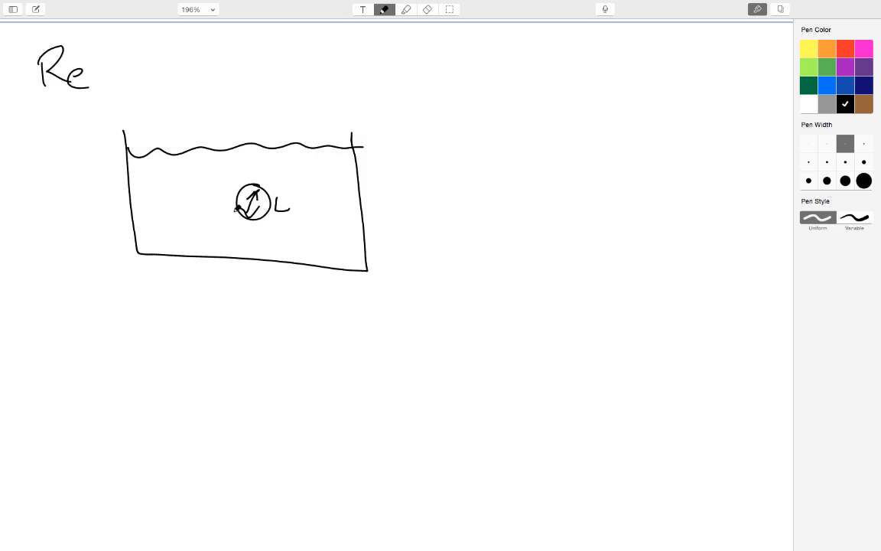
drag(184, 229, 233, 203)
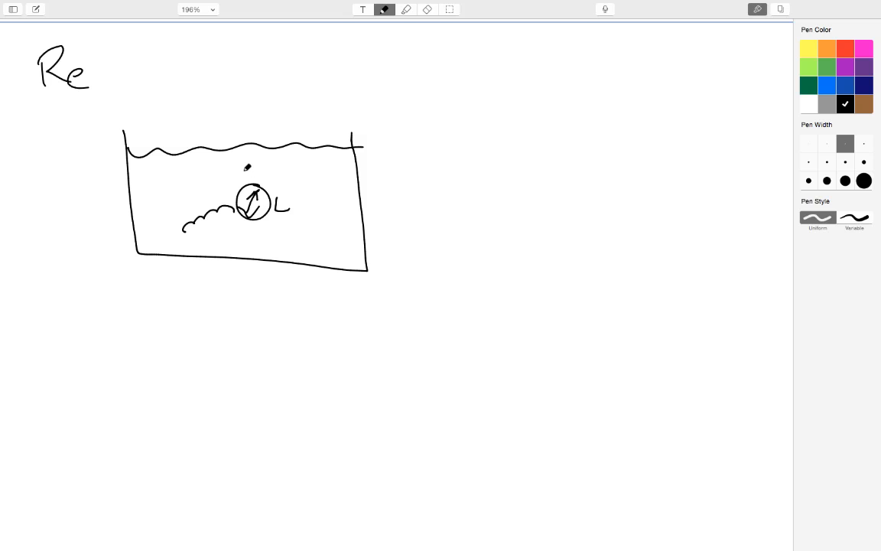
drag(245, 167, 280, 166)
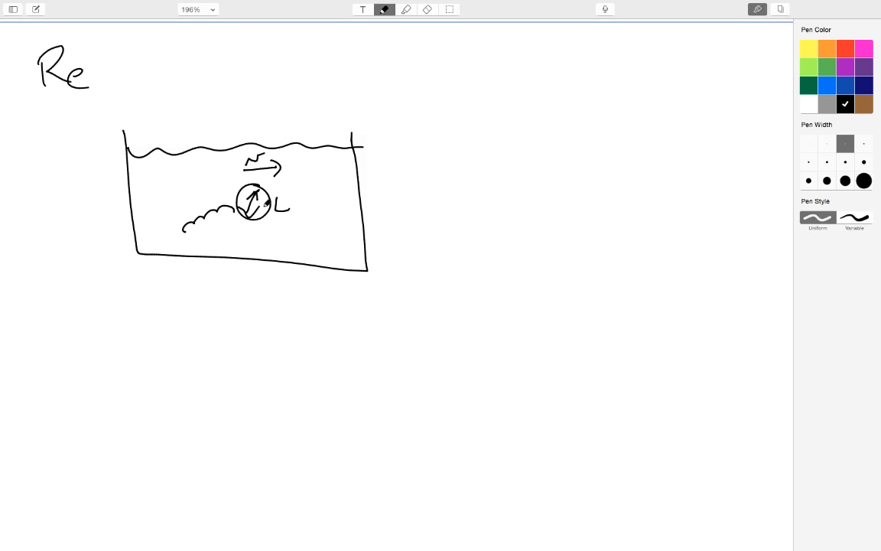
drag(449, 141, 487, 164)
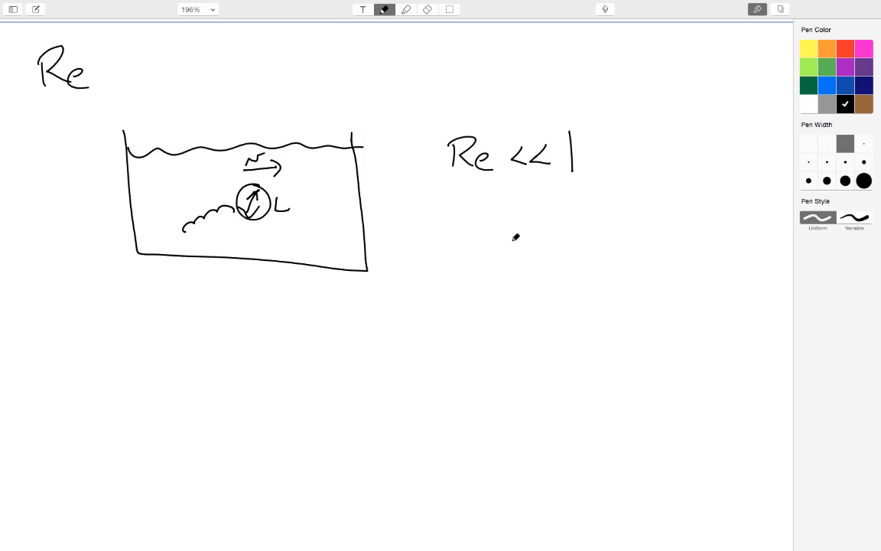
mouse_move(481, 231)
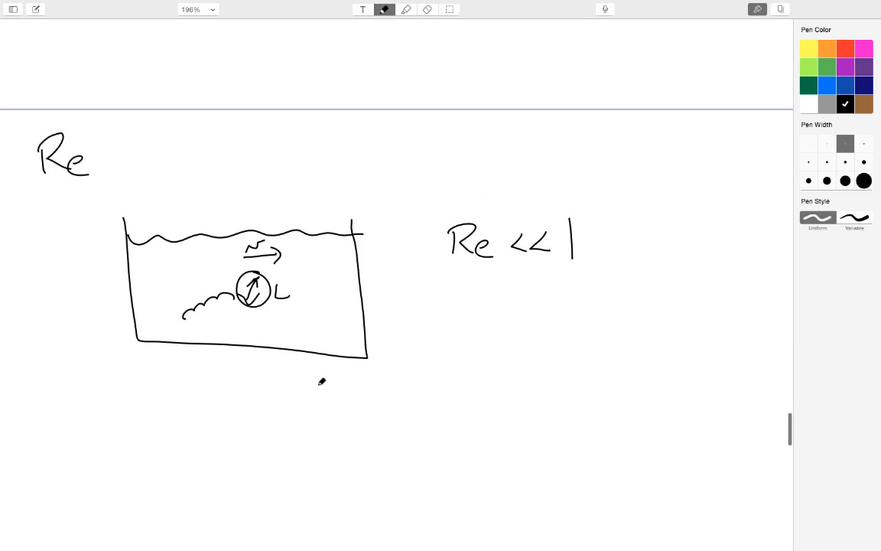
scroll(down, 3)
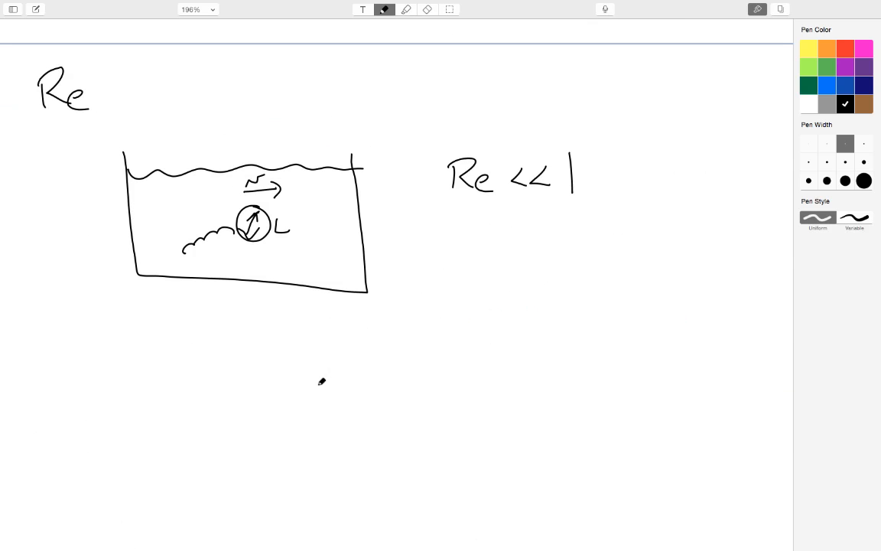
scroll(down, 3)
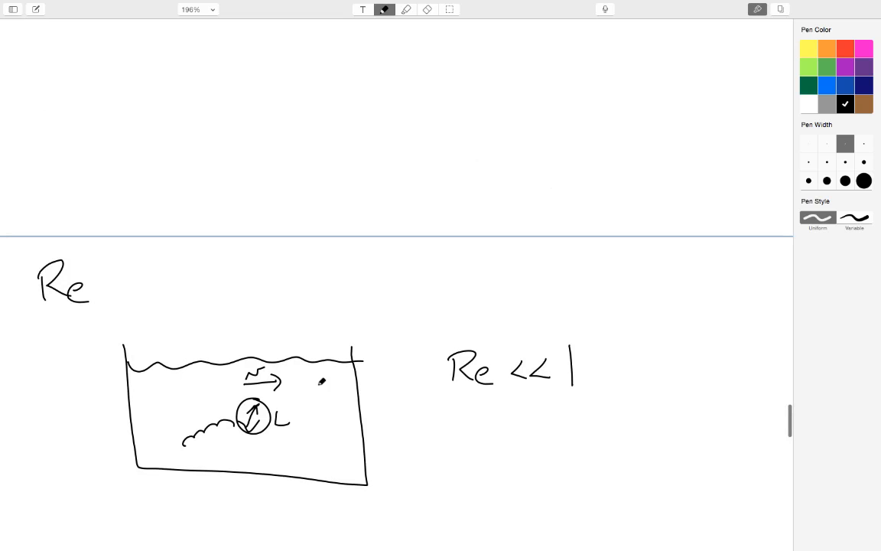